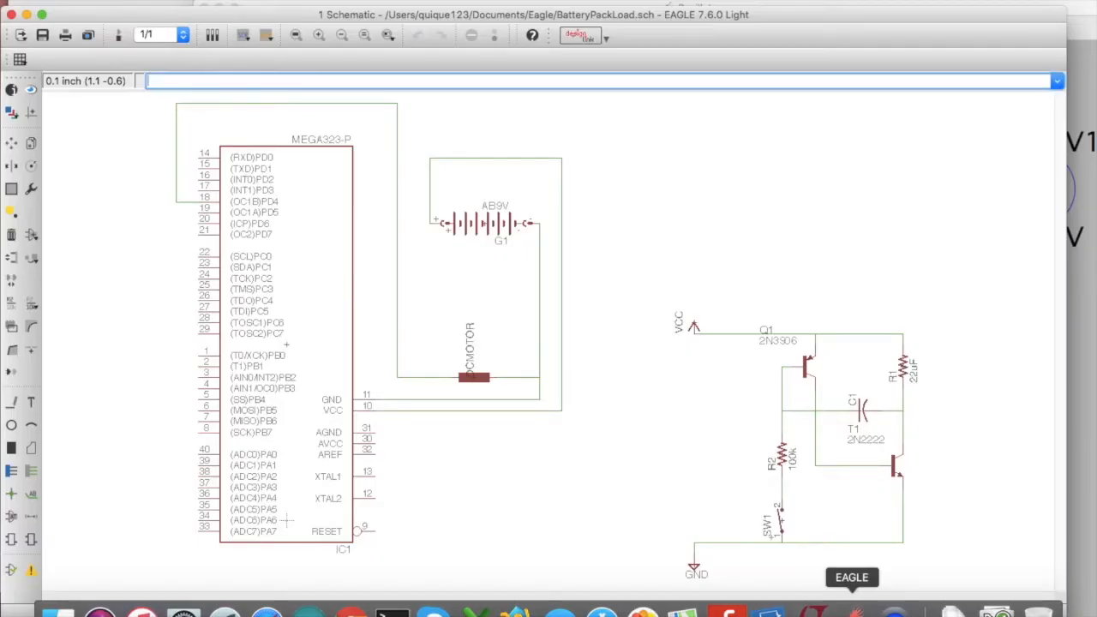
Shift the breadboard up-left and back toward the centre of the canvas
left_click(727, 610)
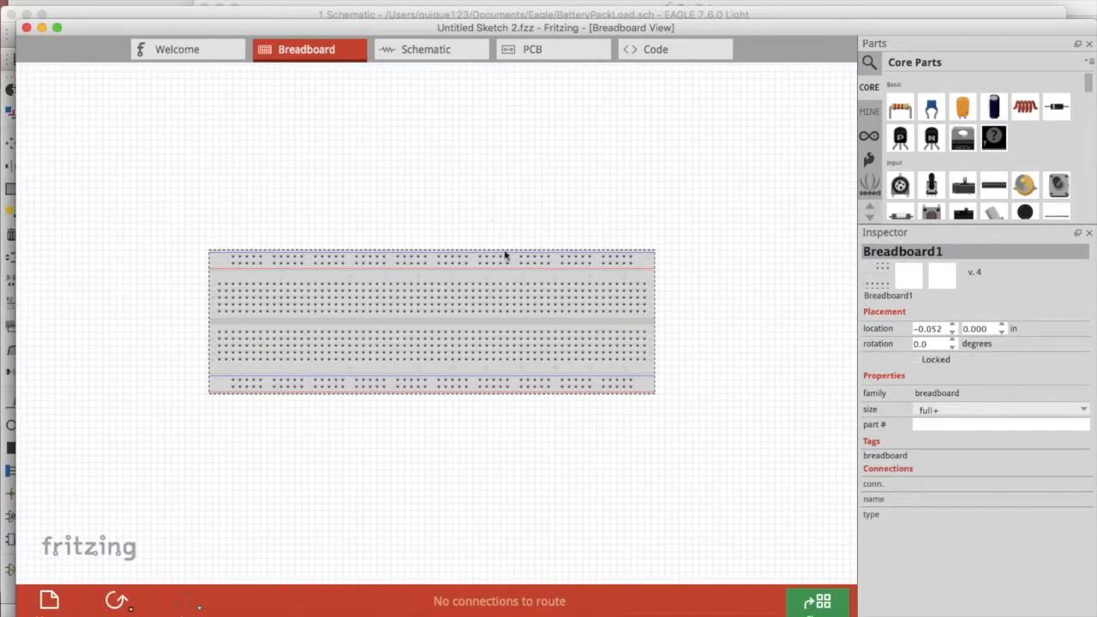
left_click_drag(505, 257, 350, 192)
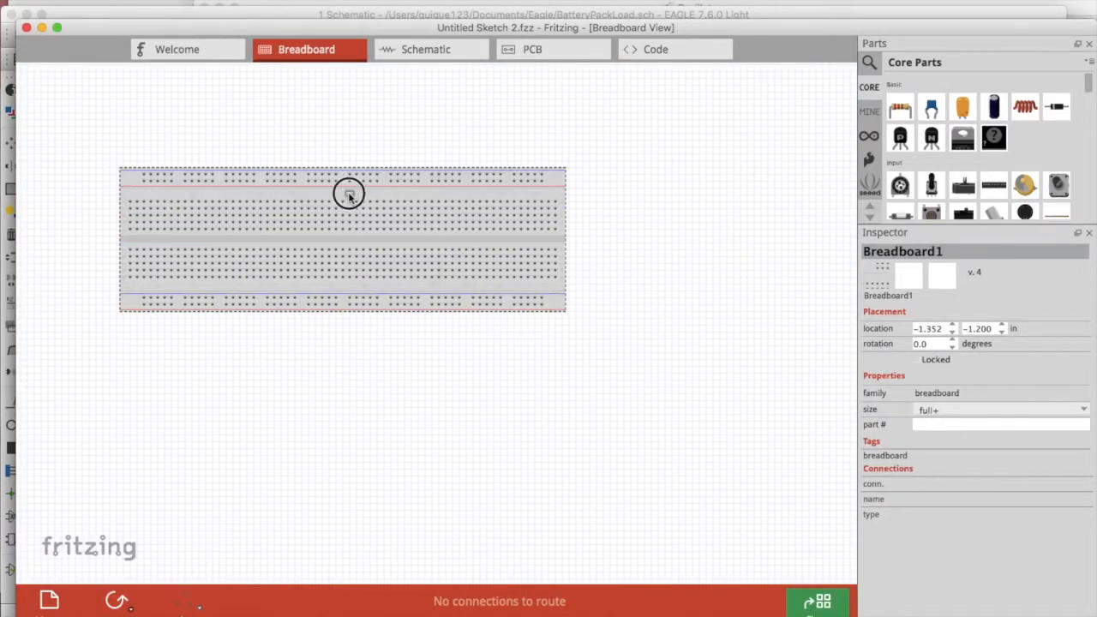
left_click_drag(350, 195, 411, 329)
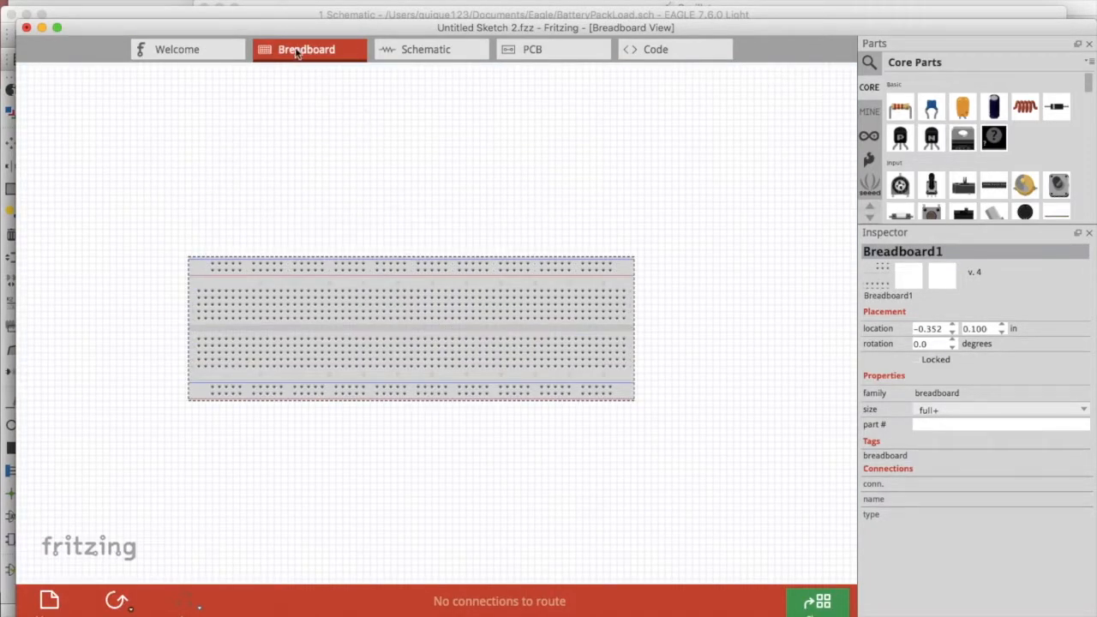
Review the Schematic and PCB views, ending on the Code view of the sketch
left_click(425, 48)
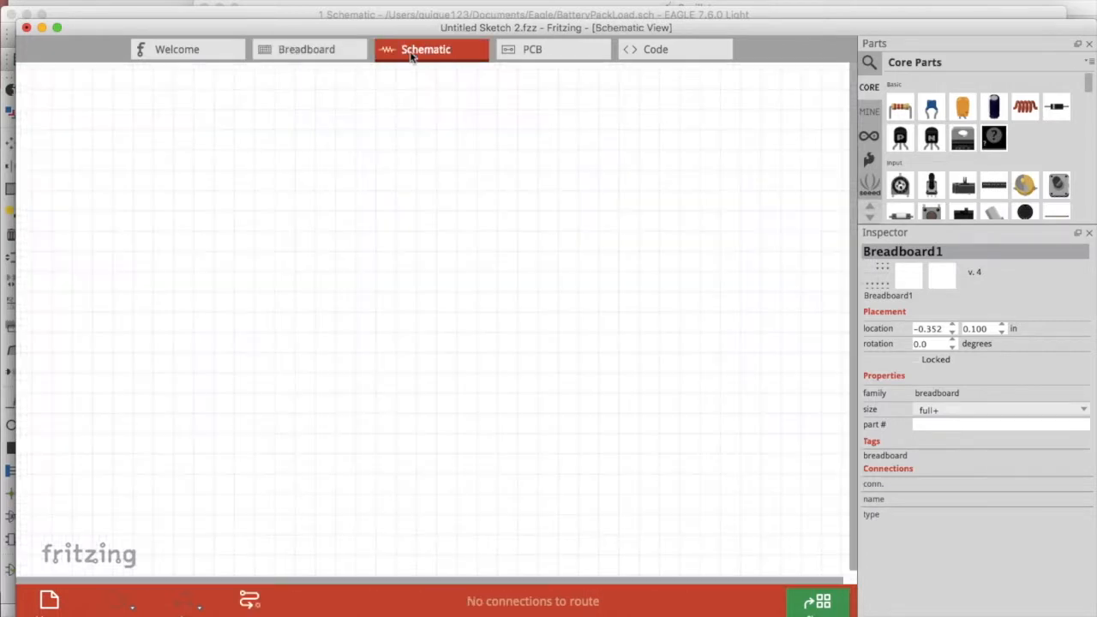
left_click(531, 48)
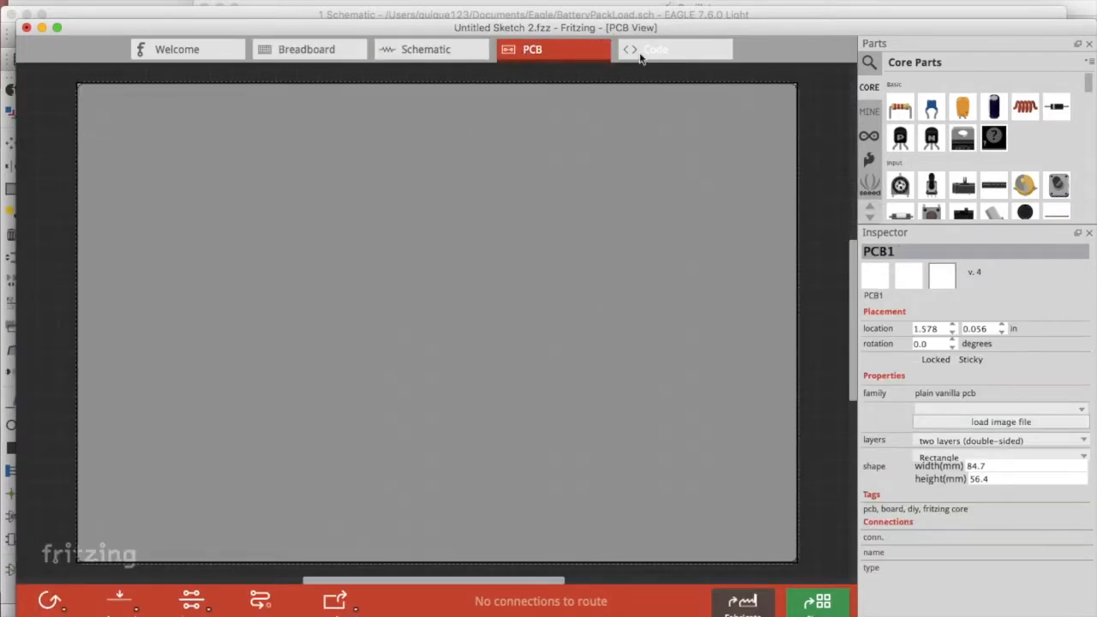
left_click(655, 48)
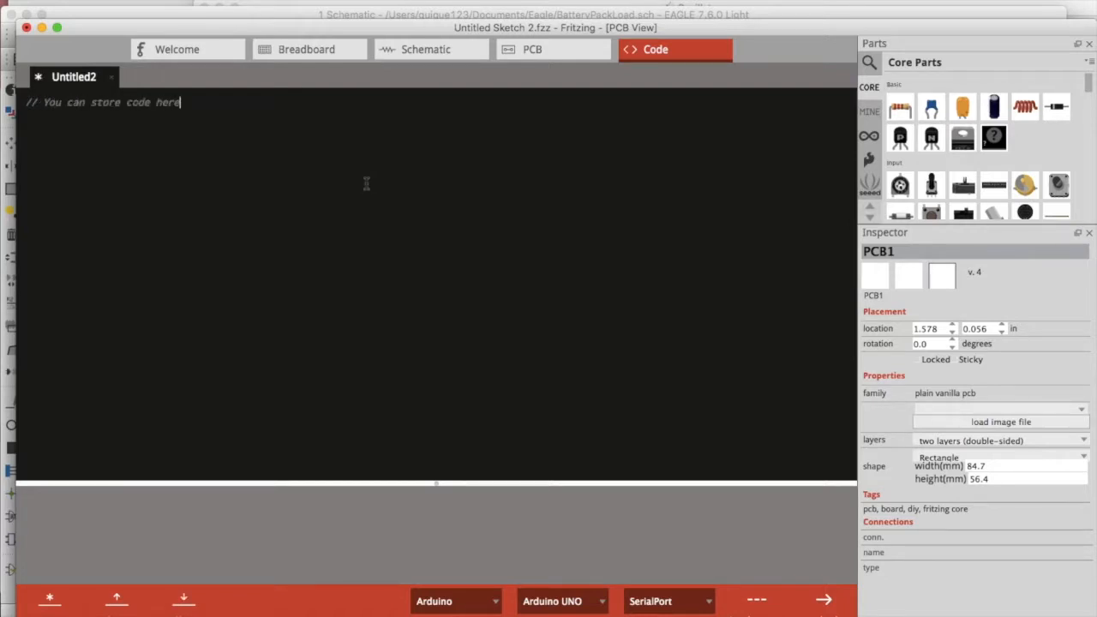
Write empty setup() and loop() functions commented '//Run once 1x' and '//Run repeatedly xx', then return to Breadboard
type("void setup() {")
type("void loop")
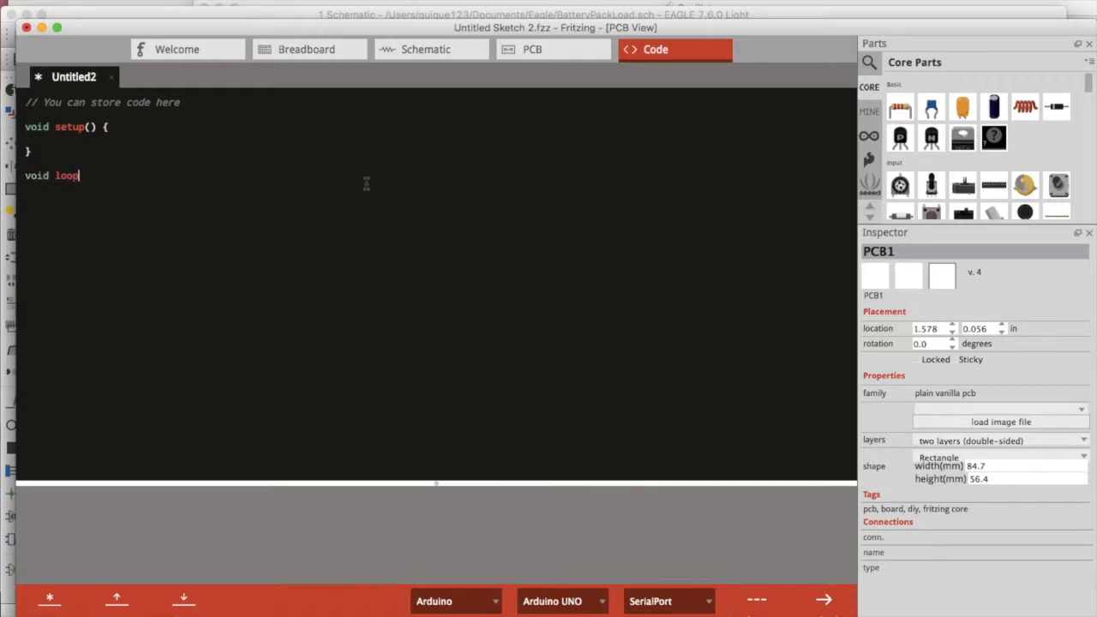
type("() {")
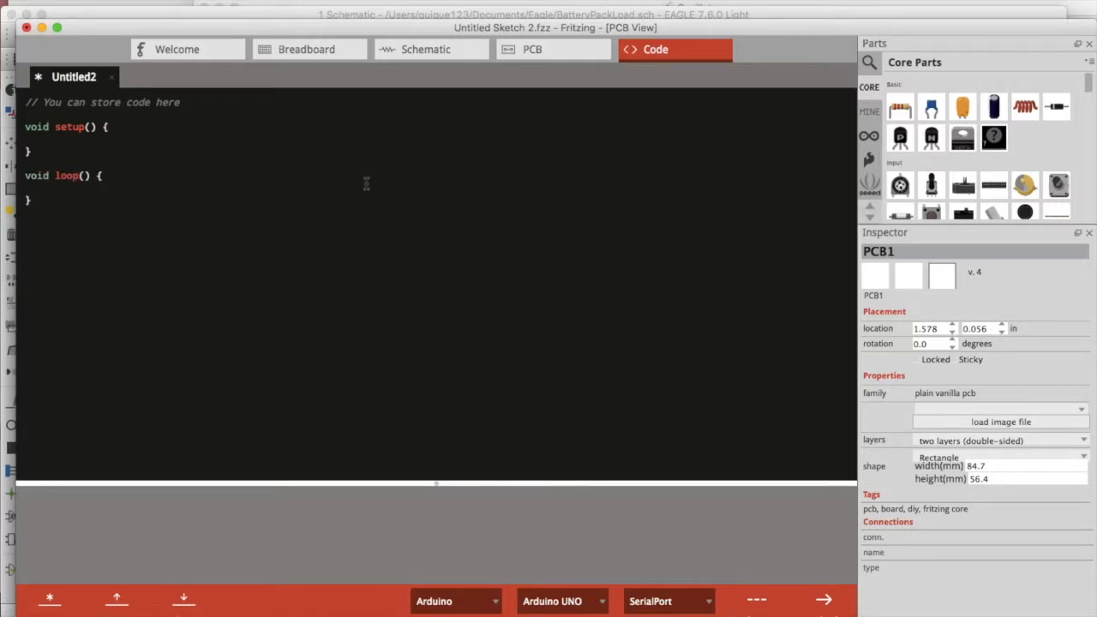
type("//Run once 1x")
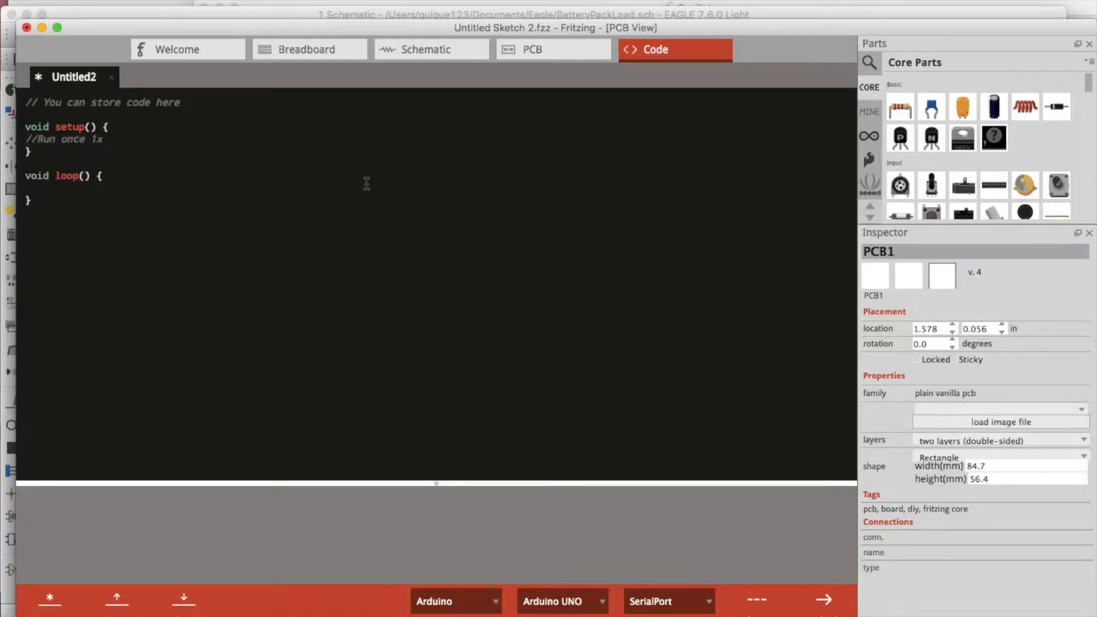
type("//Run repeatedly")
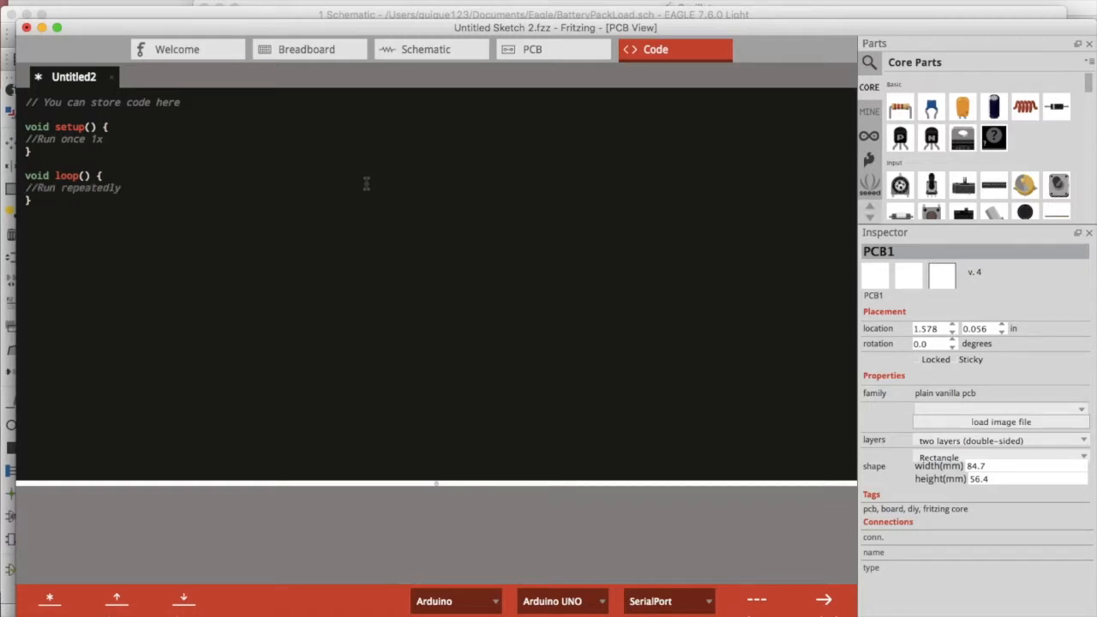
type("xx")
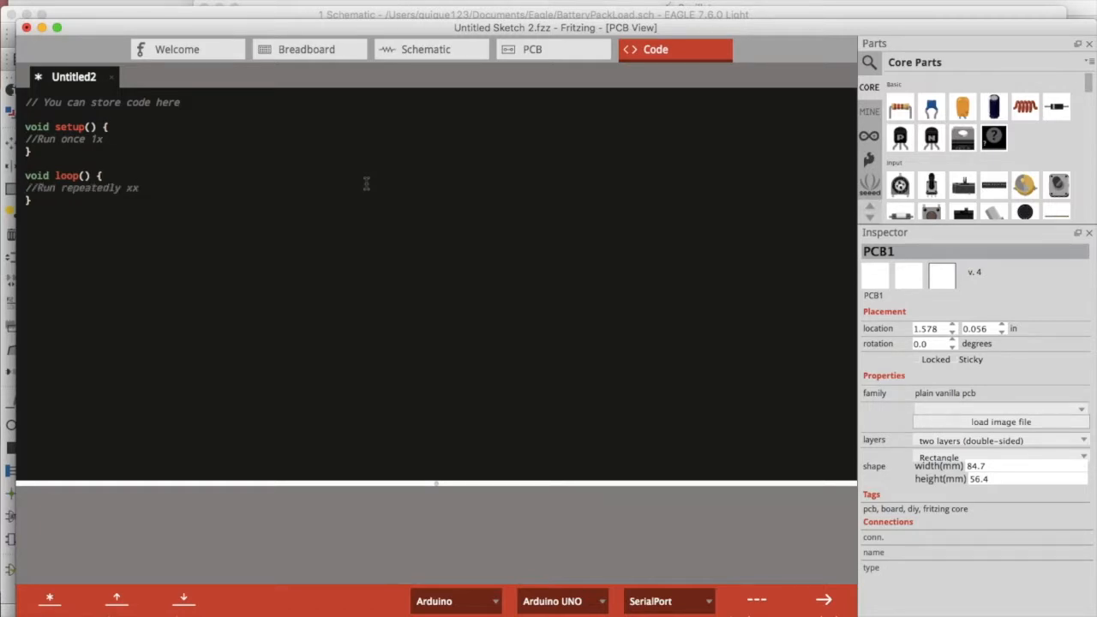
left_click(305, 48)
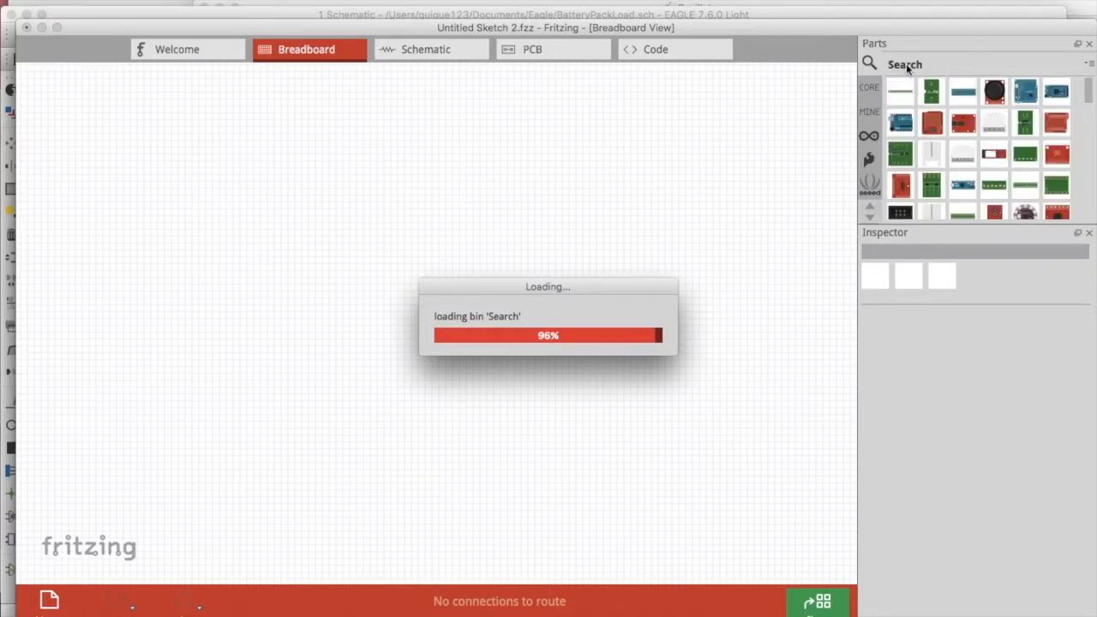
Search Parts for 'breadboard' and keep a single half-size breadboard Bread1 on the canvas, starting an 'led' search
type("bre")
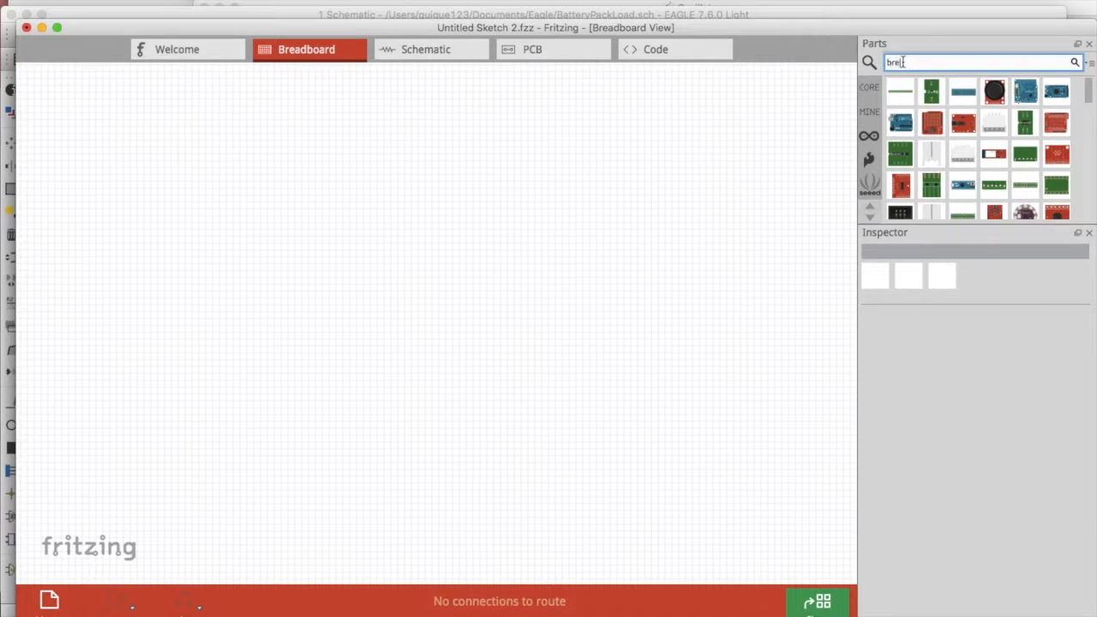
type("breadboard")
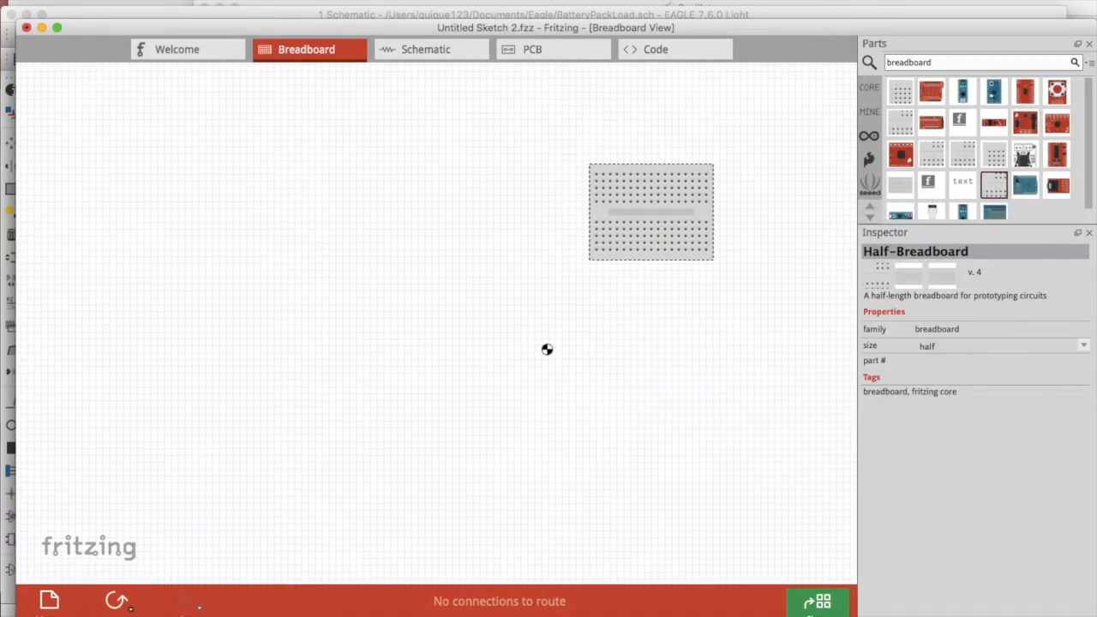
left_click(900, 185)
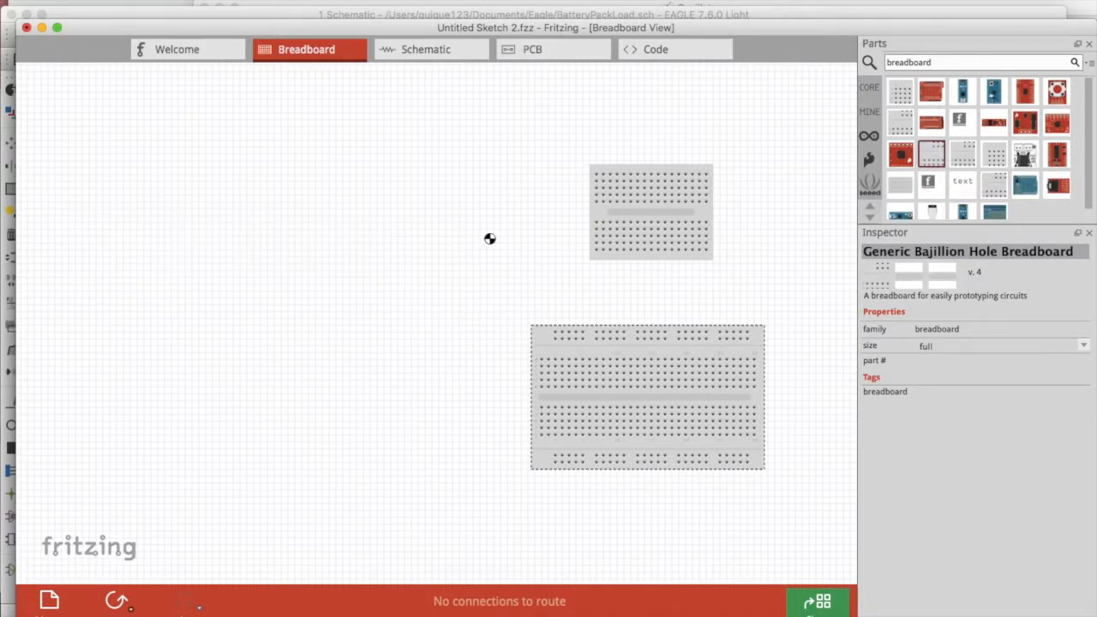
left_click(649, 209)
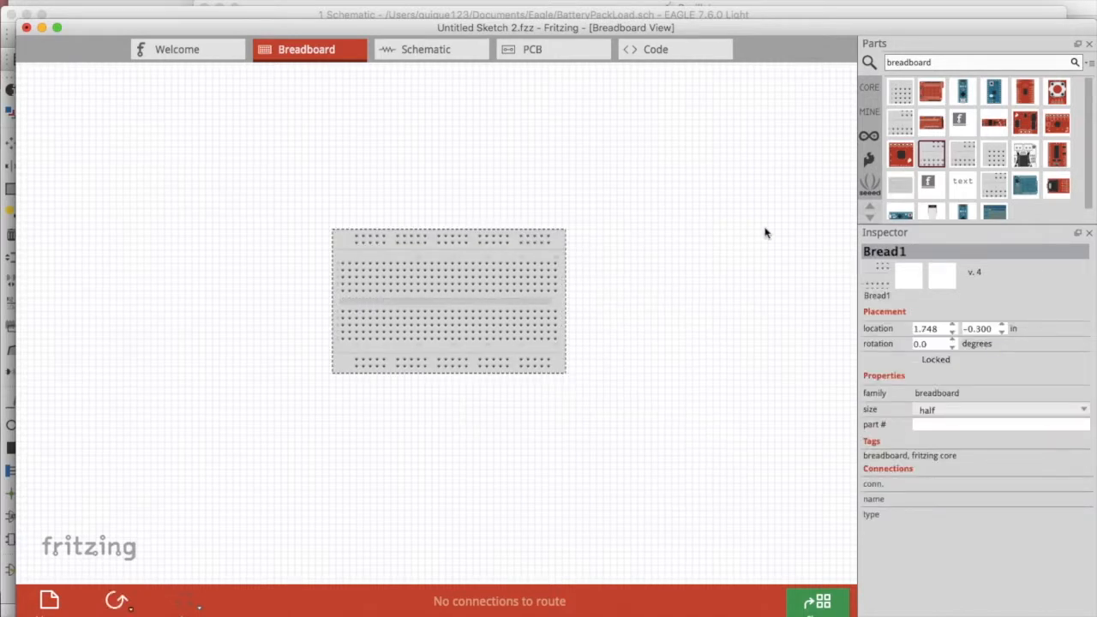
type("led")
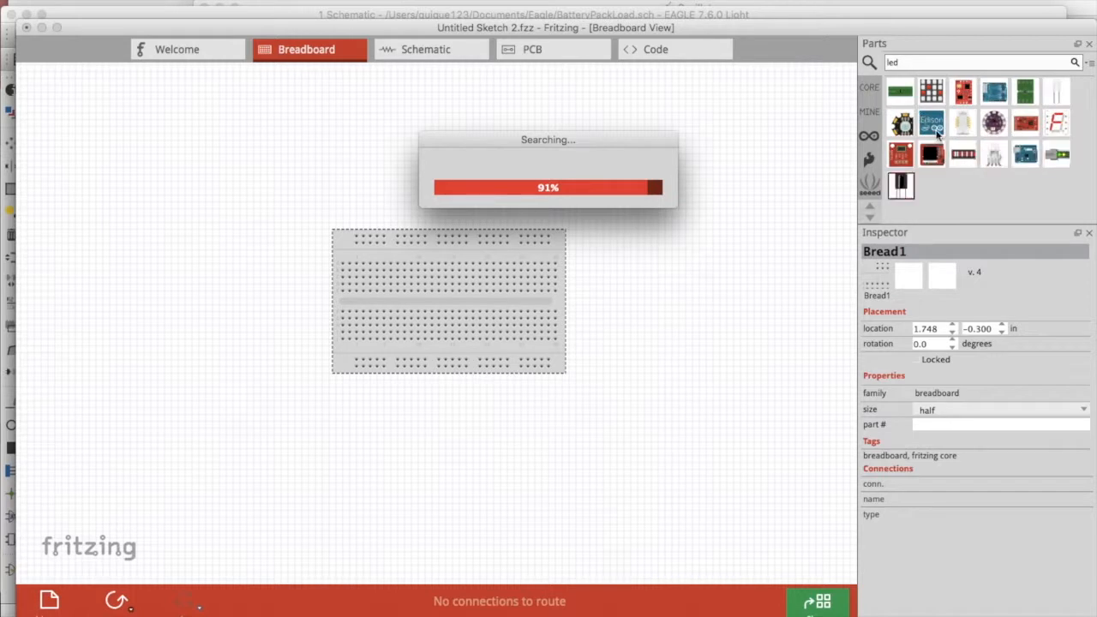
mouse_move(662, 411)
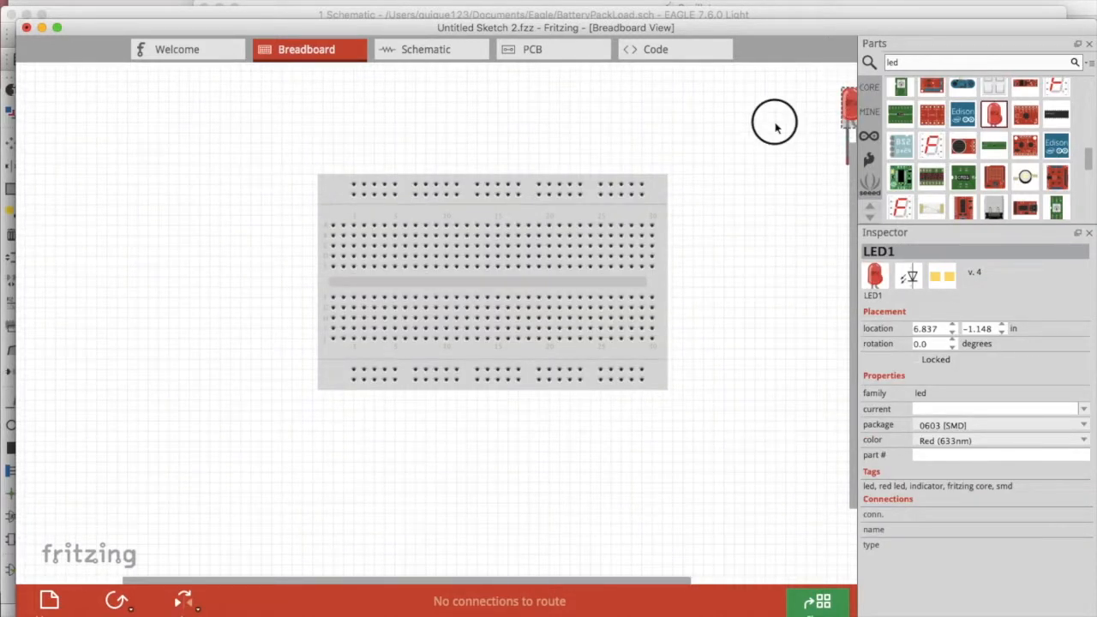
Place a red LED right of the breadboard and search Parts for 'battery'
left_click_drag(848, 106, 729, 197)
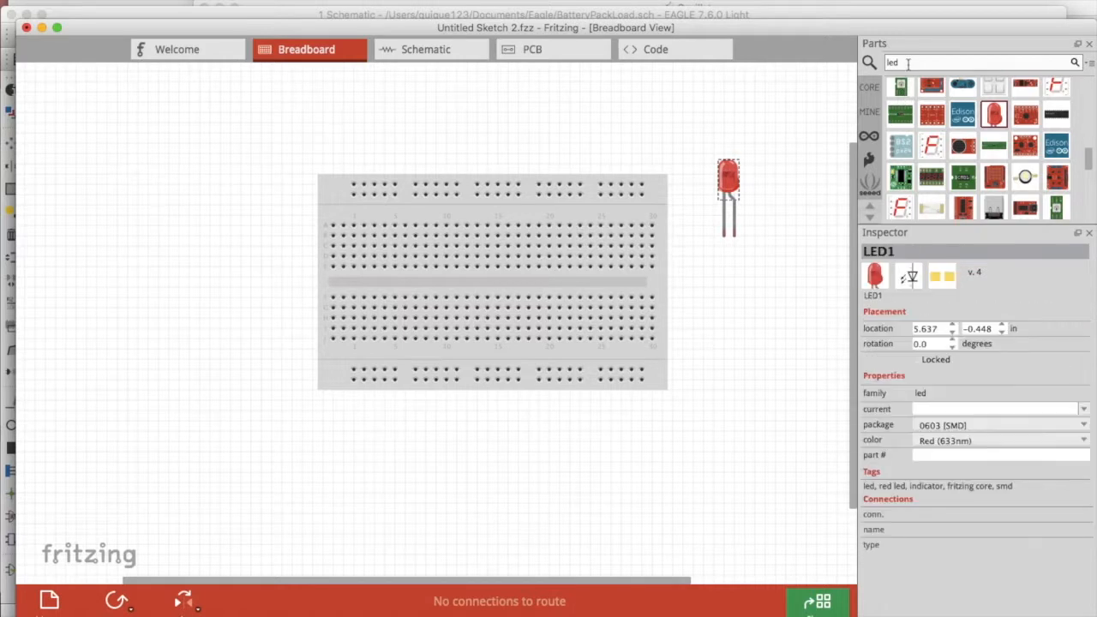
type("battery")
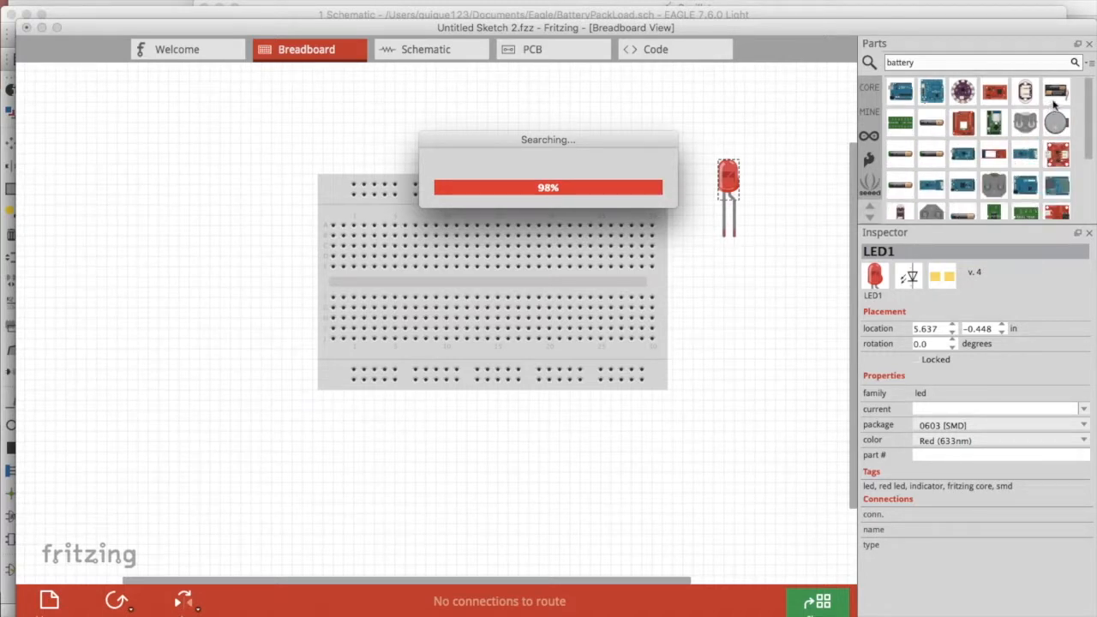
Add a 2xAA battery holder left of the breadboard with its leads wired to the top power rail
left_click(1056, 93)
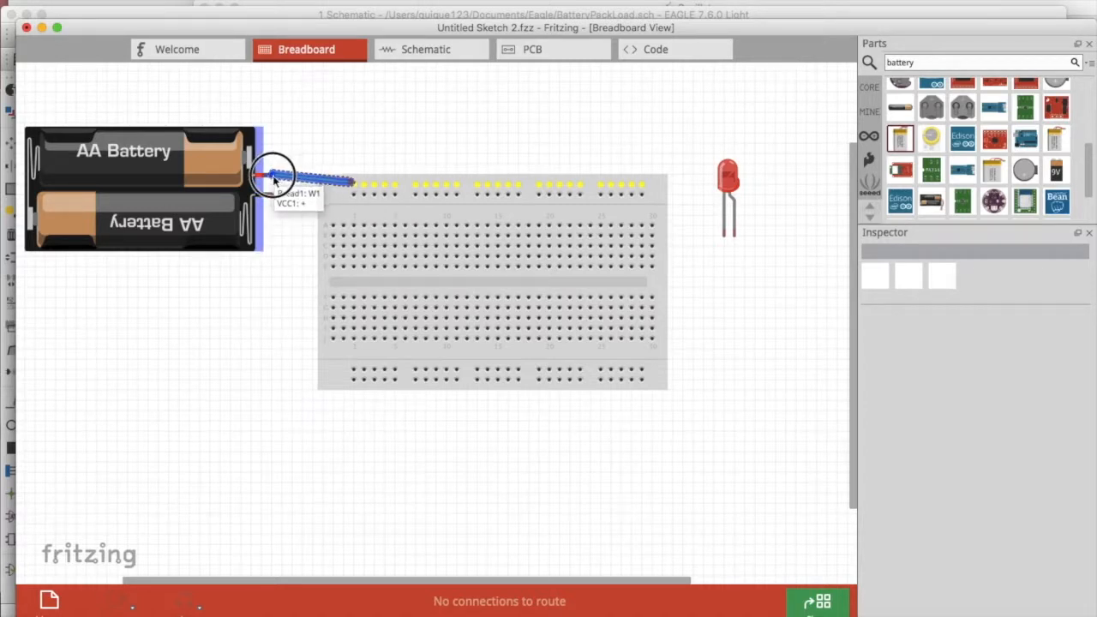
left_click(288, 181)
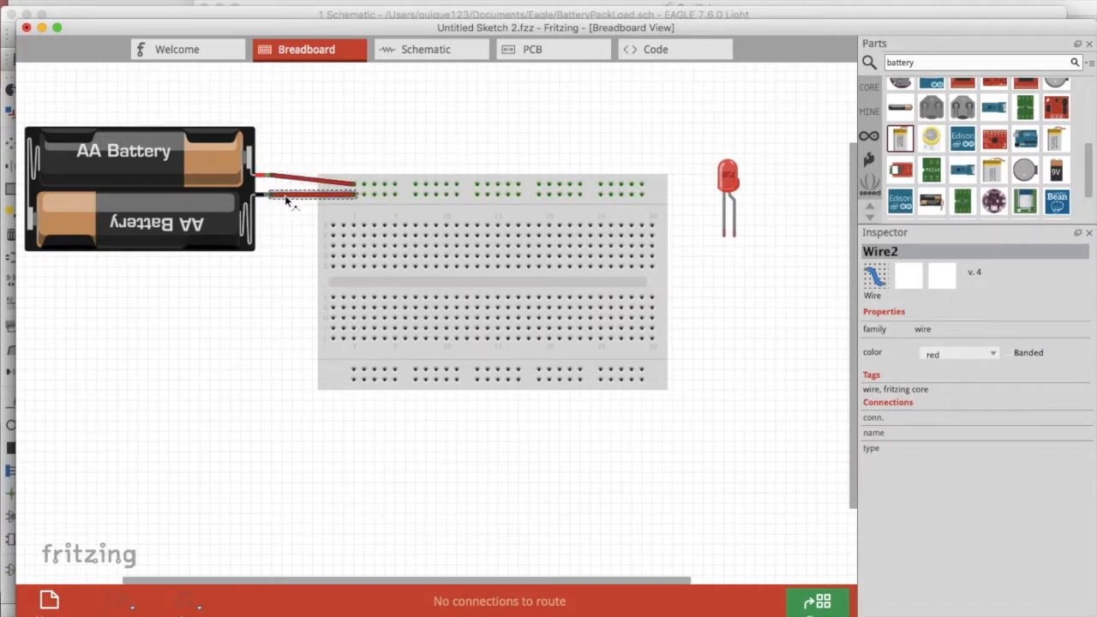
left_click(958, 353)
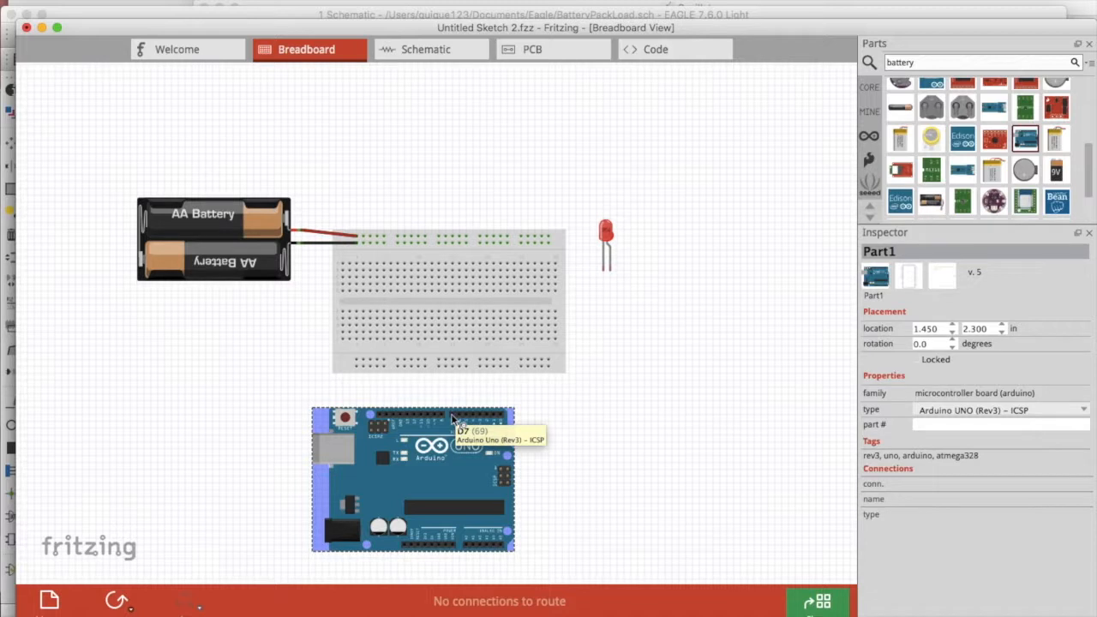
Run a bent wire from Arduino pin 7 to breadboard F28 and recolour it yellow
left_click_drag(452, 413, 542, 312)
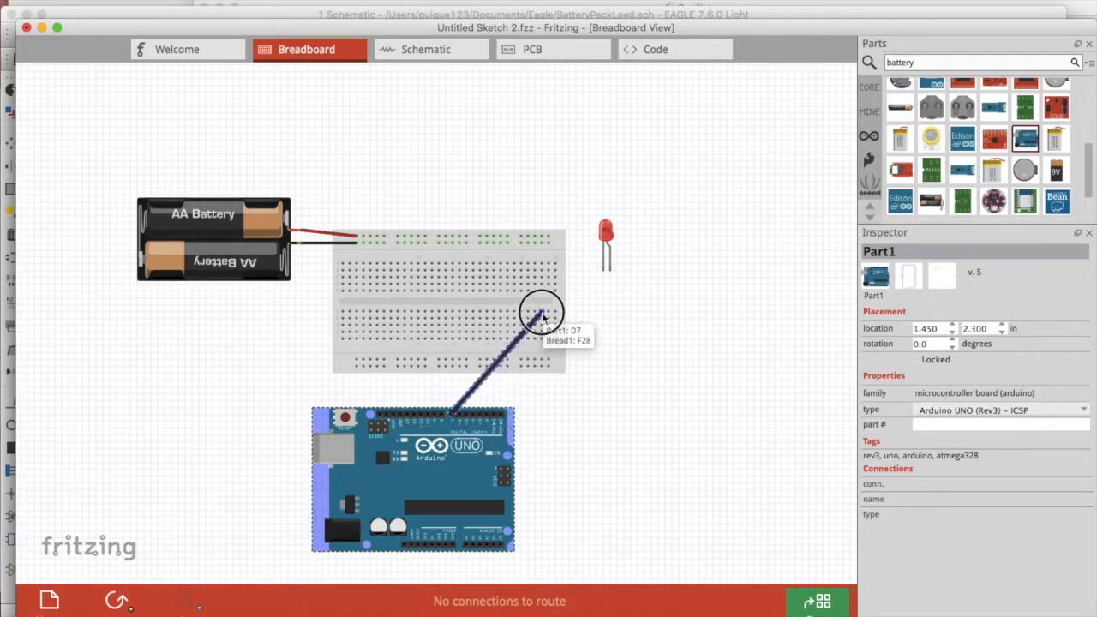
left_click_drag(540, 312, 454, 312)
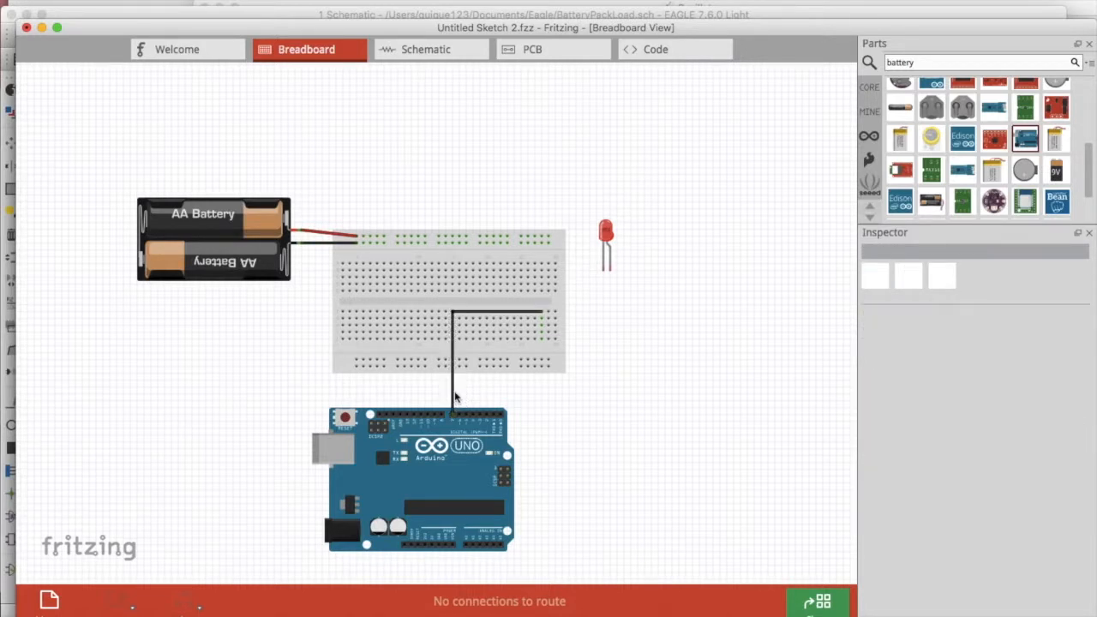
right_click(454, 396)
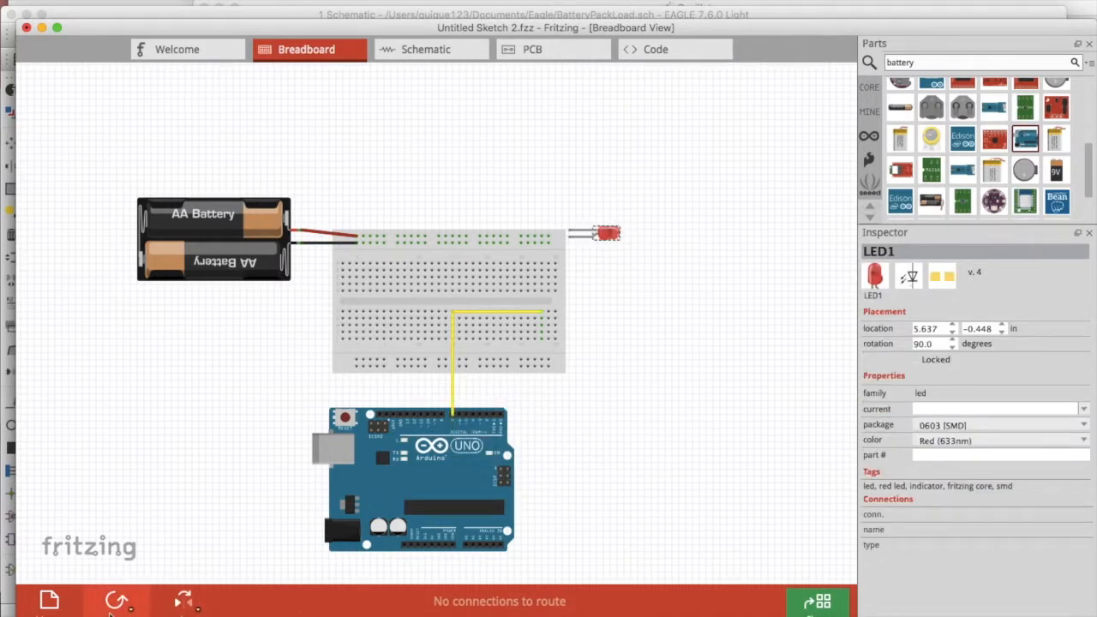
Reposition the LED to the right of the breadboard and search Parts for 'resistor'
left_click_drag(608, 233, 631, 329)
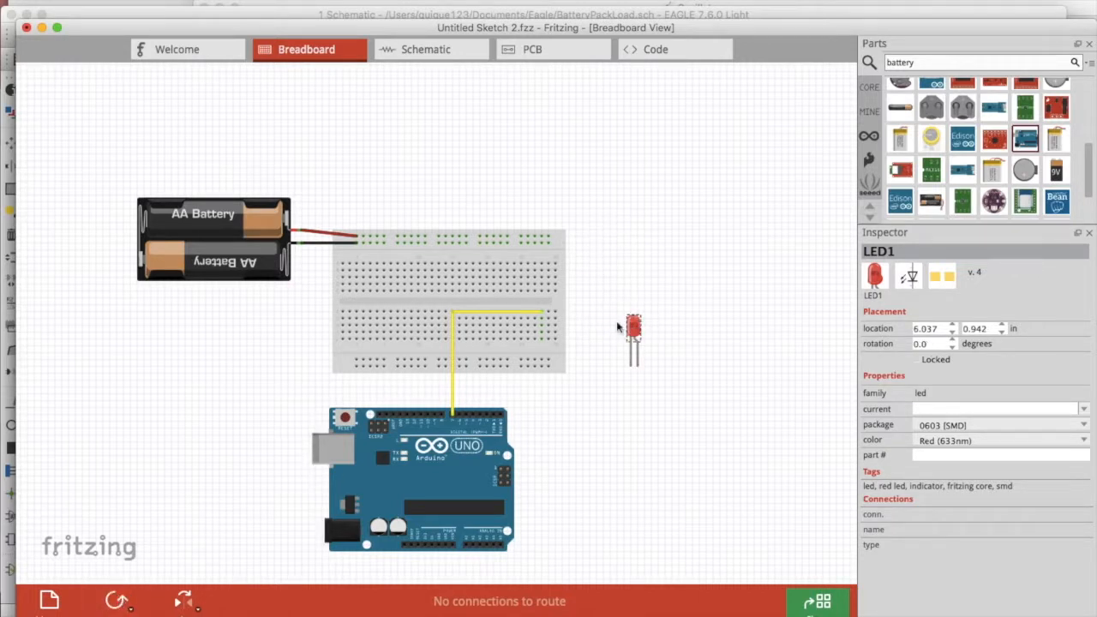
left_click_drag(635, 335, 625, 283)
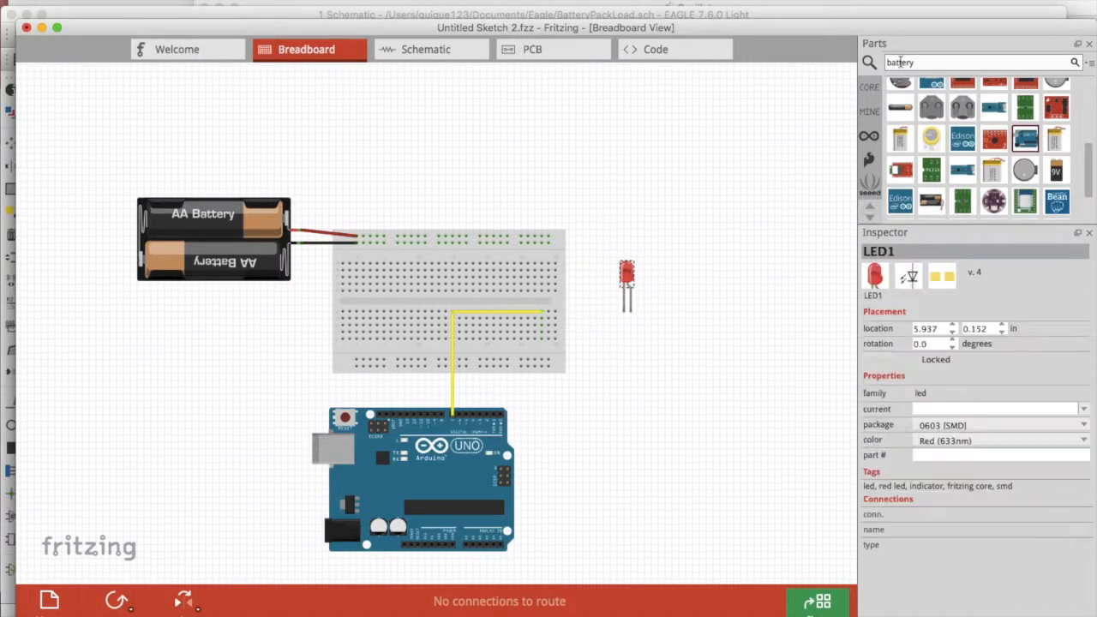
type("resistor")
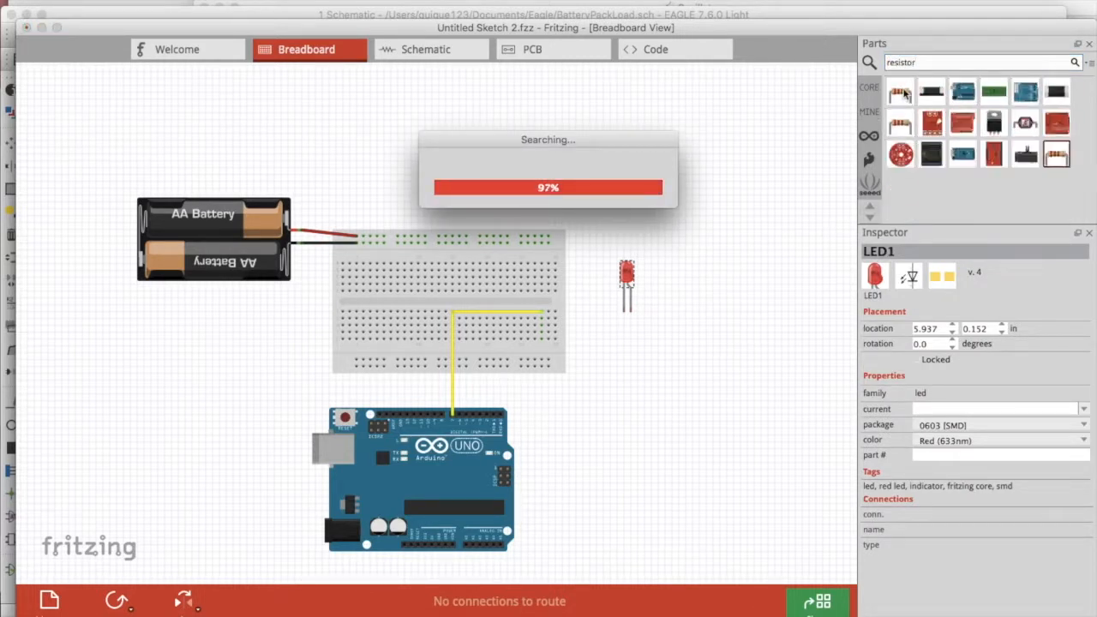
Place a 220 Ω resistor on the breadboard and inspect the new wire to the LED without changing it
left_click(900, 92)
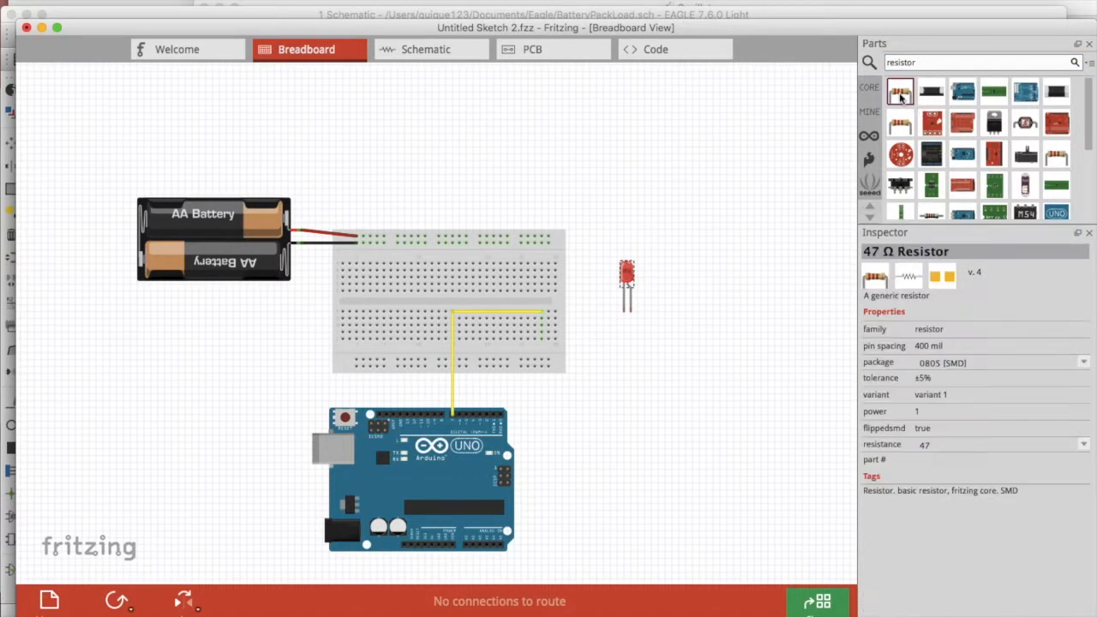
mouse_move(900, 93)
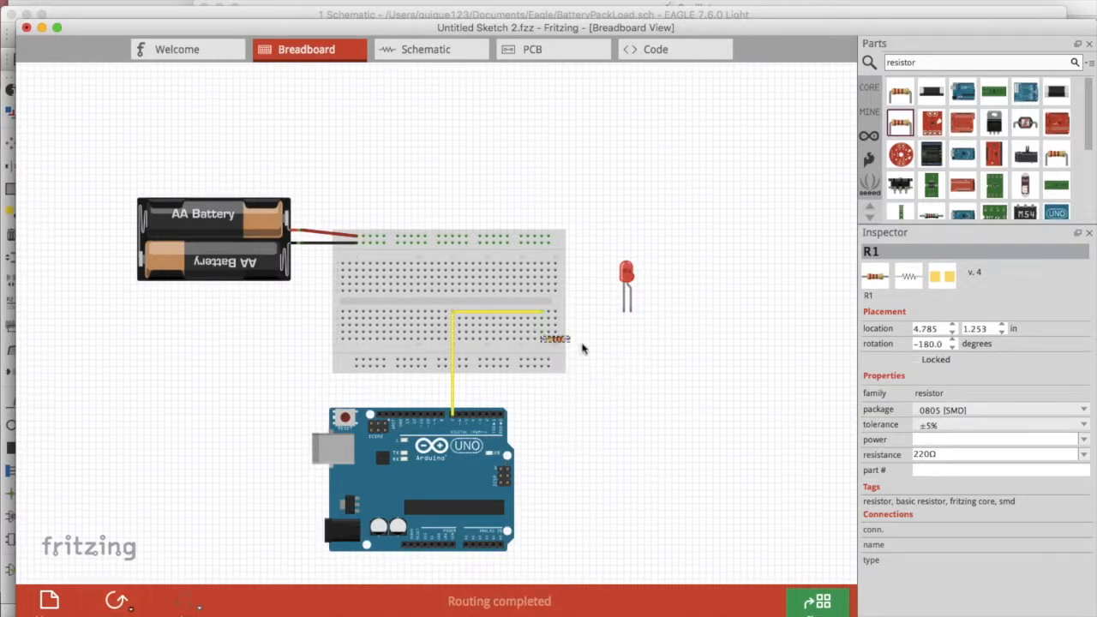
mouse_move(632, 319)
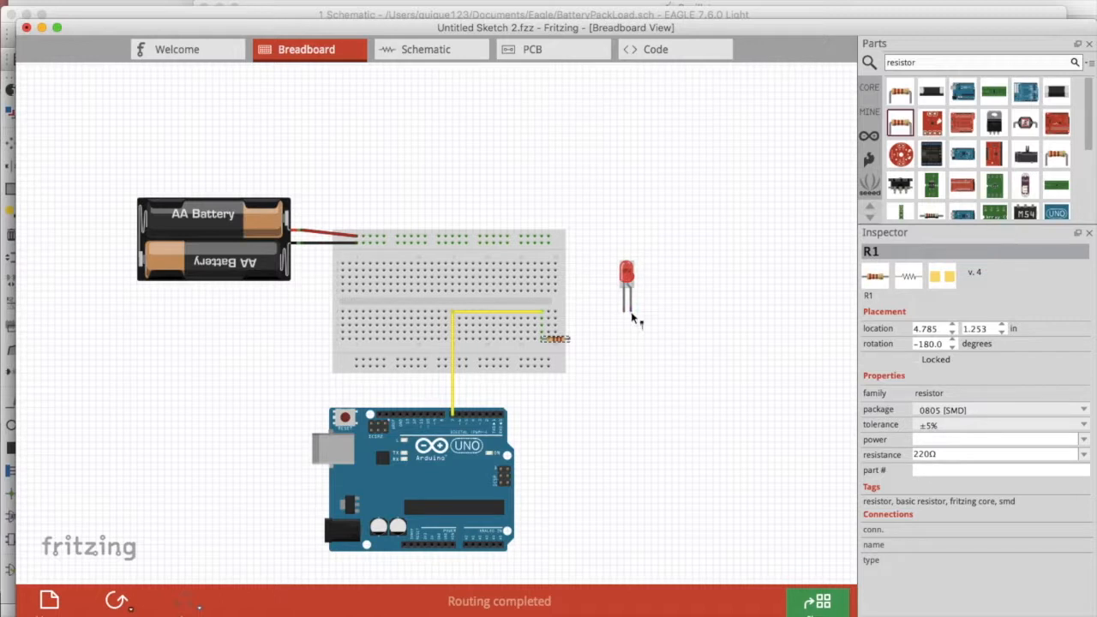
mouse_move(565, 341)
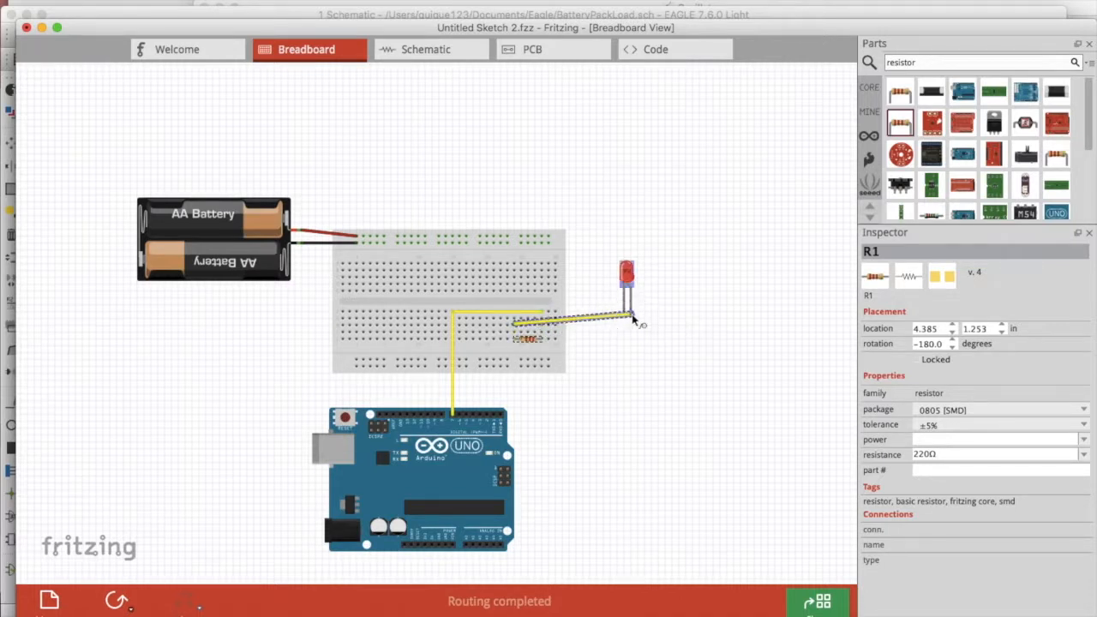
left_click(630, 326)
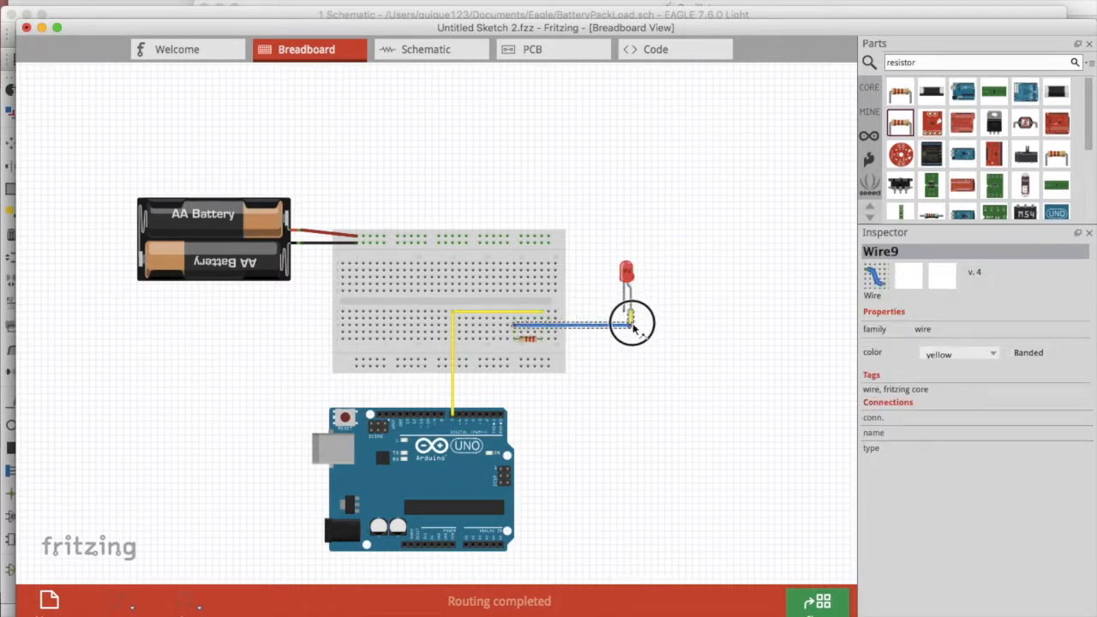
right_click(631, 322)
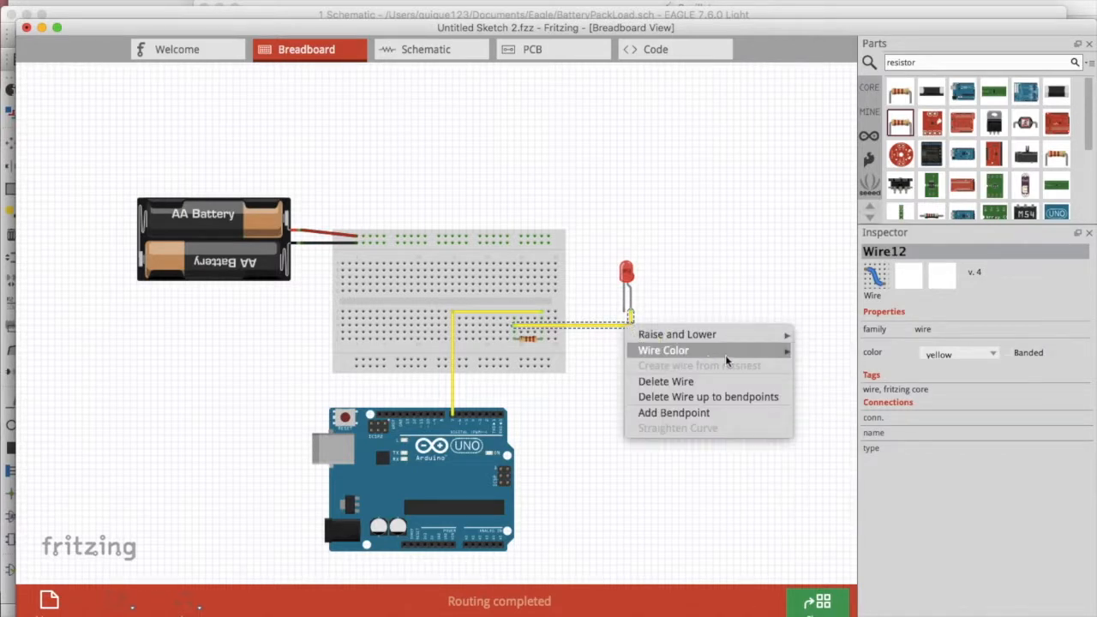
left_click(617, 352)
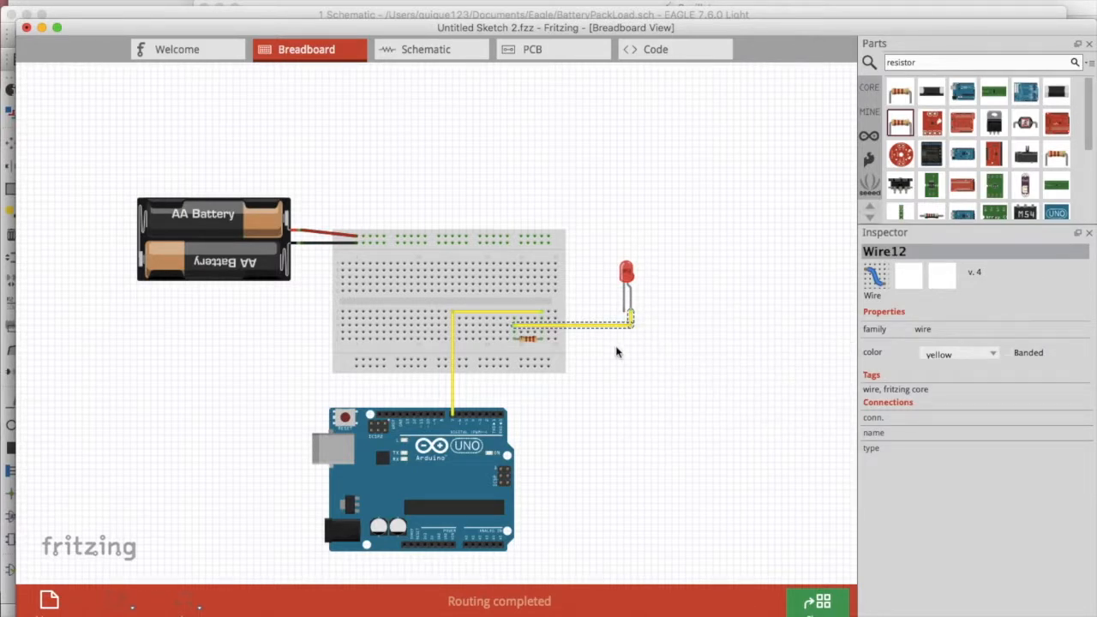
mouse_move(592, 307)
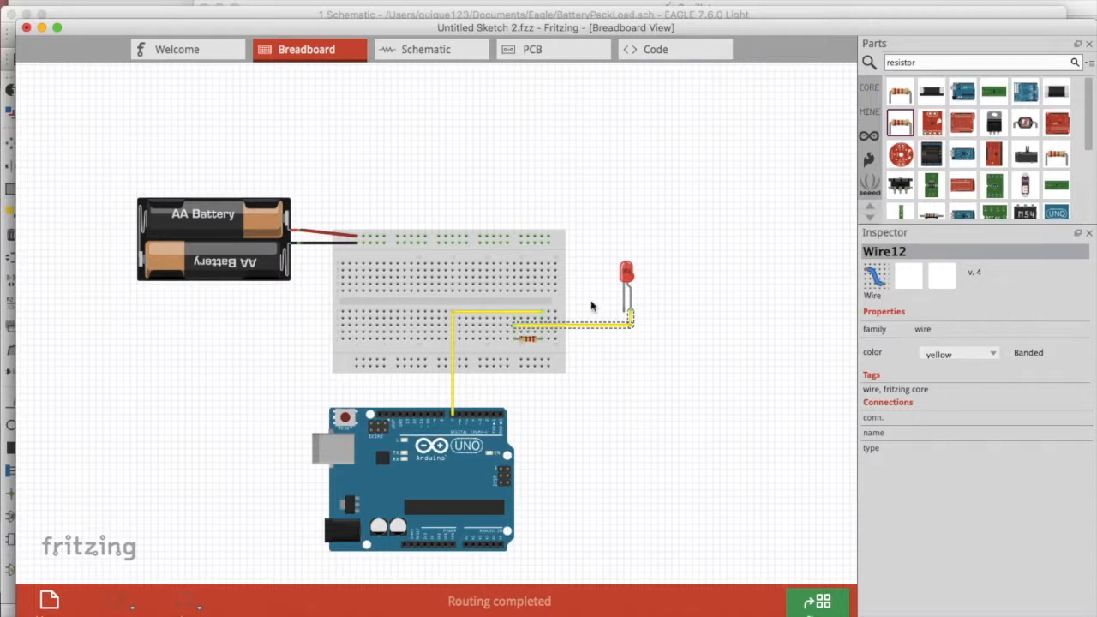
mouse_move(548, 243)
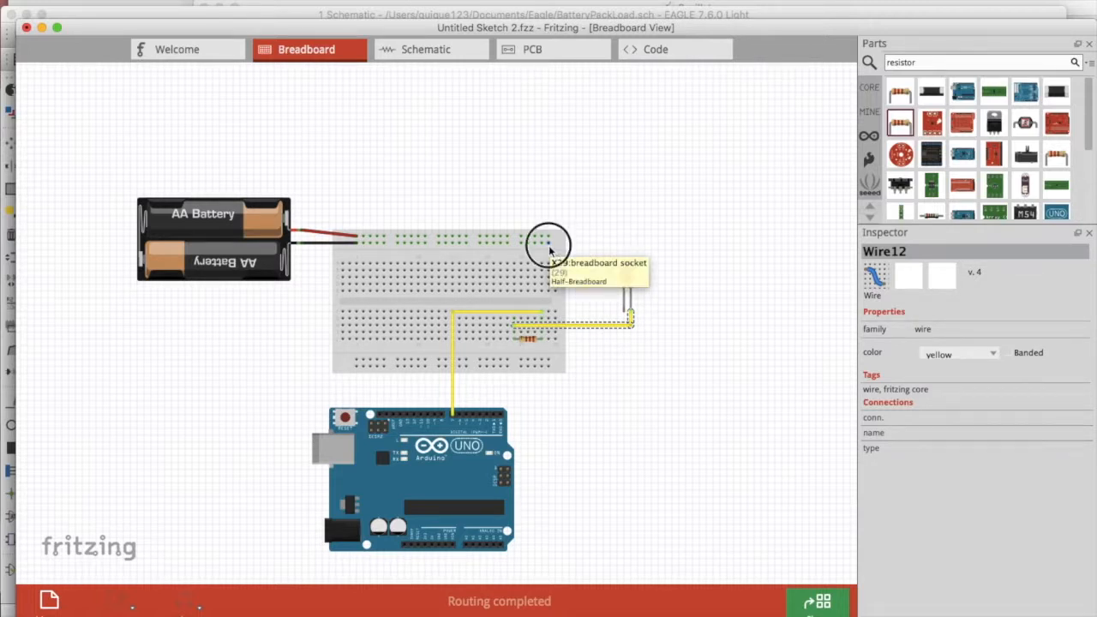
Run a wire from the top rail to the LED, colour it black, and search Parts for '9v'
left_click_drag(548, 243, 620, 308)
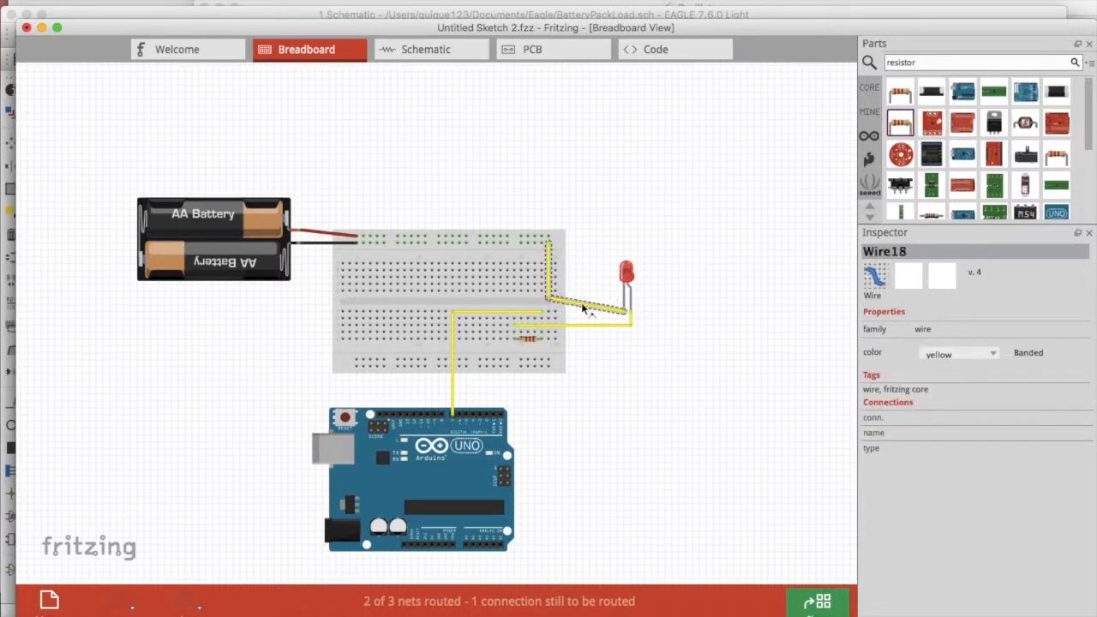
left_click(576, 307)
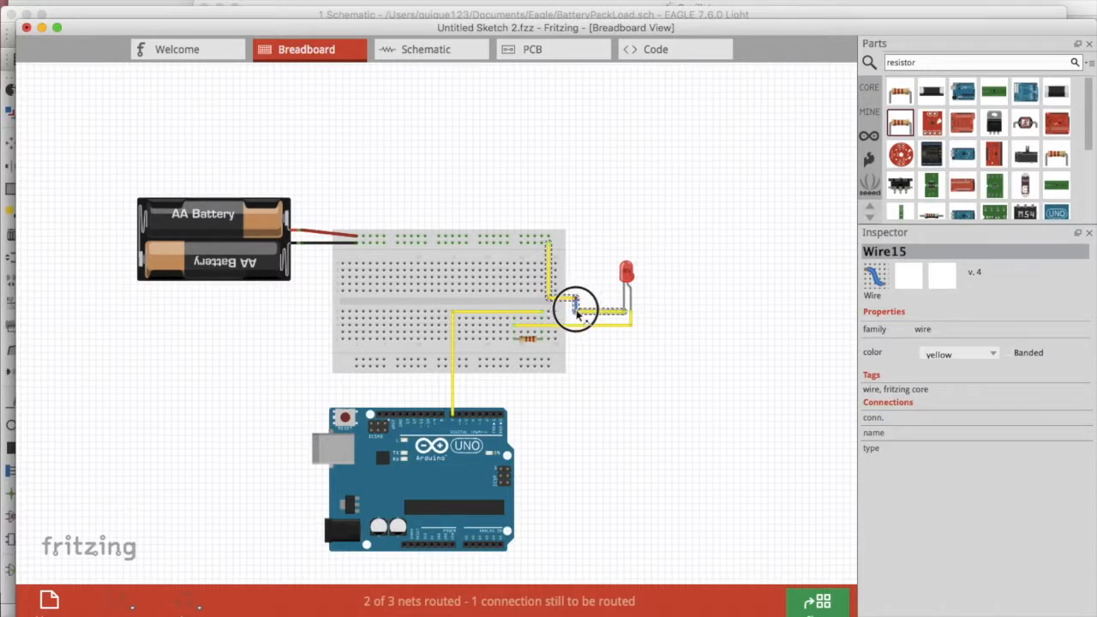
right_click(574, 307)
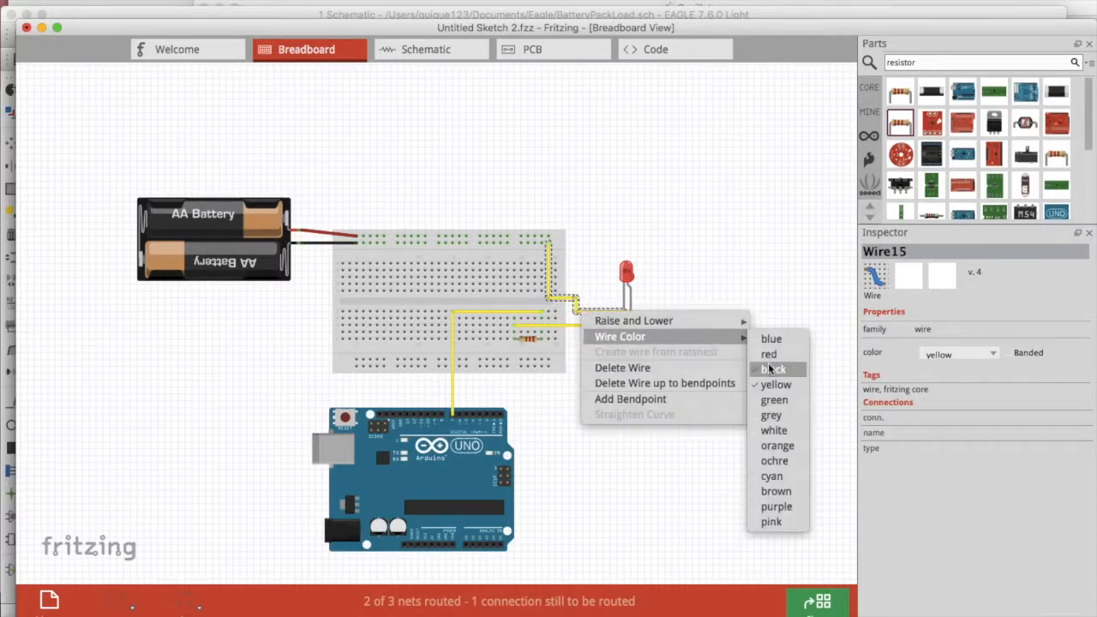
left_click(773, 369)
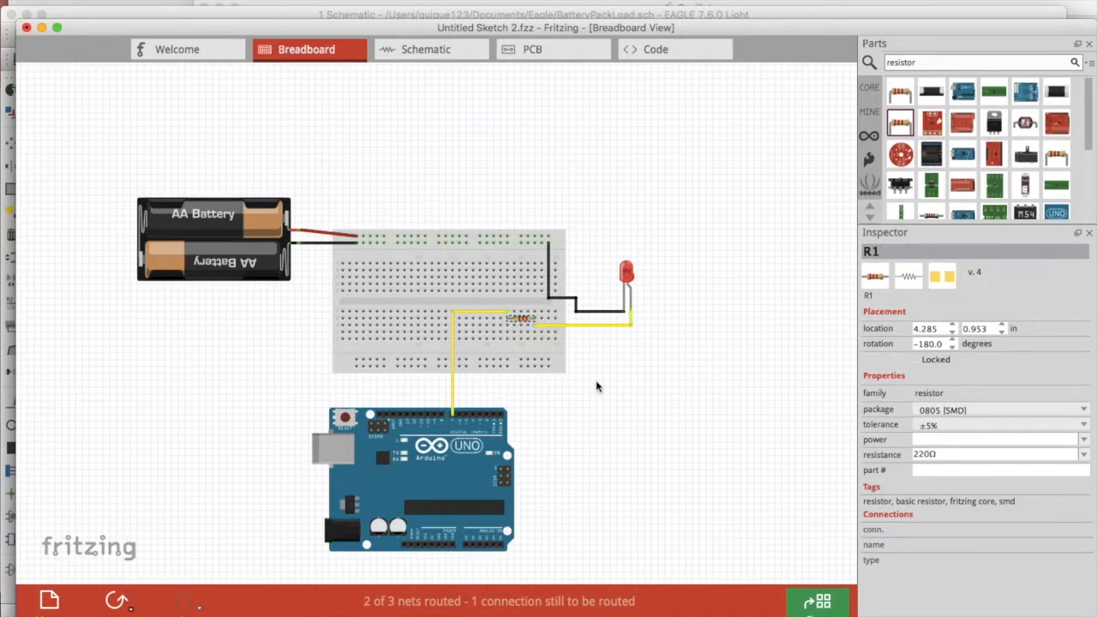
mouse_move(552, 408)
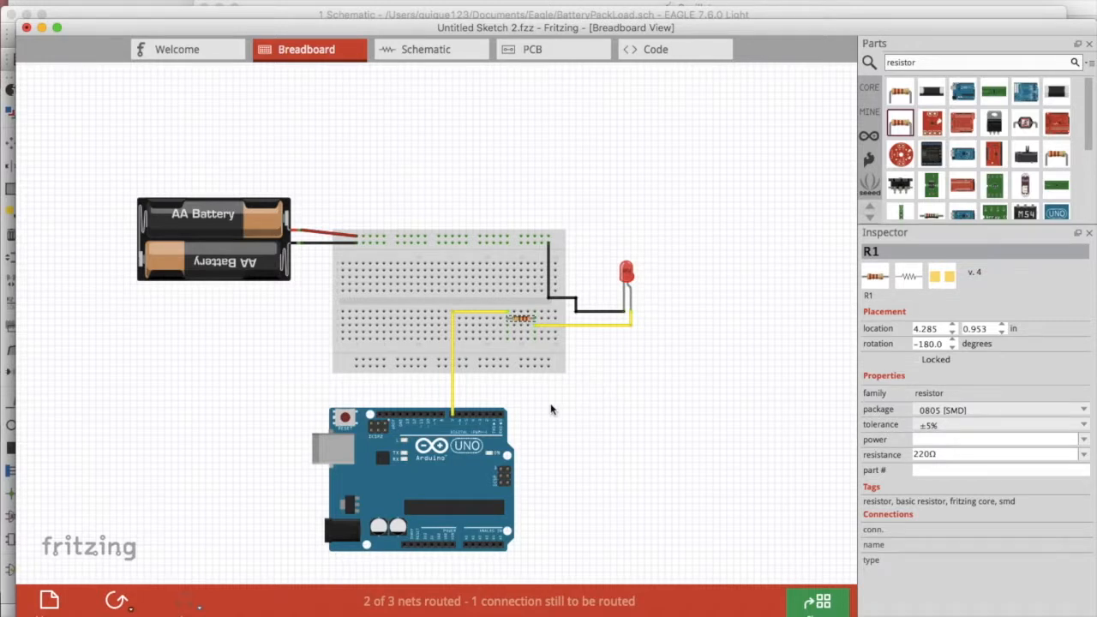
type("9v")
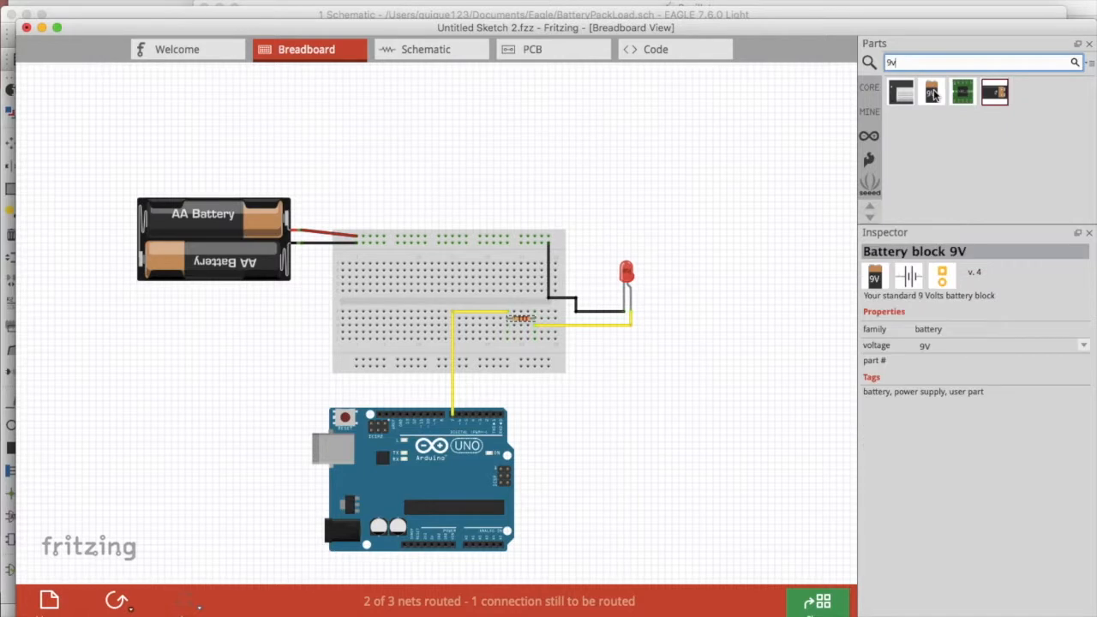
Inspect the BC9VPC battery part, search Parts for 'barrel jack', and switch to the Code view
left_click(994, 92)
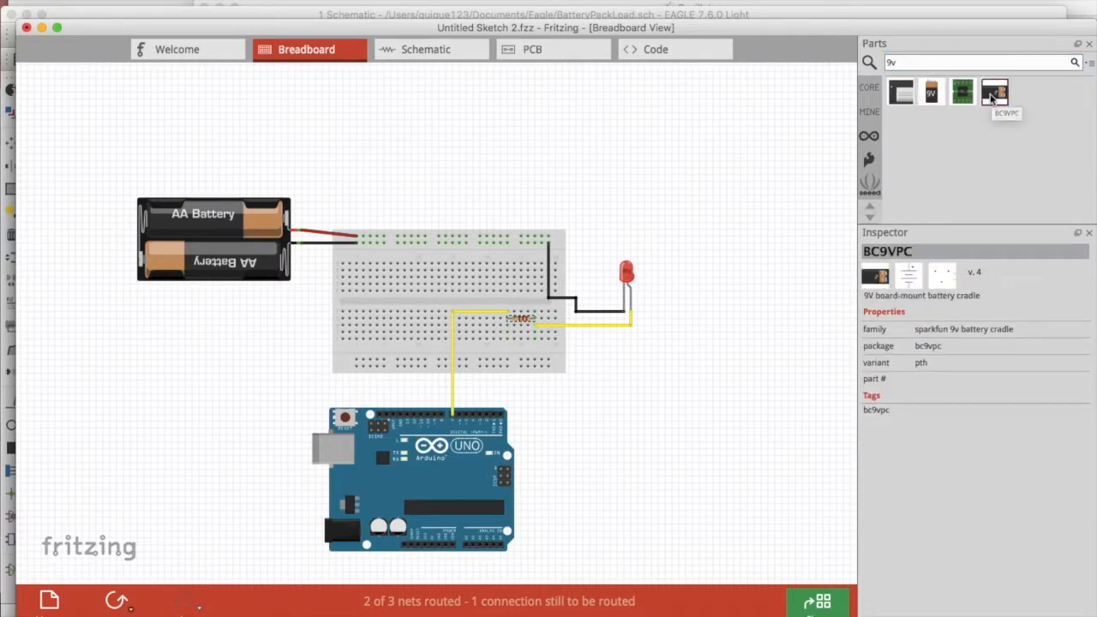
left_click(977, 62)
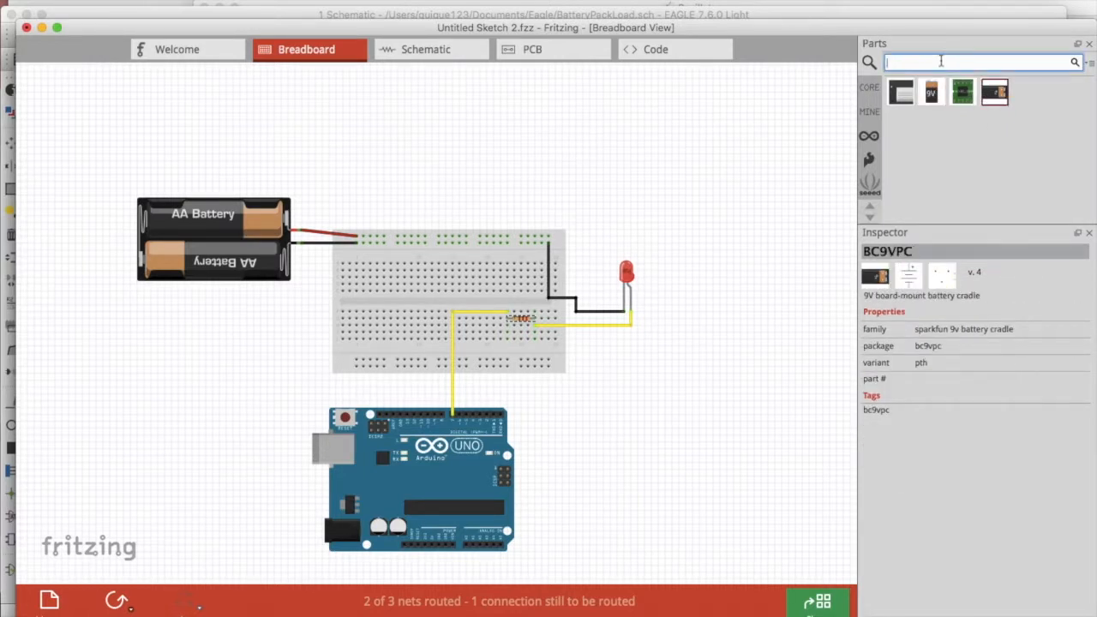
type("barrel jack")
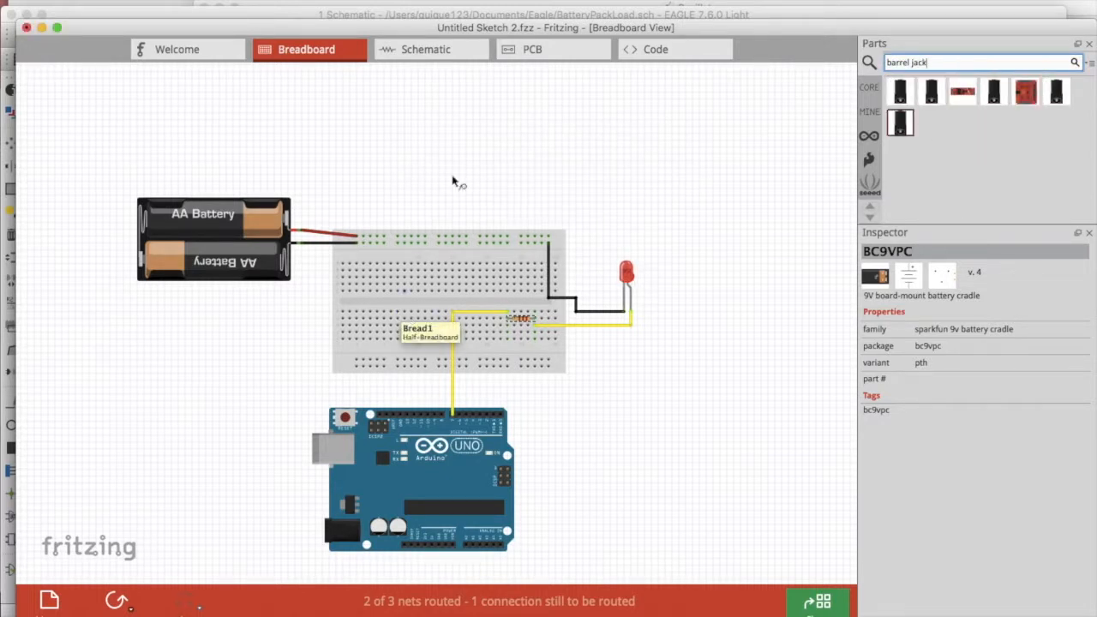
left_click(655, 48)
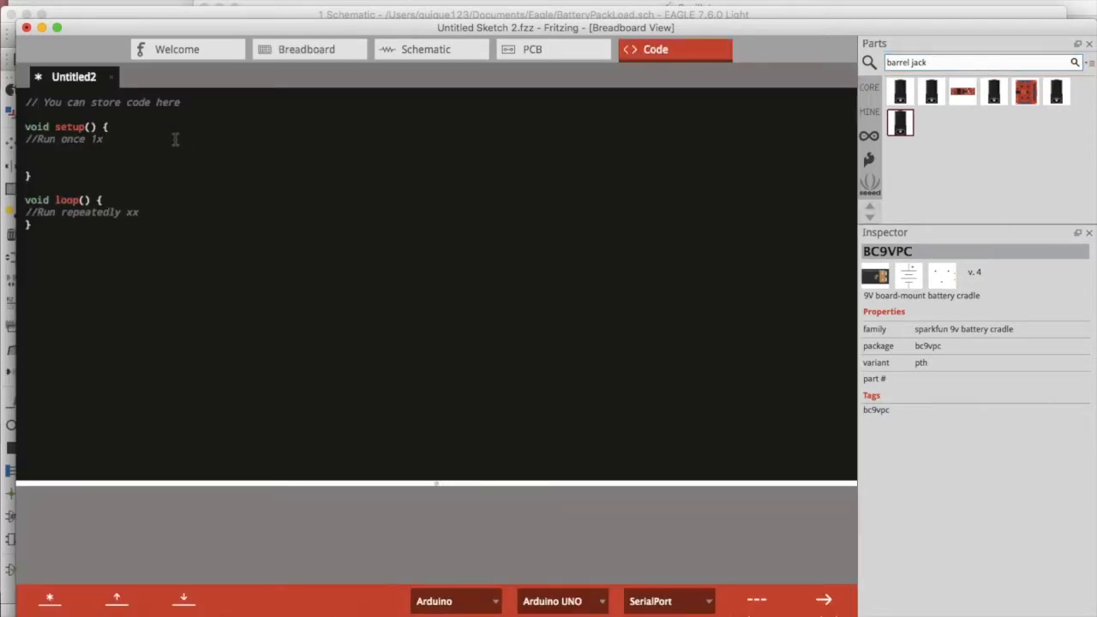
Enter digitalWrite(7,HIGH inside setup() and return to the Breadboard view
type("digital")
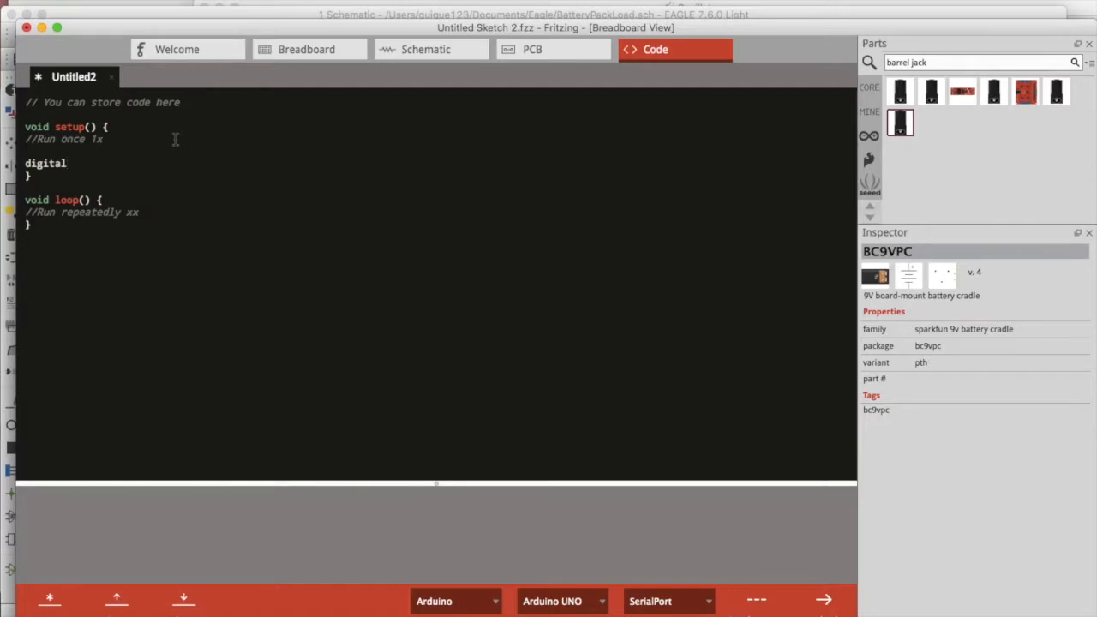
type("Write(7,HIGH")
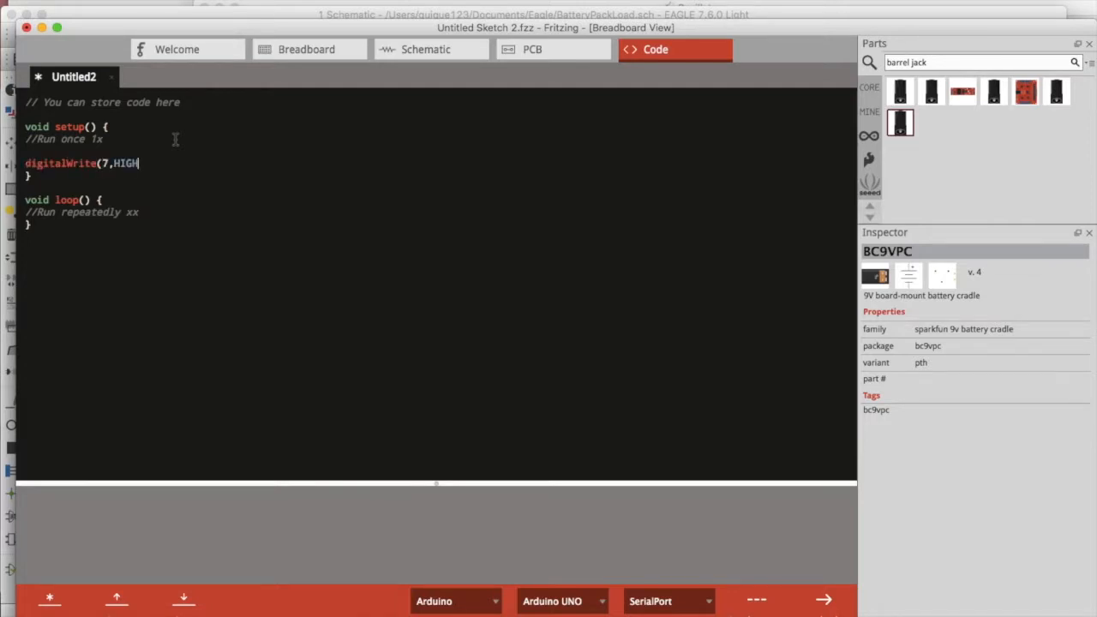
left_click(305, 48)
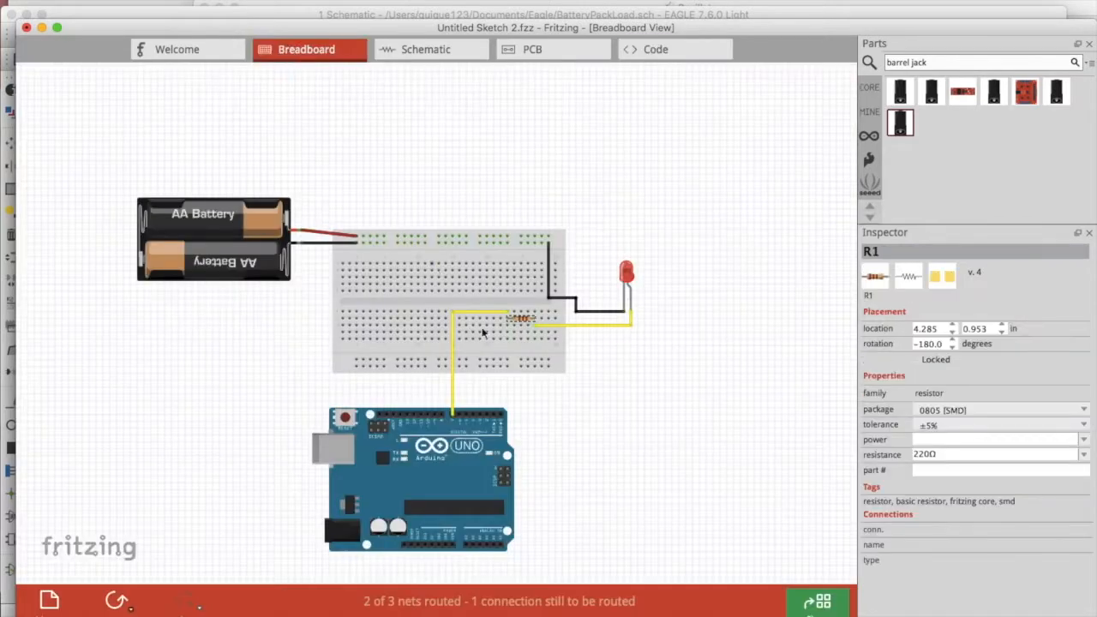
mouse_move(562, 401)
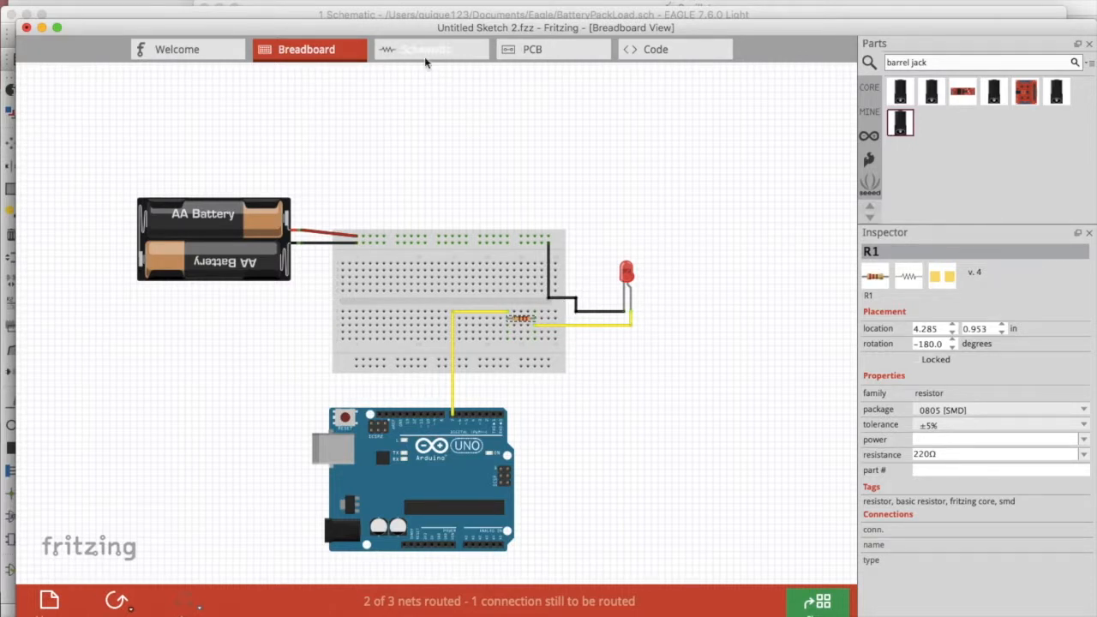
Rearrange the parts and the LED in the schematic view, comparing it against the breadboard view
left_click(432, 48)
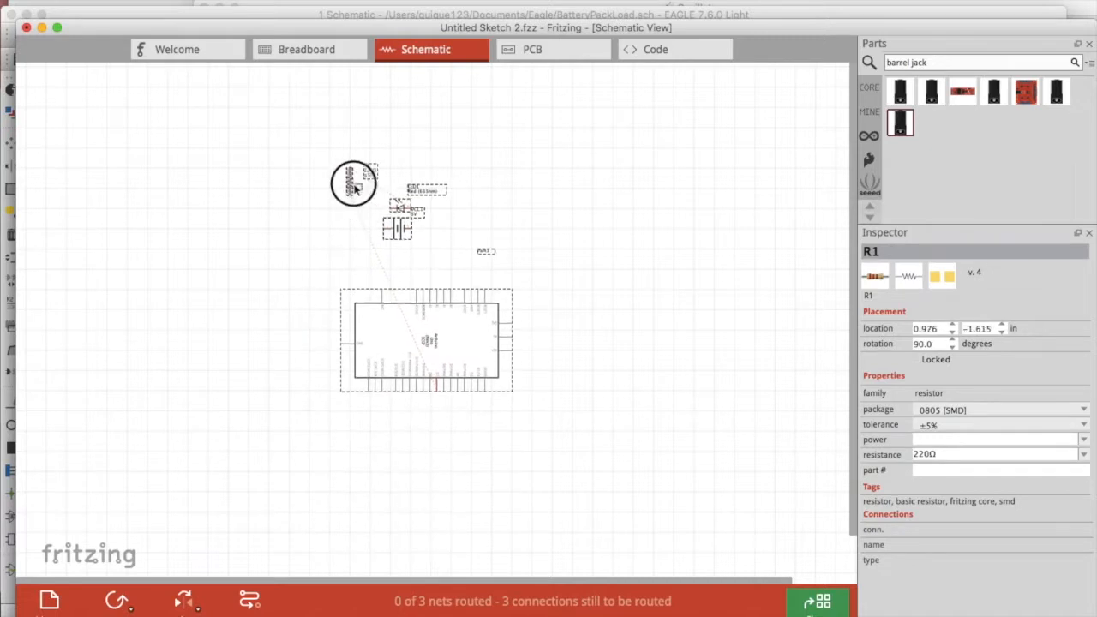
left_click_drag(353, 182, 626, 326)
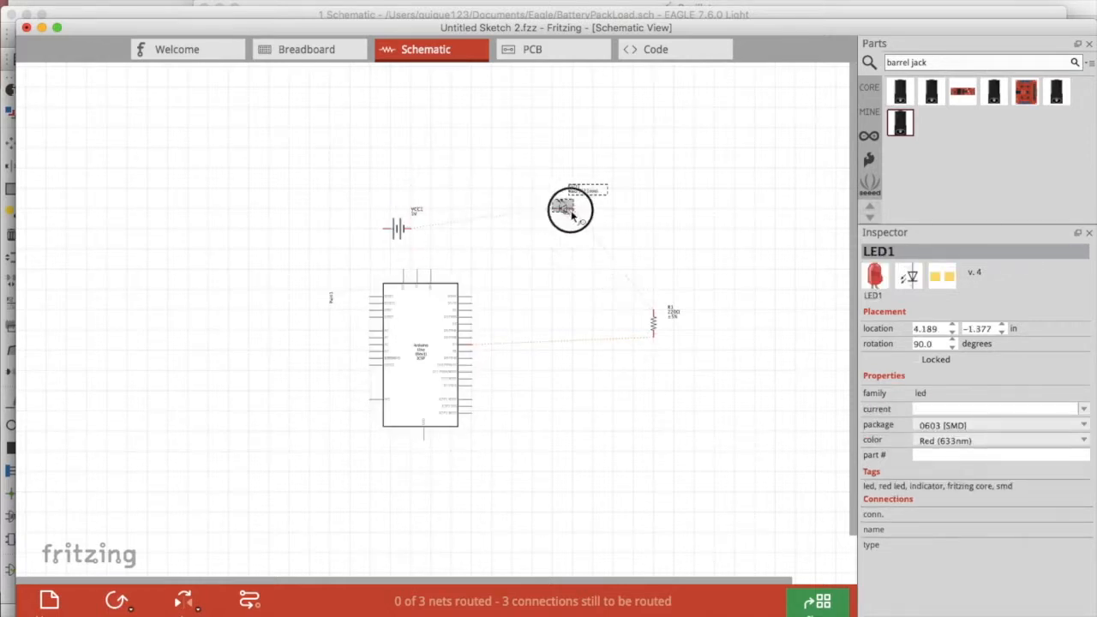
left_click_drag(569, 209, 655, 212)
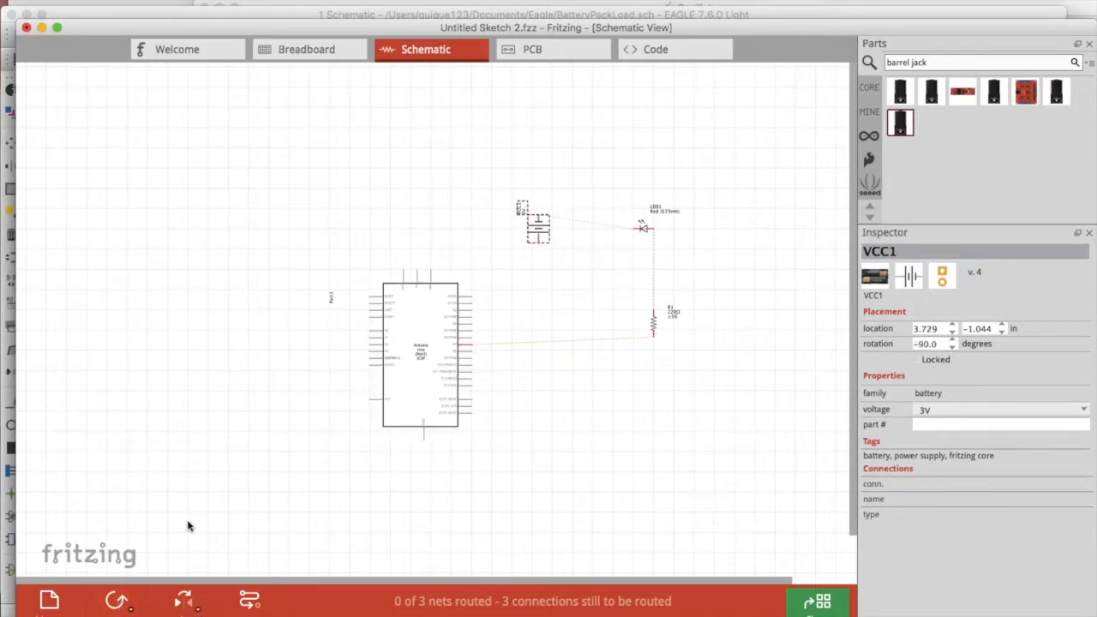
left_click(305, 48)
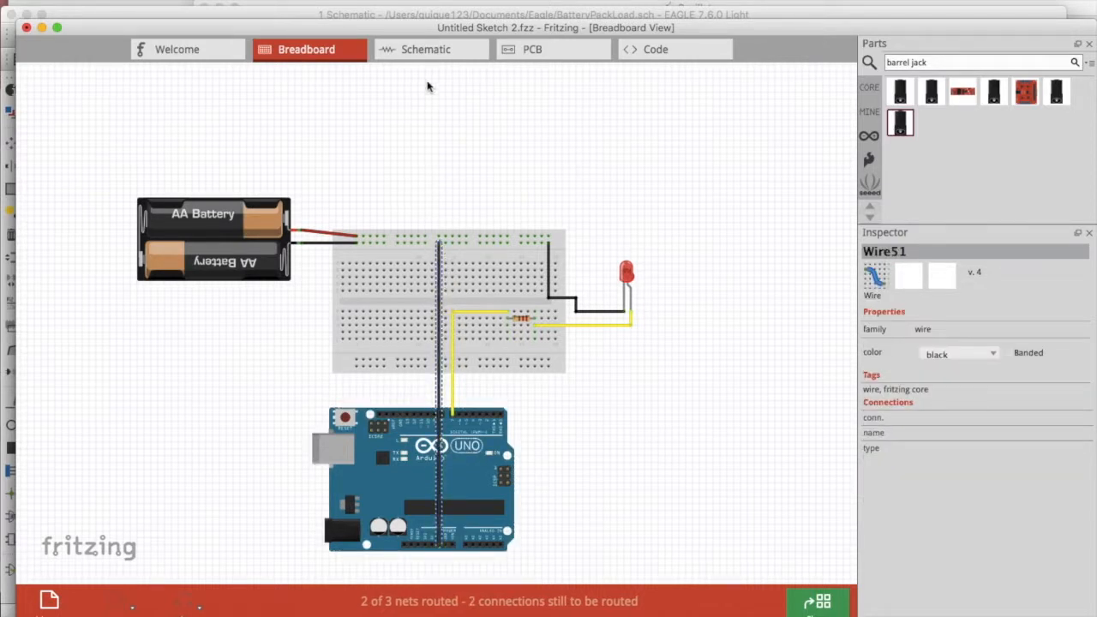
left_click(425, 48)
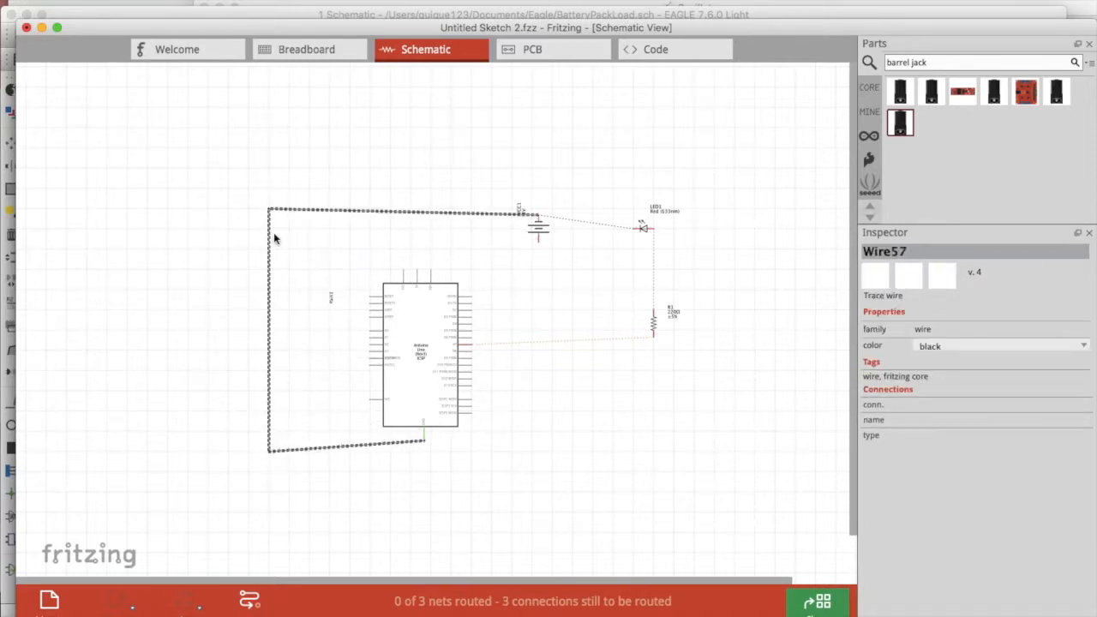
left_click(305, 48)
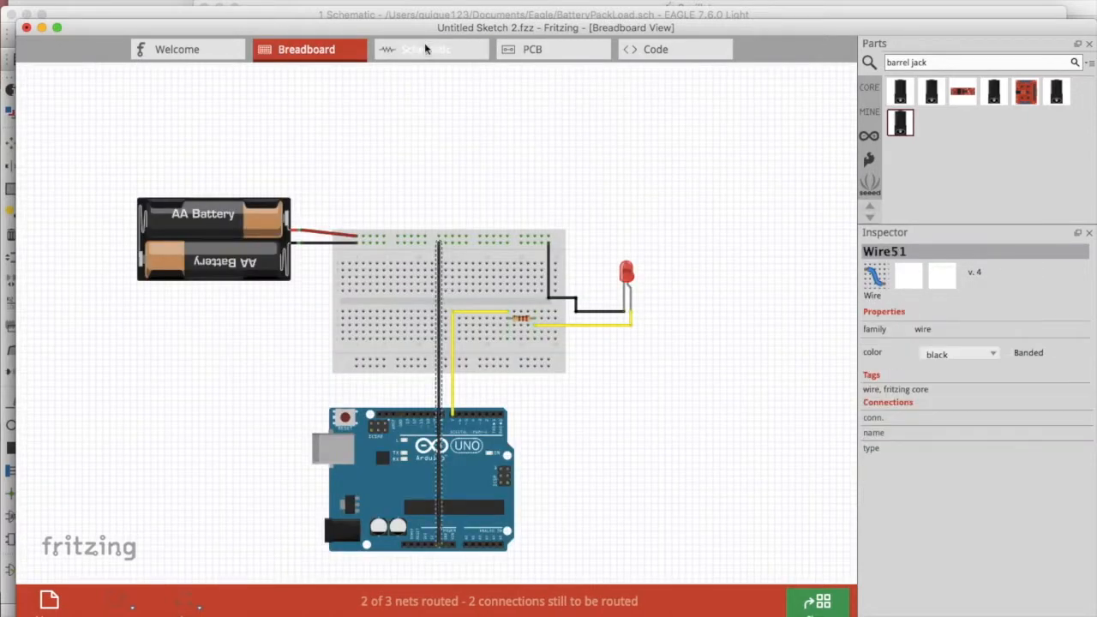
left_click(426, 48)
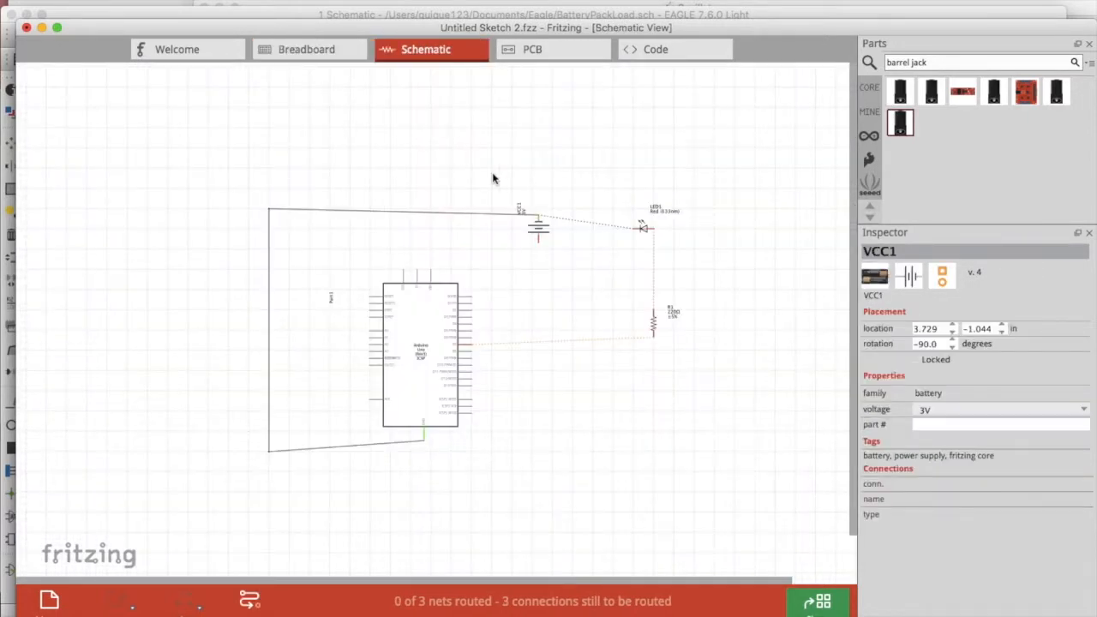
Add a red wire from the breadboard rail to the Arduino header, then view the schematic and PCB
left_click(305, 48)
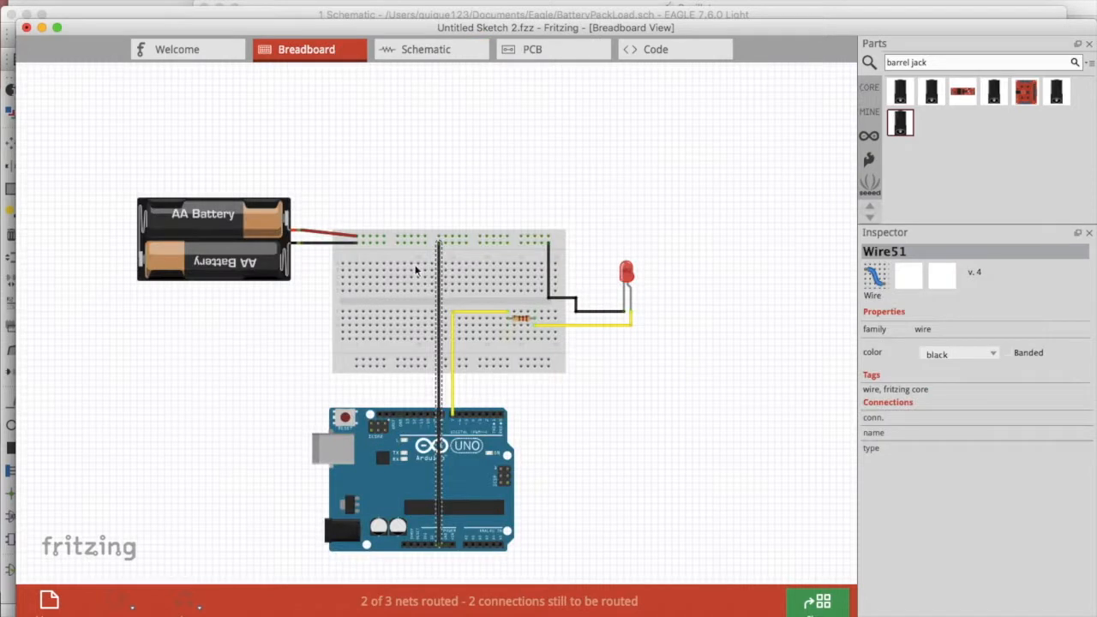
mouse_move(472, 242)
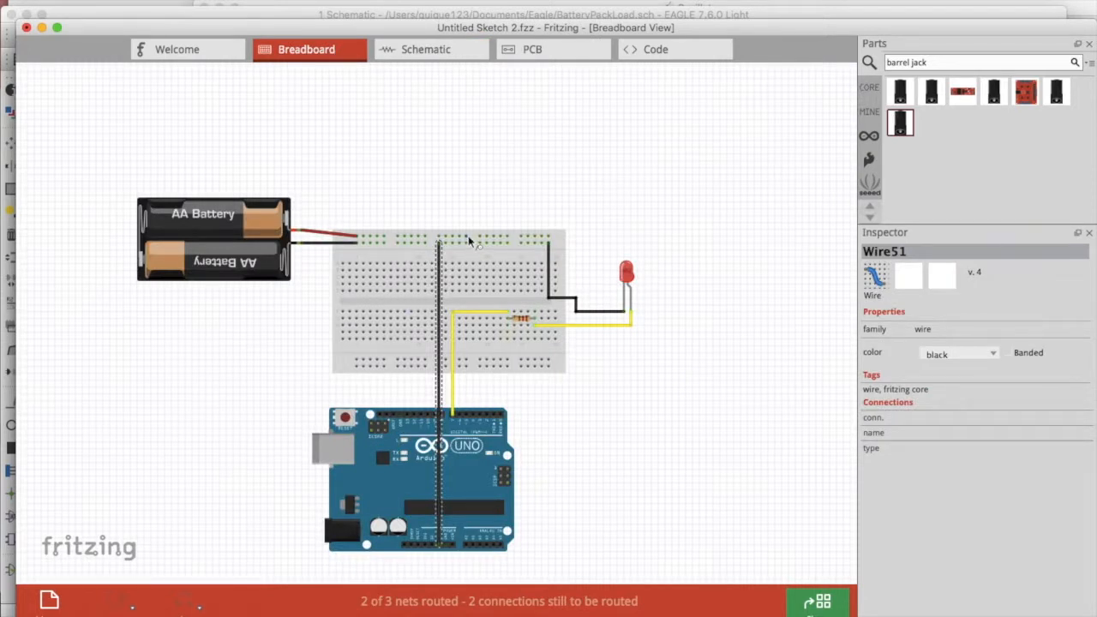
mouse_move(467, 239)
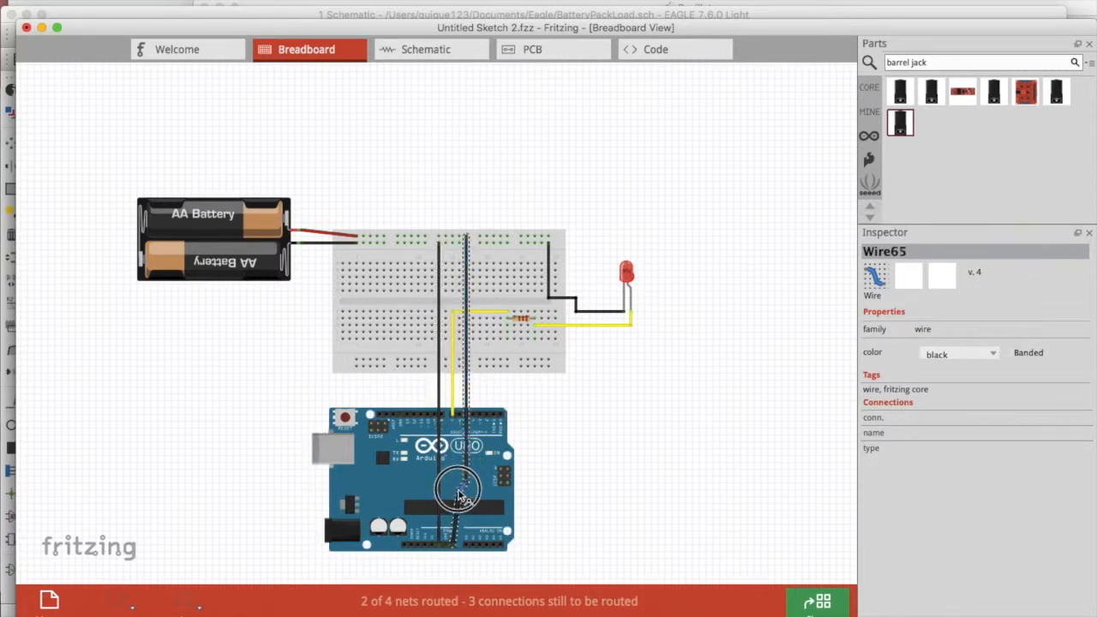
right_click(463, 494)
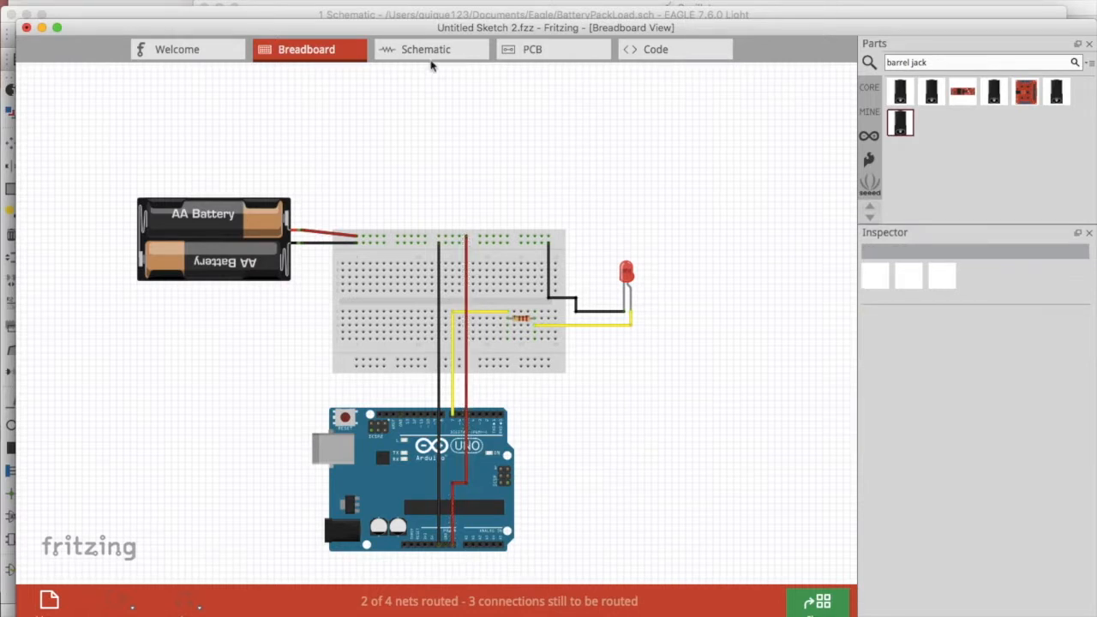
left_click(426, 48)
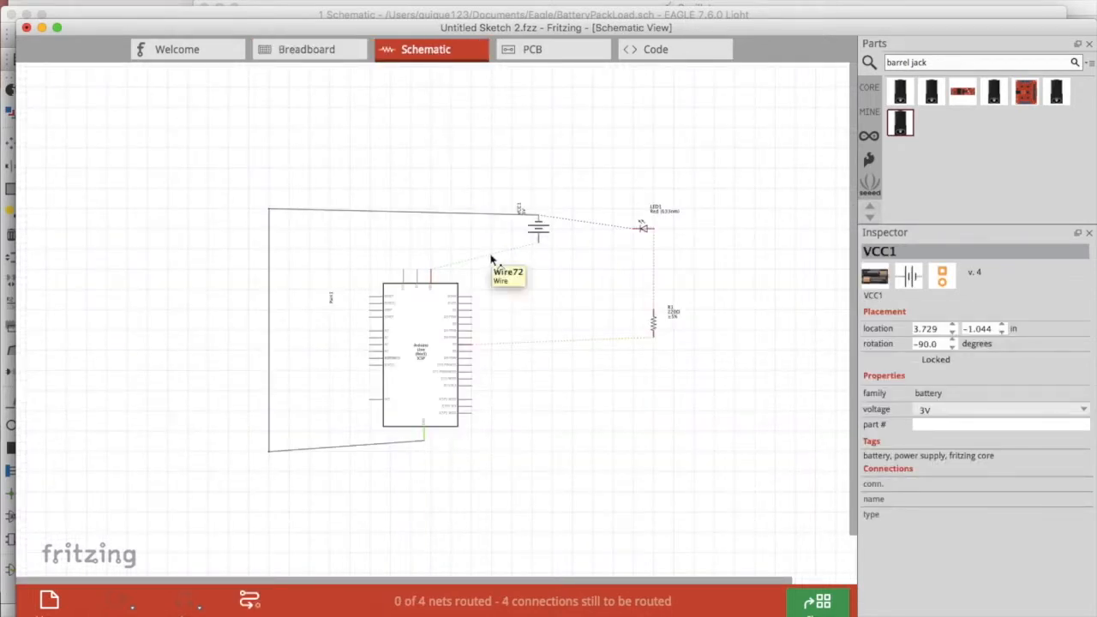
left_click(531, 48)
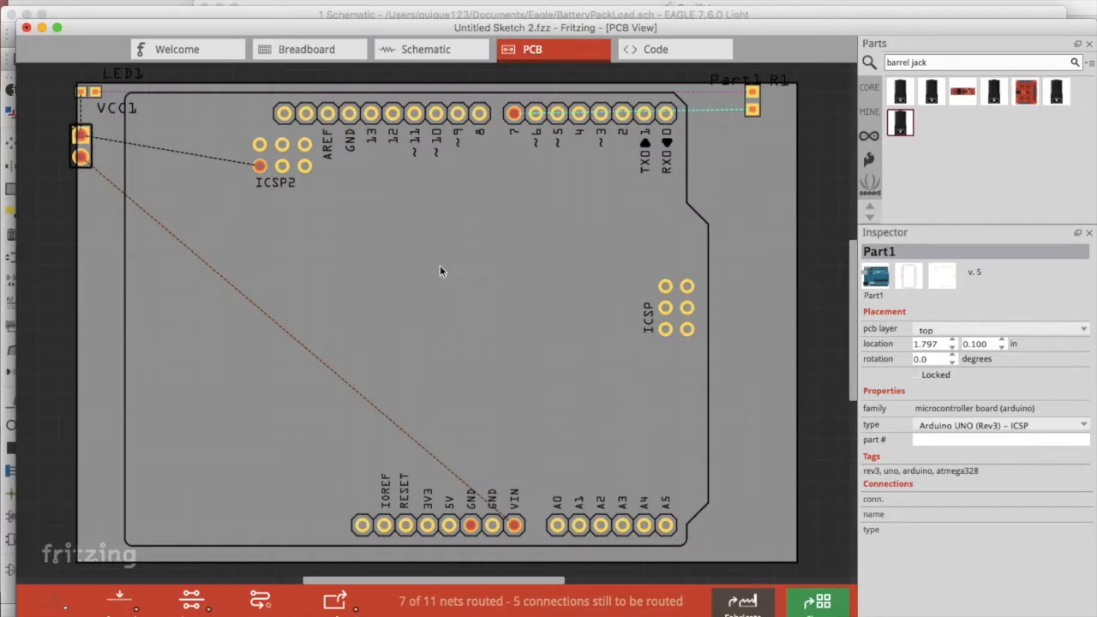
mouse_move(765, 182)
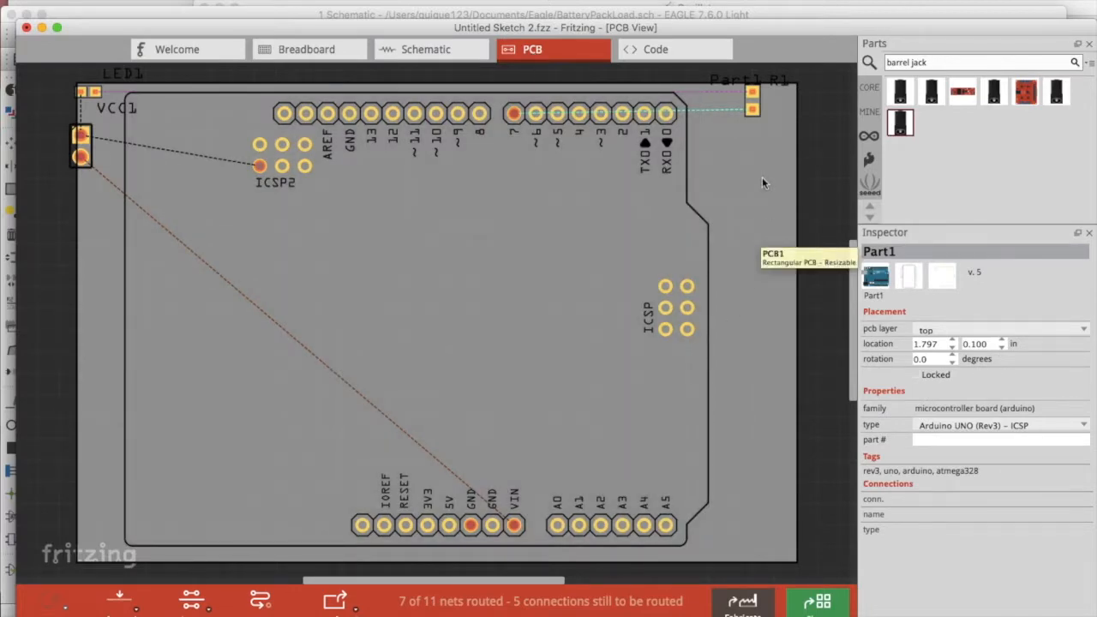
mouse_move(134, 253)
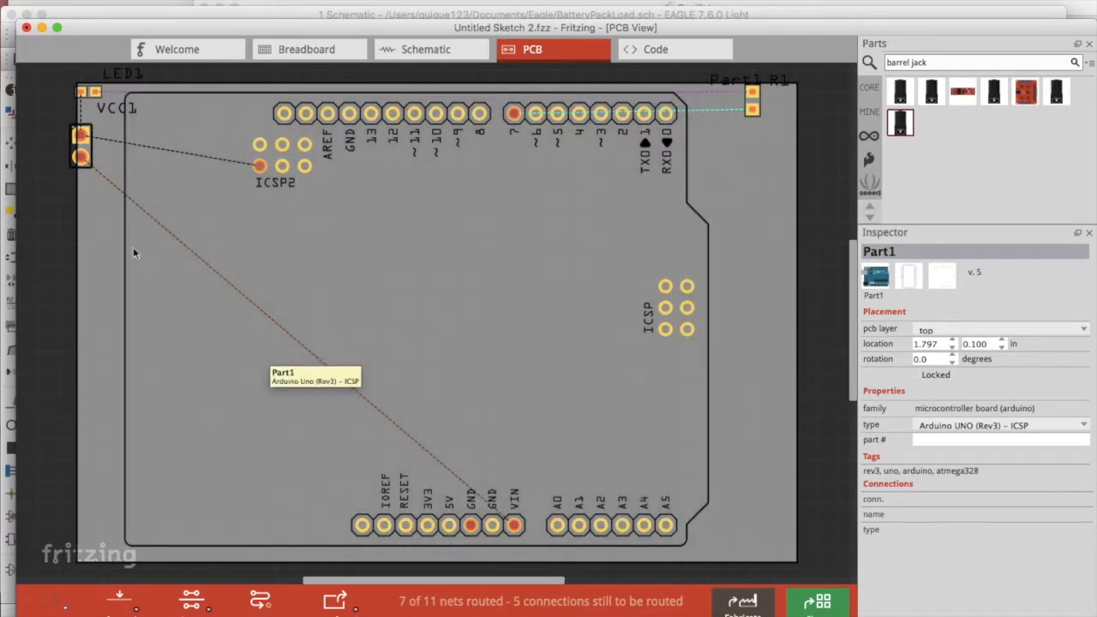
mouse_move(82, 151)
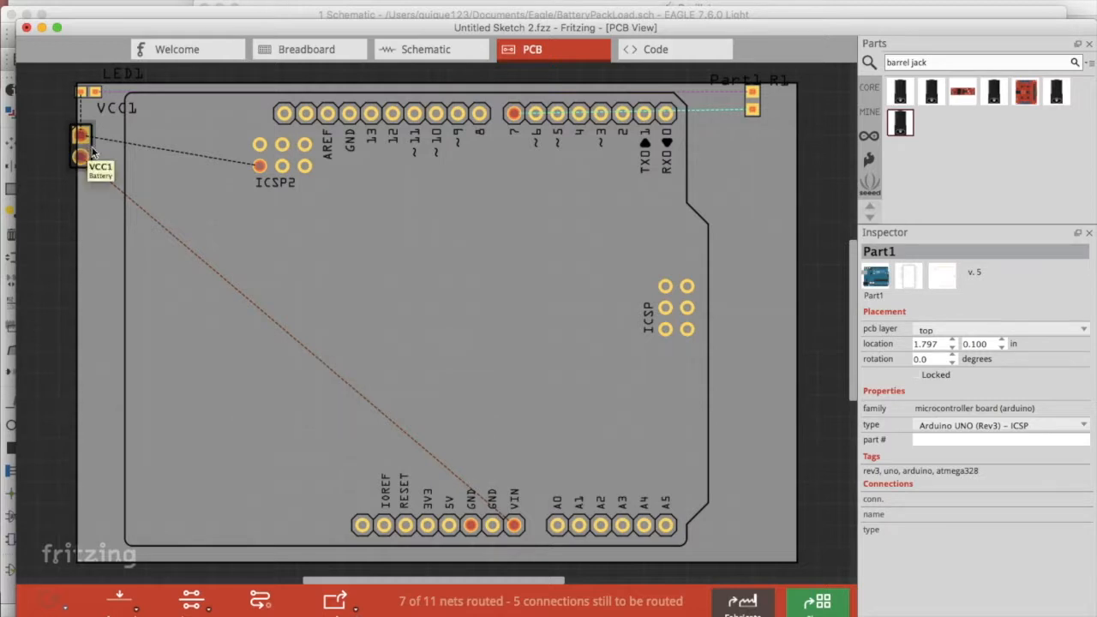
Move the VCC1 battery down along the PCB board's left edge
left_click_drag(83, 146, 89, 312)
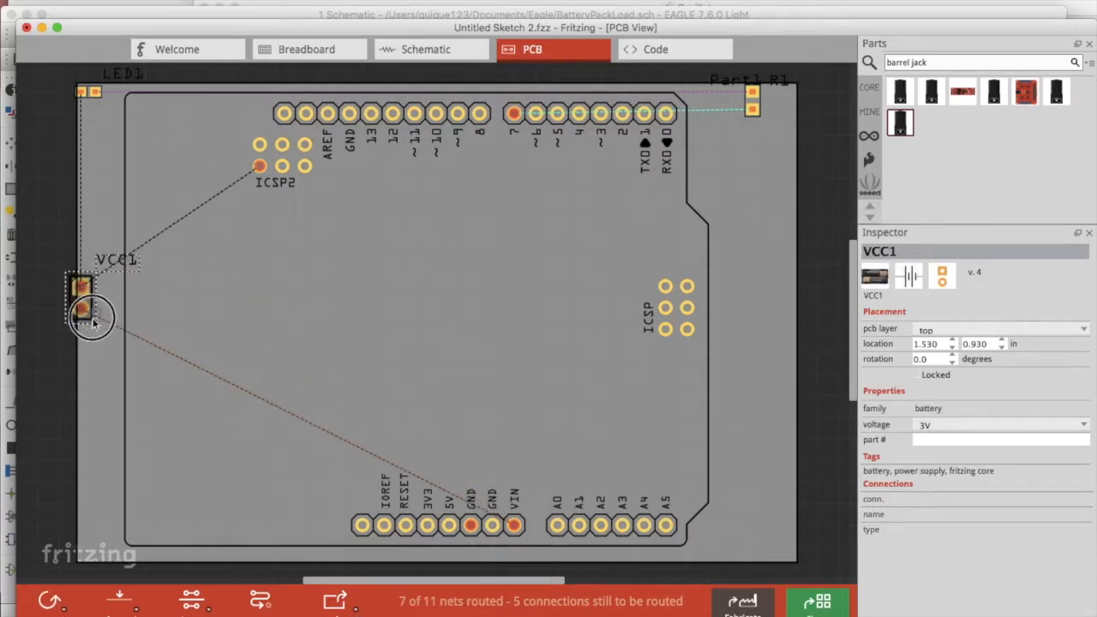
left_click_drag(86, 309, 79, 322)
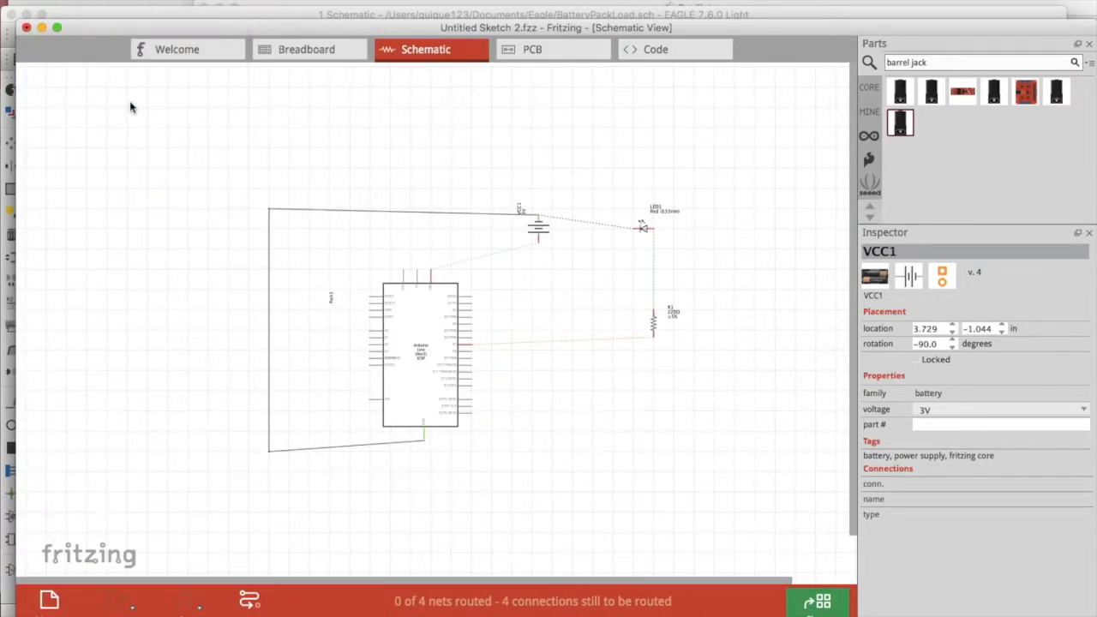
mouse_move(269, 175)
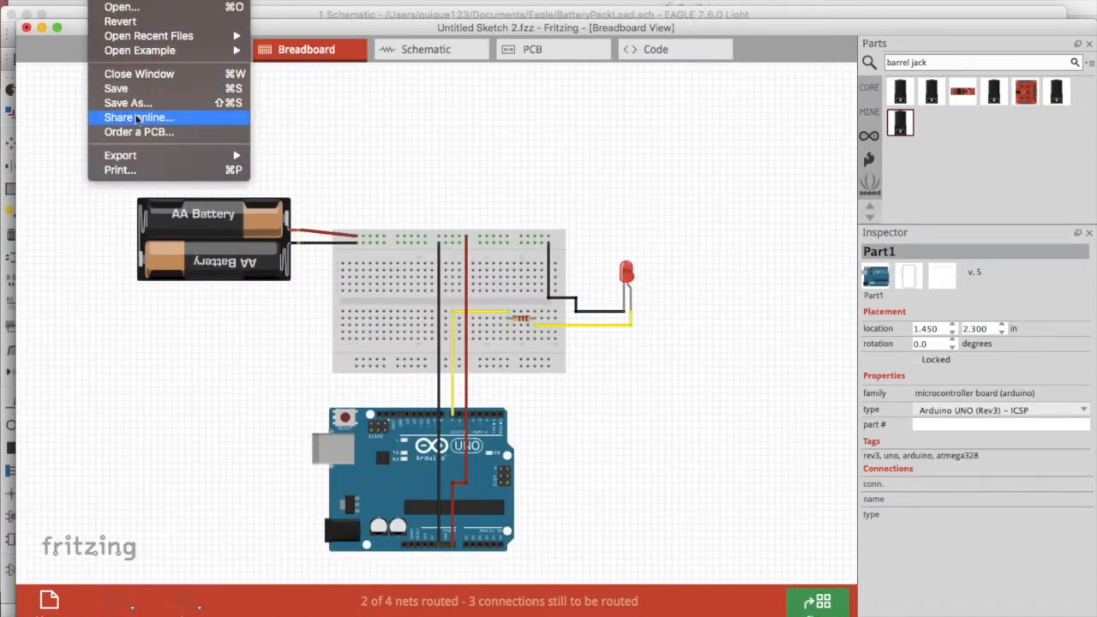
mouse_move(350, 154)
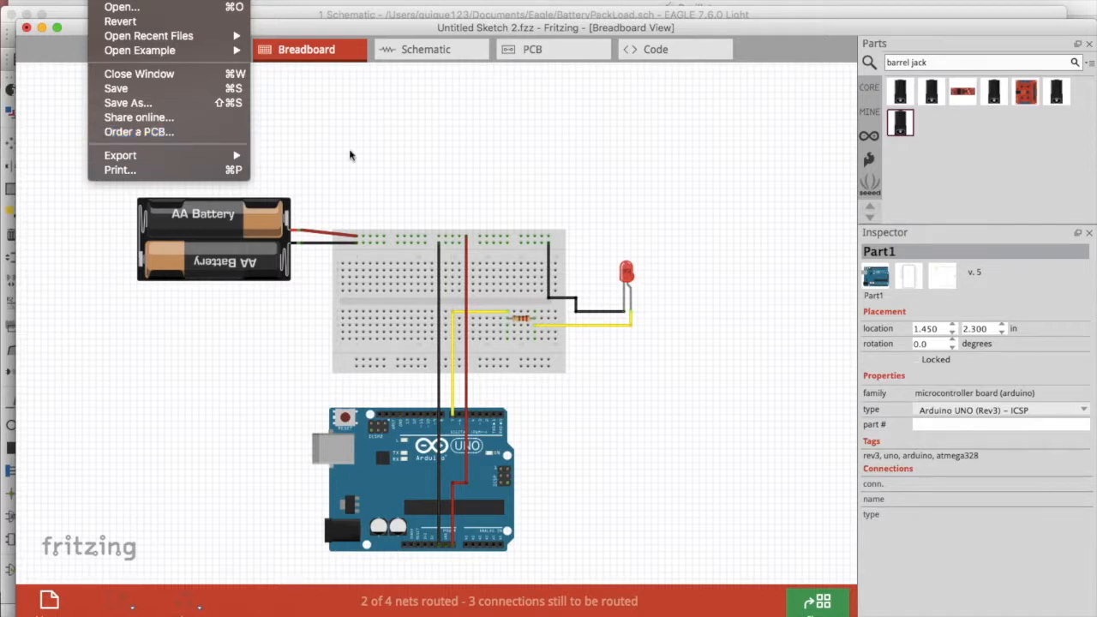
Start a new sketch from the File menu
left_click(350, 155)
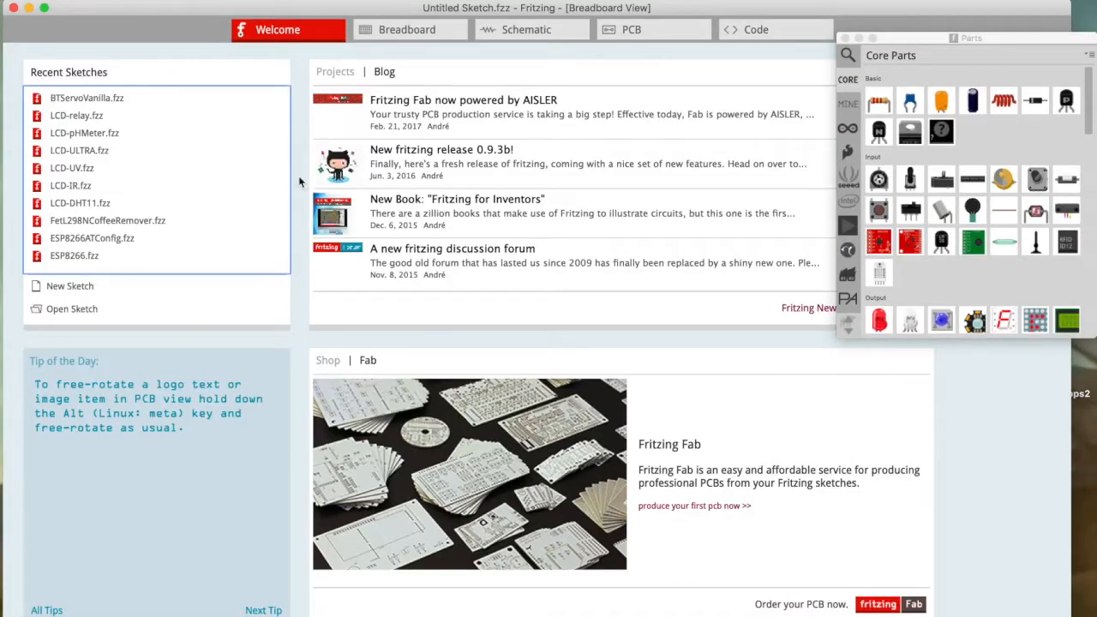
mouse_move(79, 288)
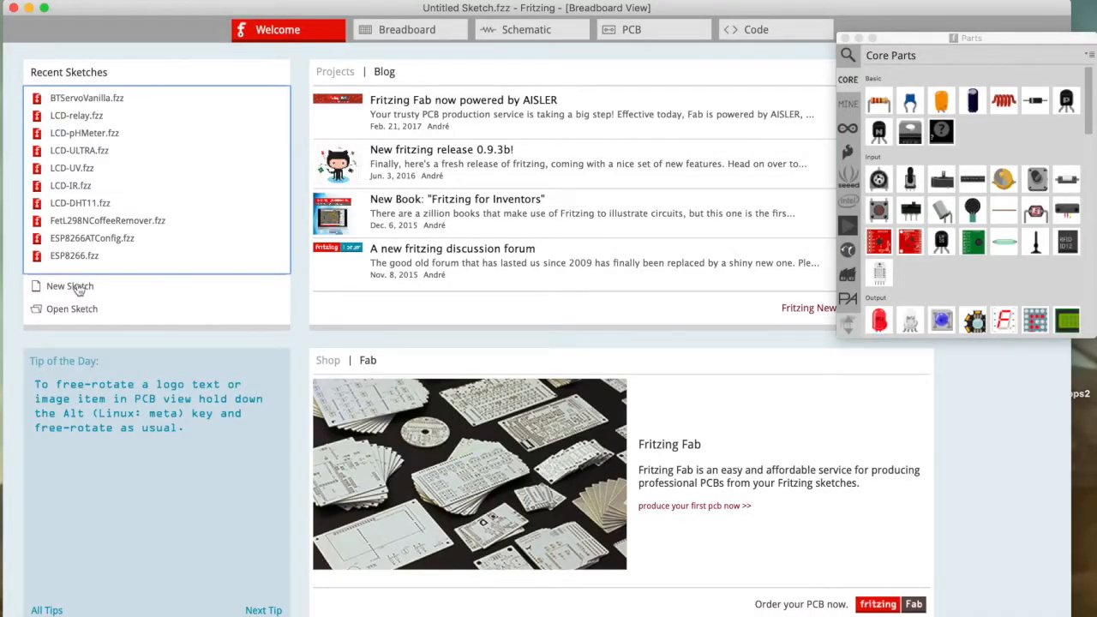
Create a blank sketch, Untitled Sketch 2, from the Welcome page
left_click(69, 285)
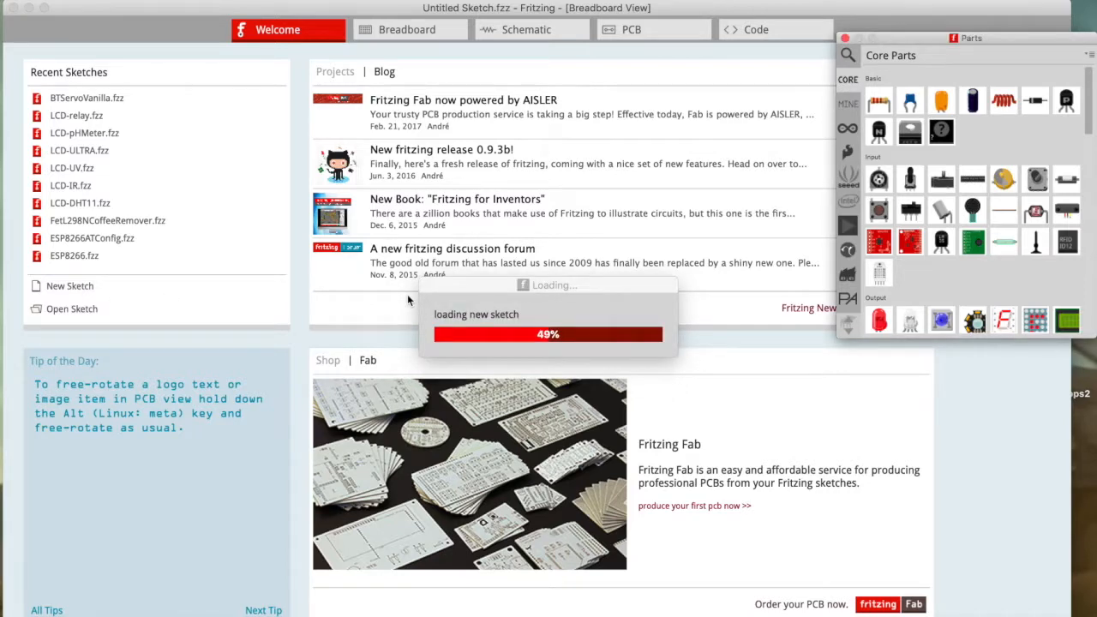
left_click(68, 285)
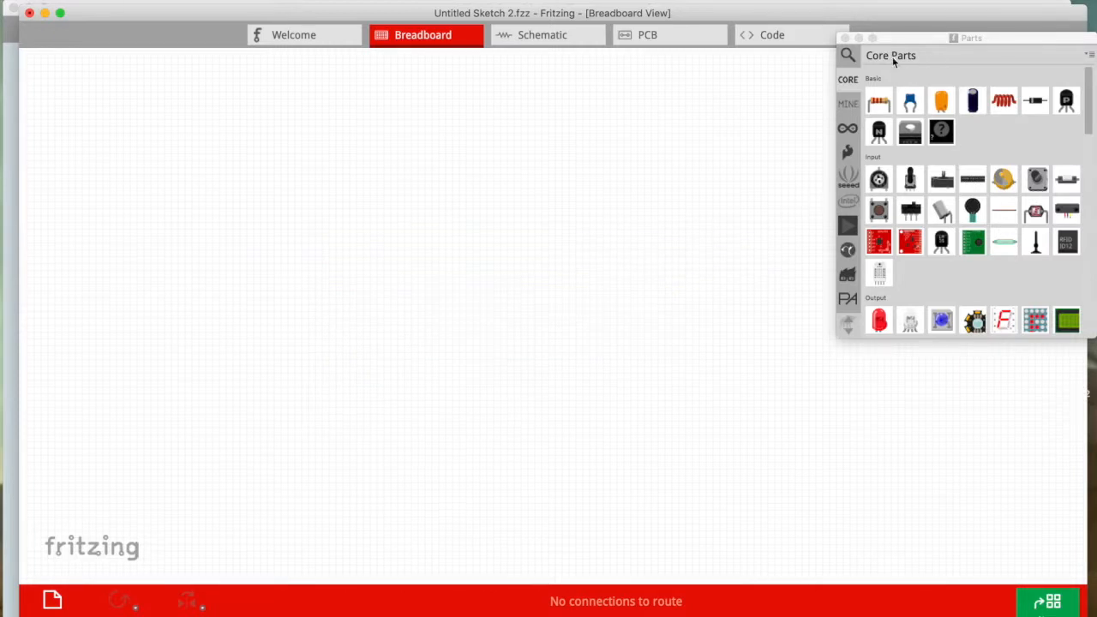
Search the Parts bin and place a breadboard in the new sketch, then search for 'ky'
type("ky")
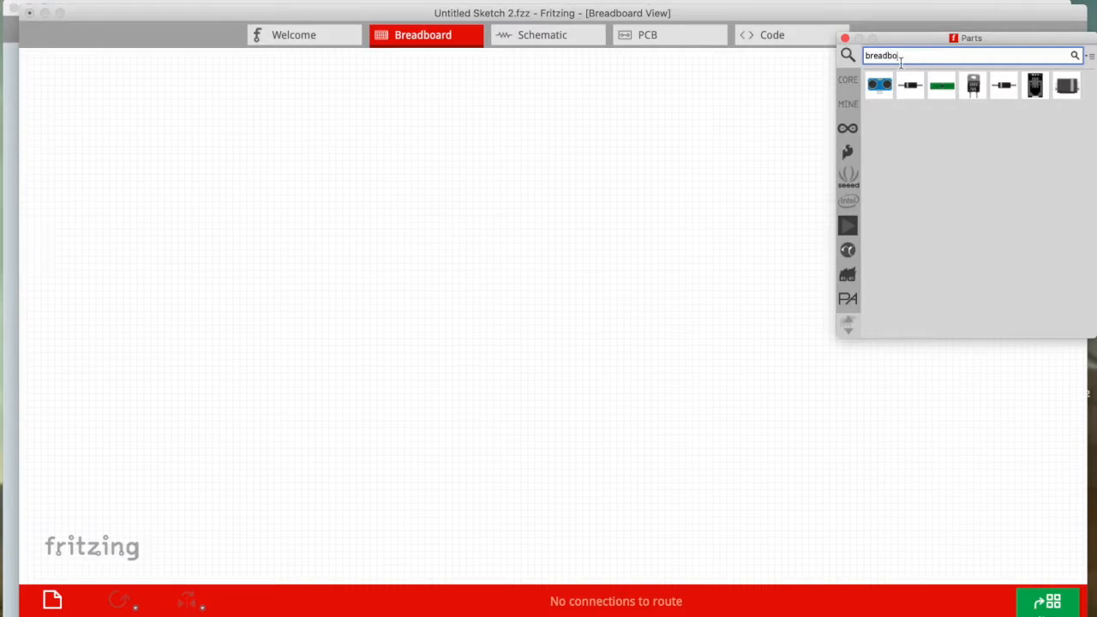
key("Return")
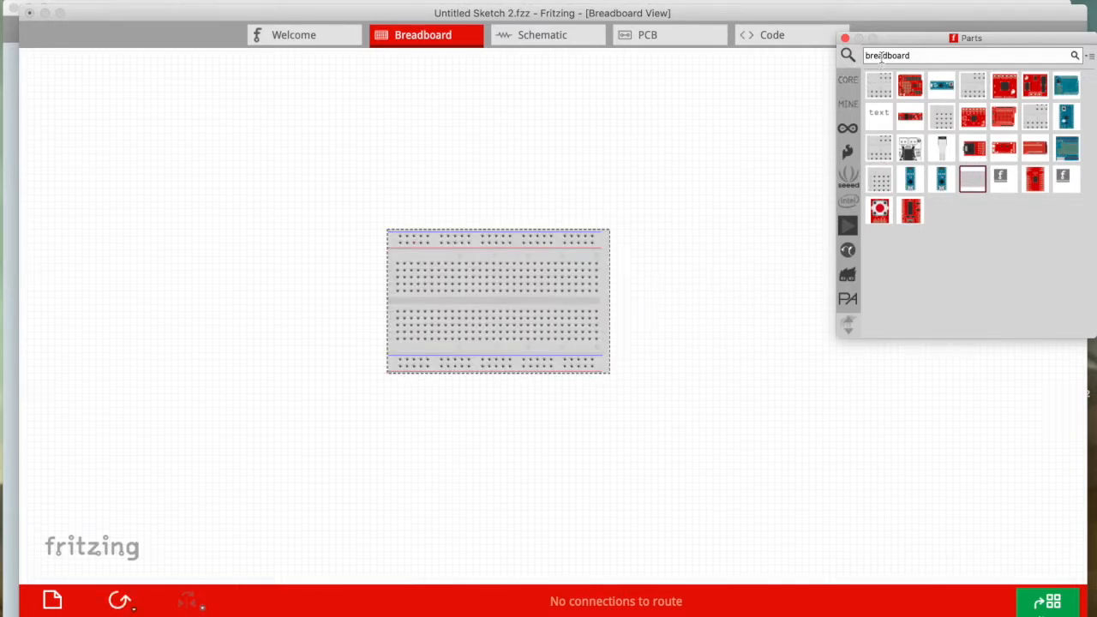
type("ky")
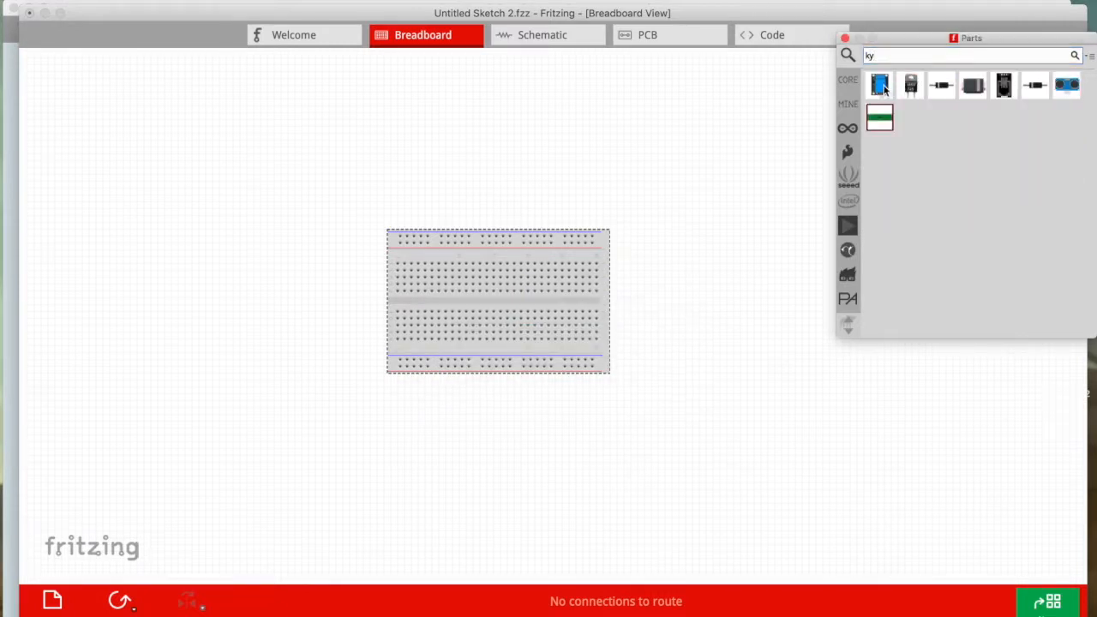
Place the relay module at the upper left and the solenoid (search 'sole') at the upper right
left_click_drag(880, 86, 278, 148)
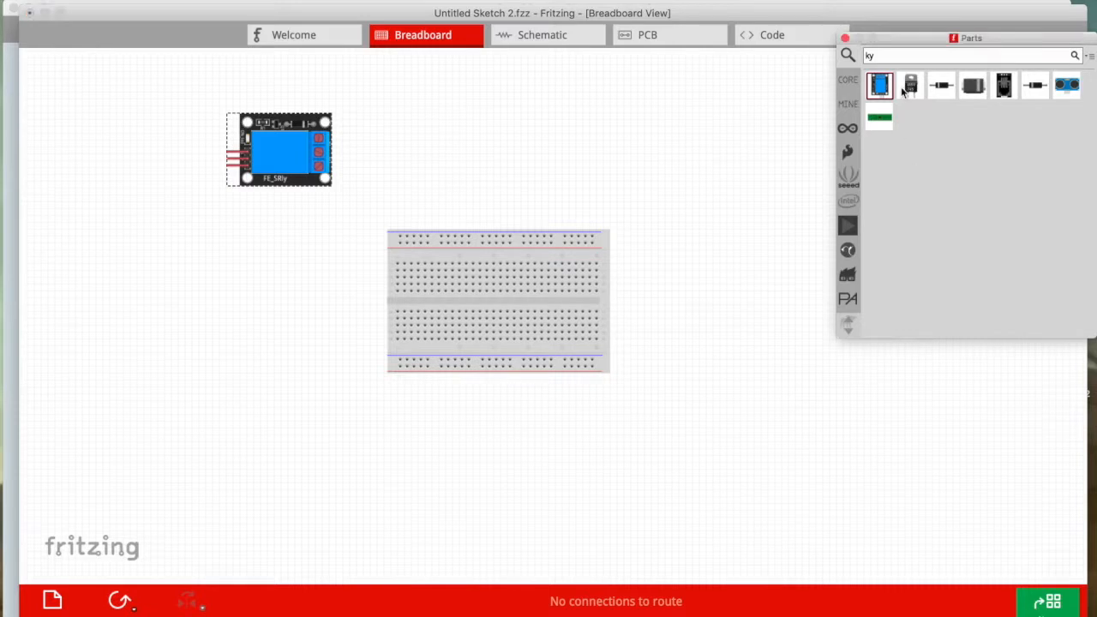
left_click(969, 55)
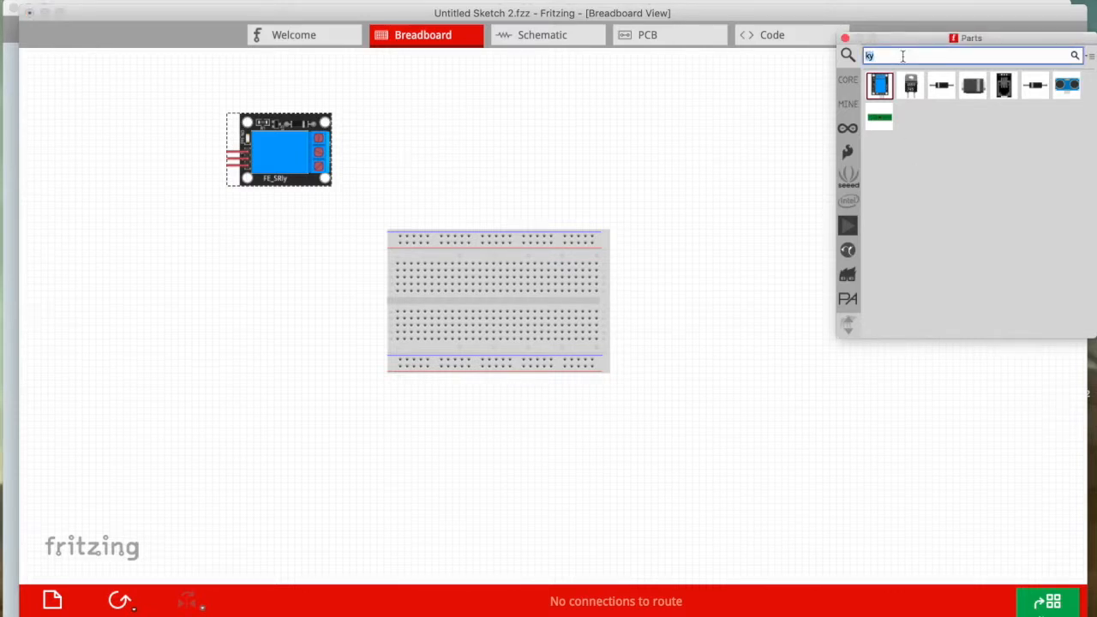
type("sole")
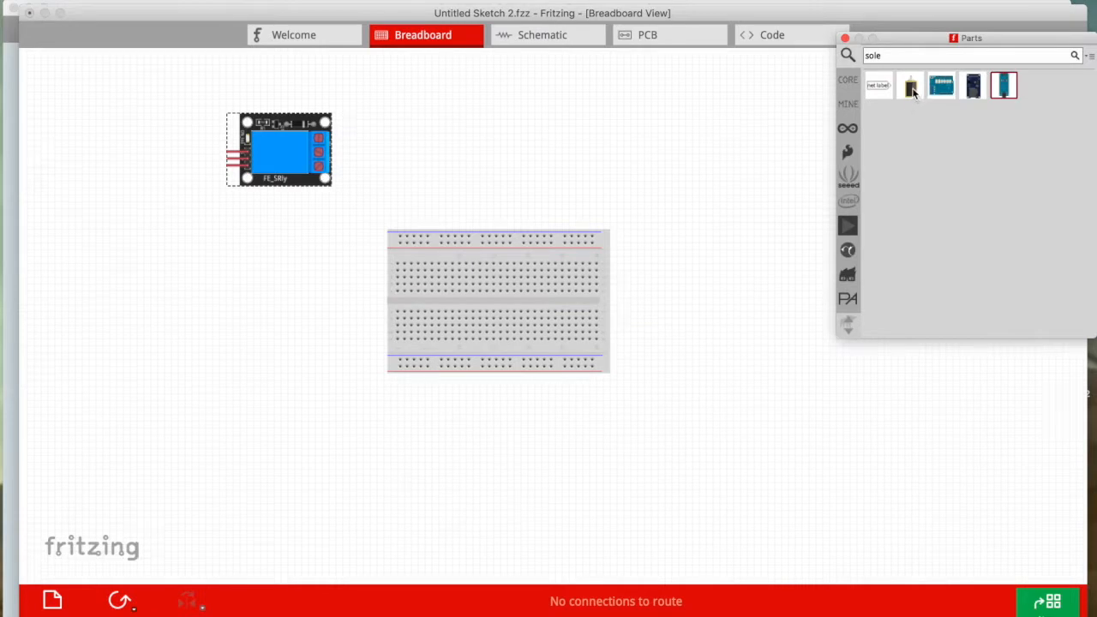
left_click_drag(912, 86, 703, 162)
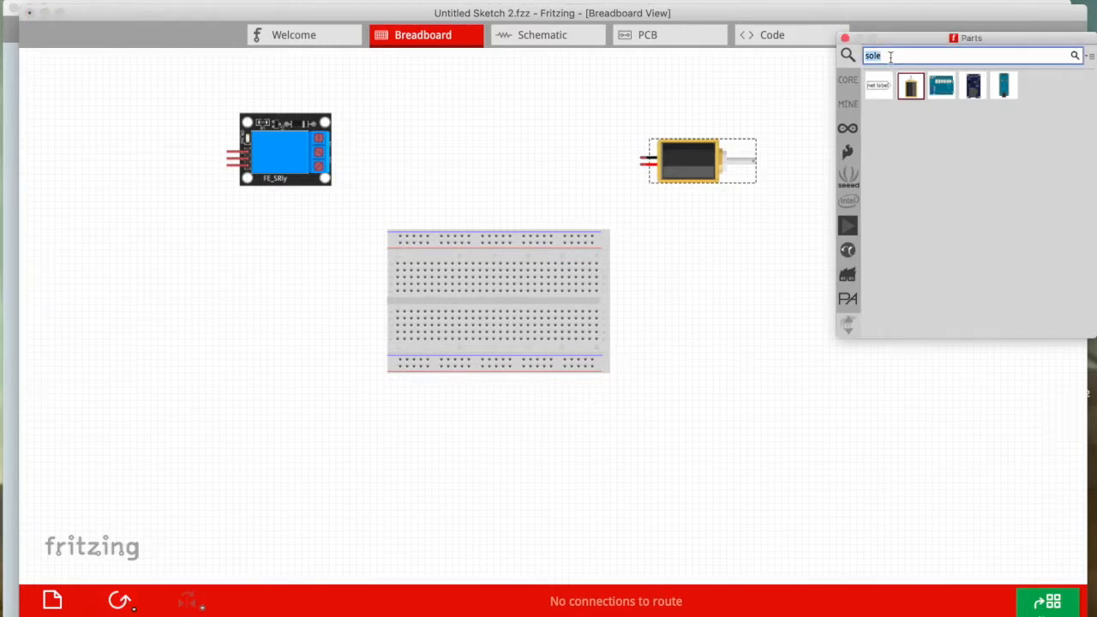
Search 'ldr' for the photocell and 'sol' for the soil moisture sensor parts
type("ldr")
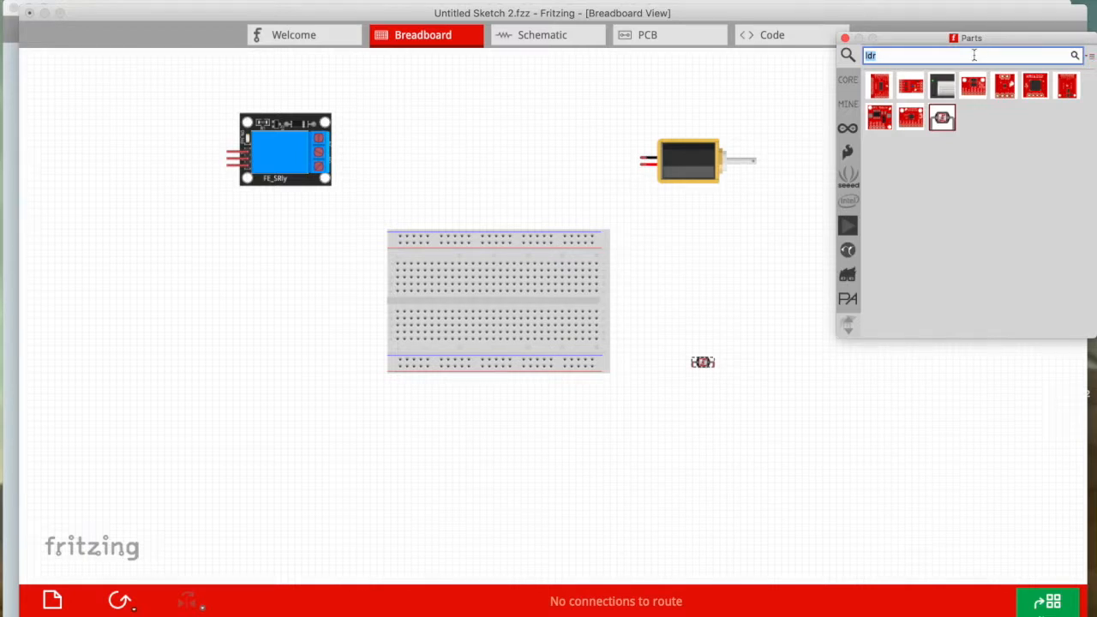
type("sol")
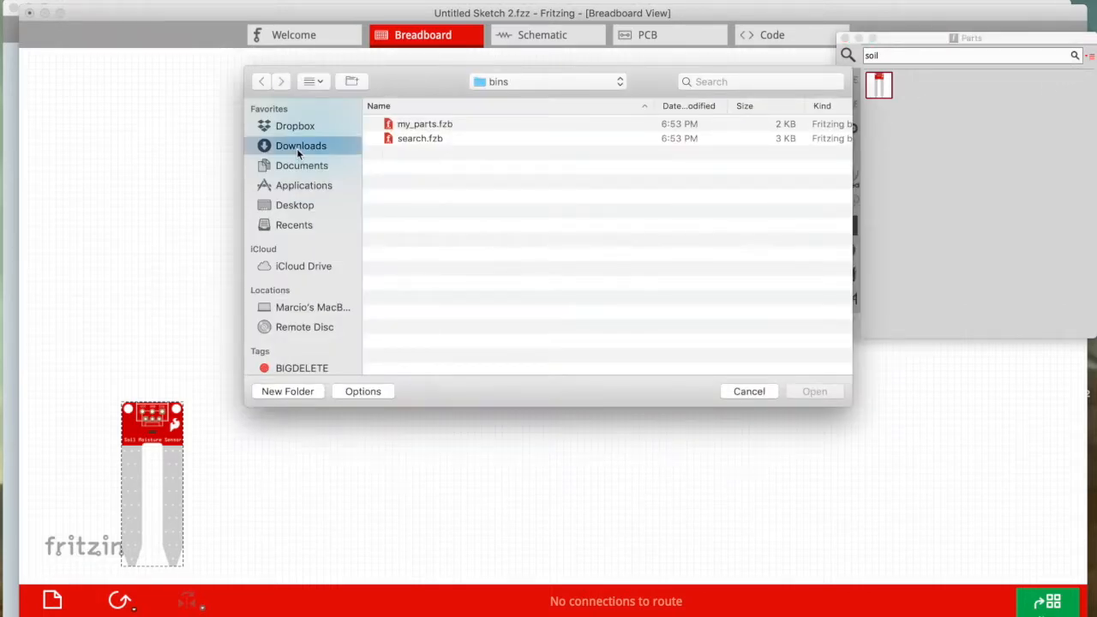
Load the YL-83 rain sensor part file from the Downloads folder, sorted by date modified
left_click(302, 144)
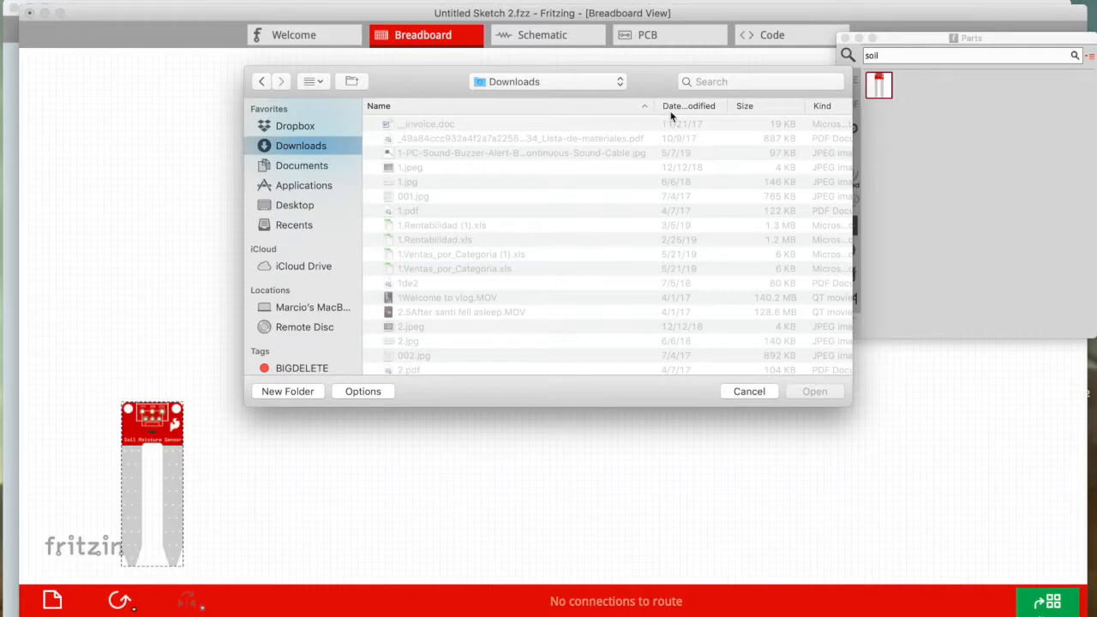
left_click(689, 106)
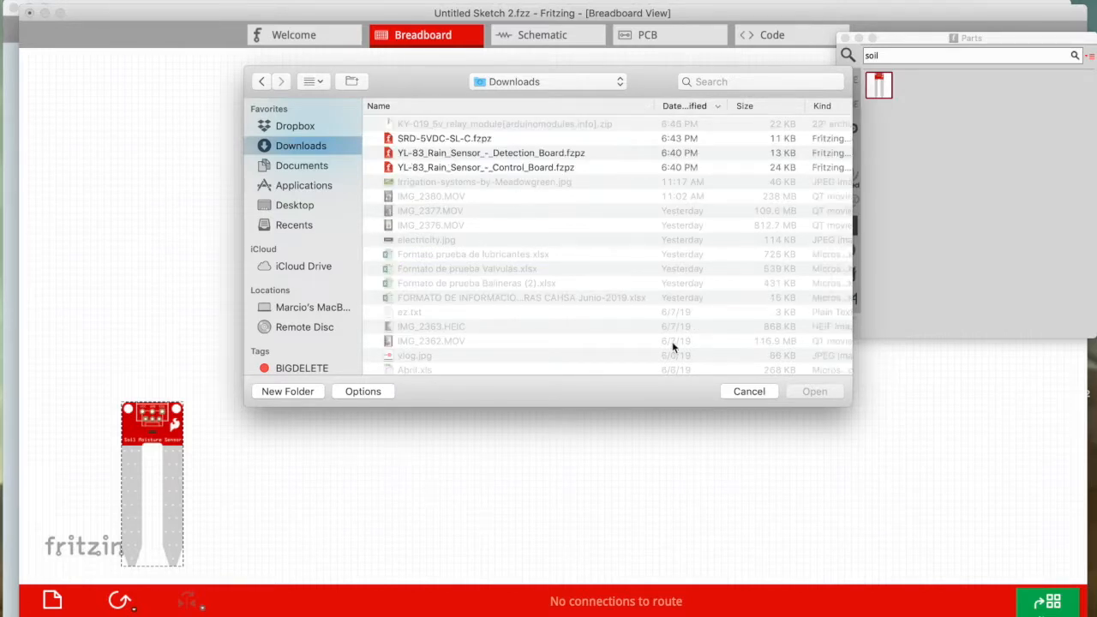
left_click(747, 391)
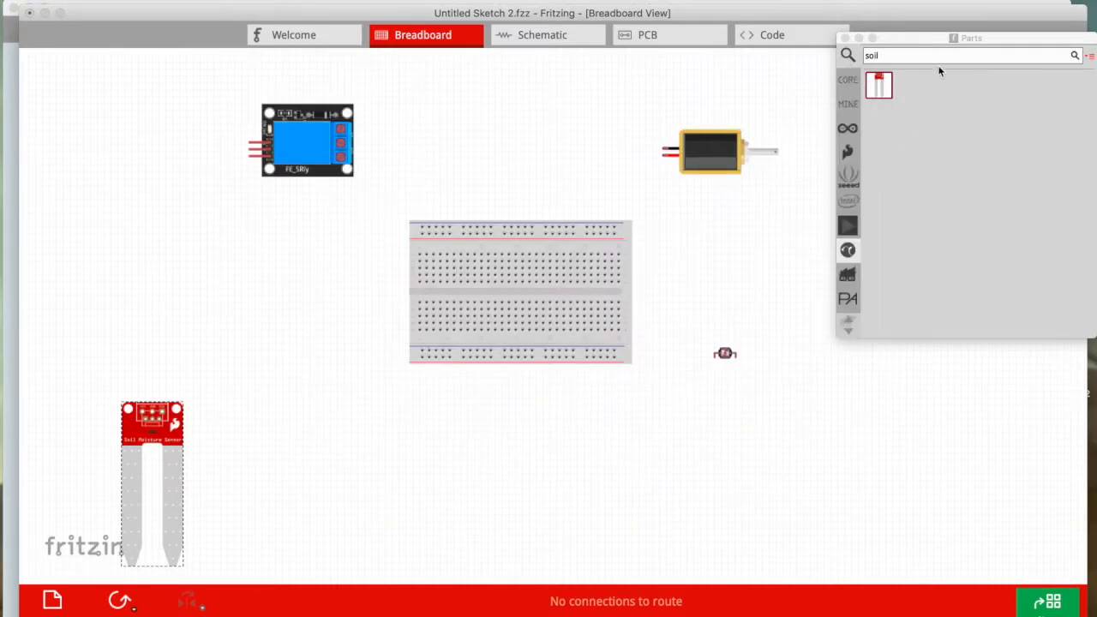
type("yl")
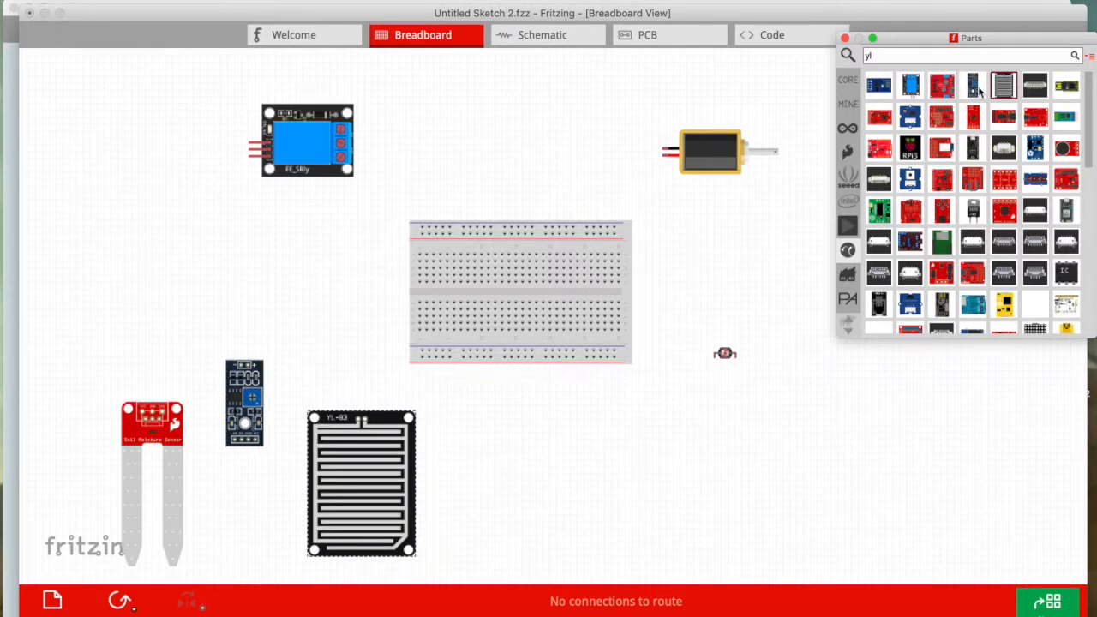
Position the rain sensor on the canvas and list the Arduino boards in the Parts panel
left_click_drag(974, 85, 476, 416)
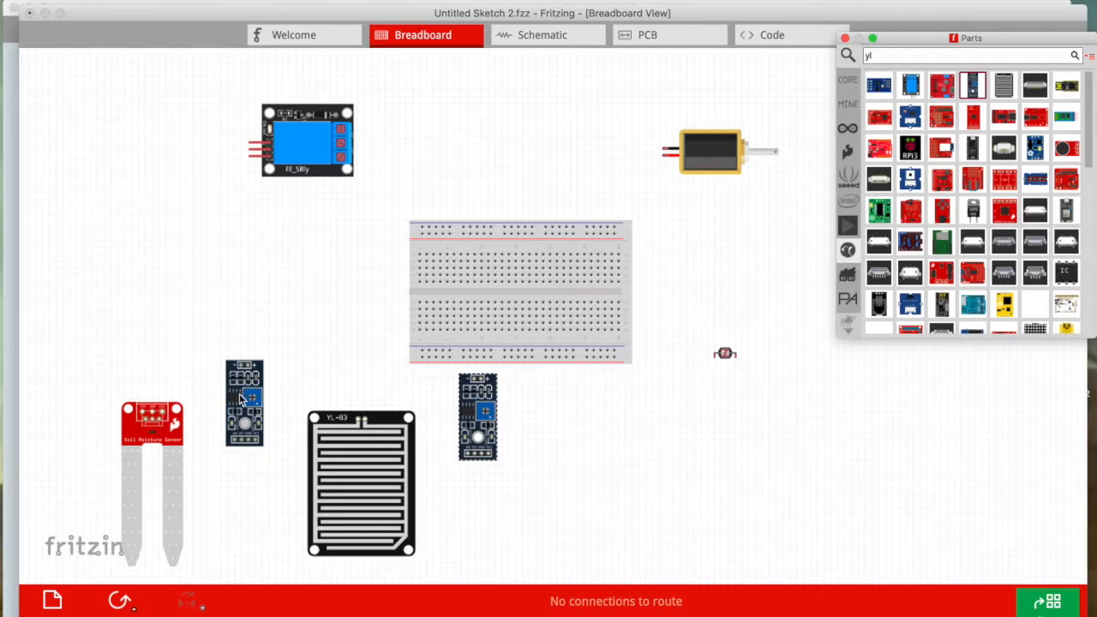
left_click(244, 403)
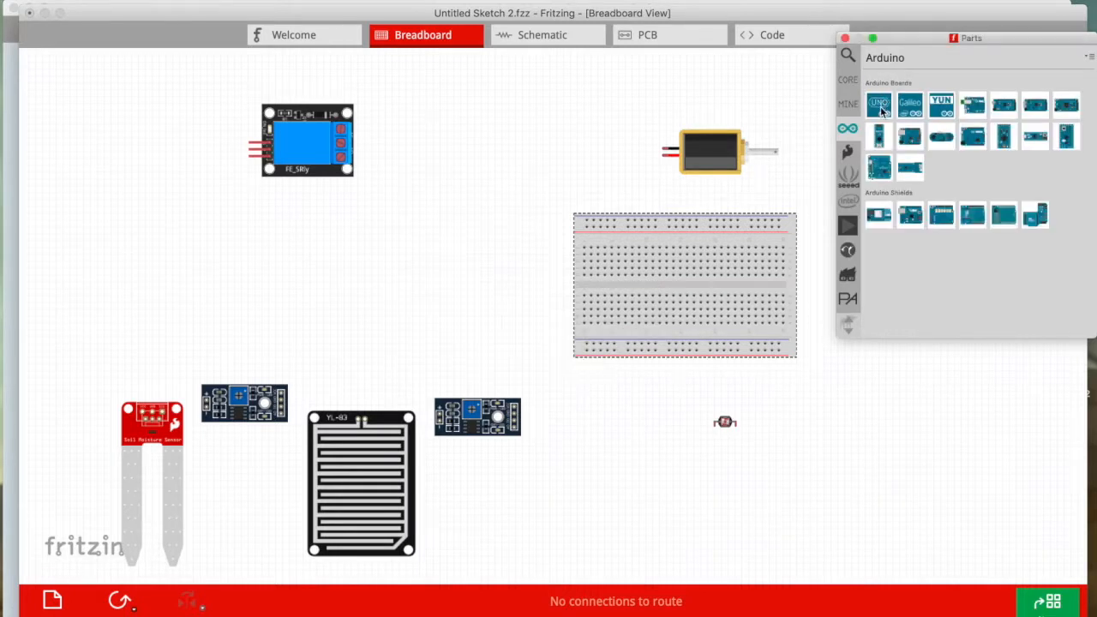
Place an Arduino Uno centrally and start a wire from the soil sensor to its control board
left_click_drag(878, 105, 374, 278)
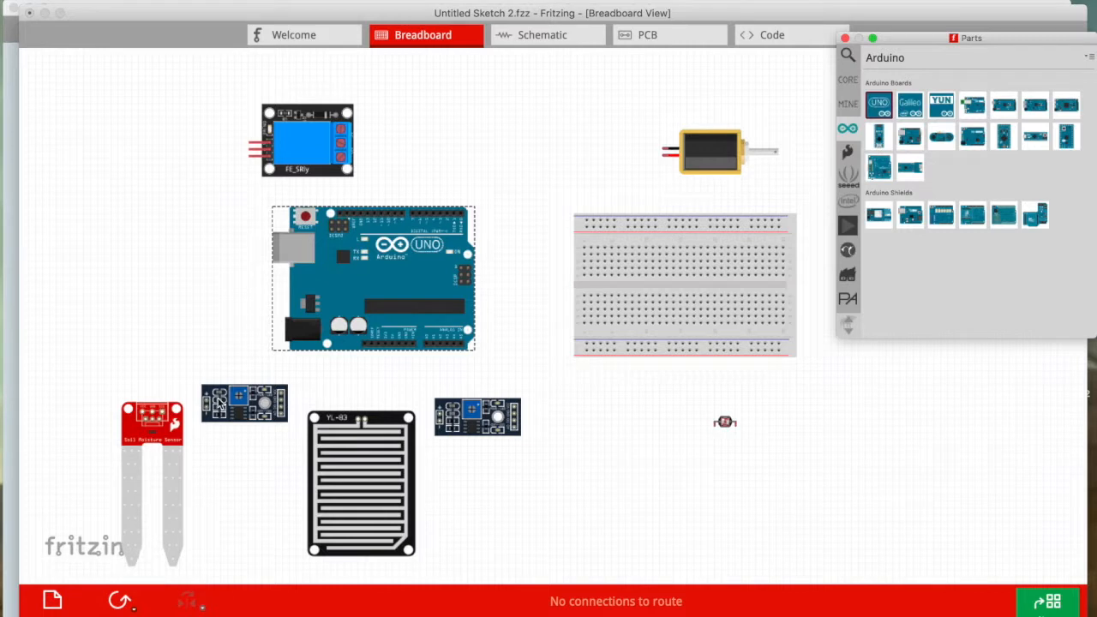
left_click(151, 425)
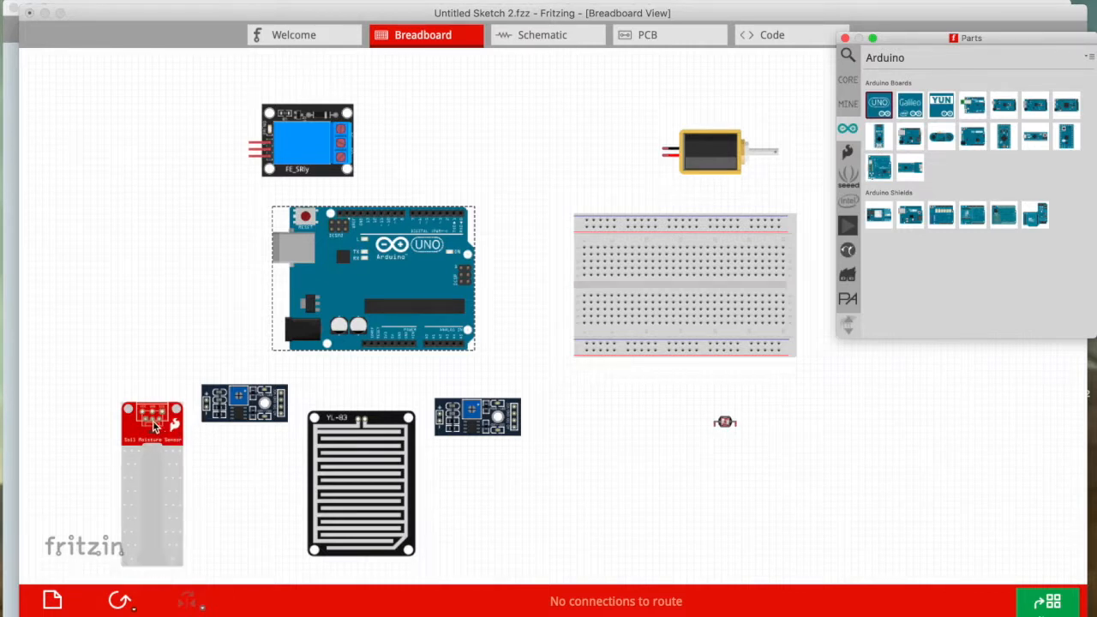
left_click(151, 420)
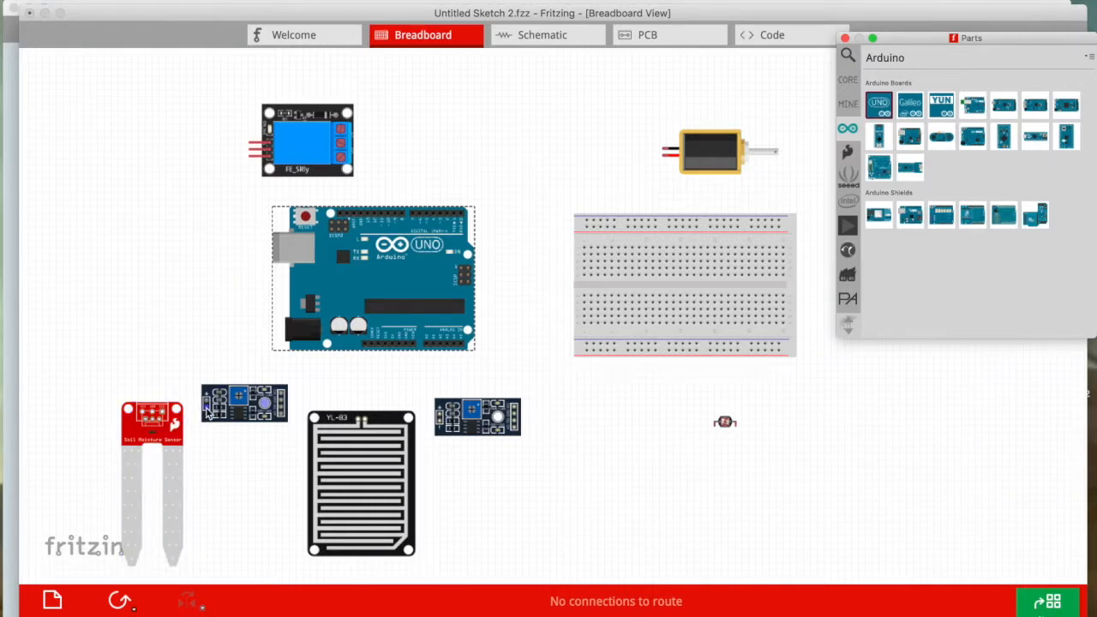
left_click(151, 420)
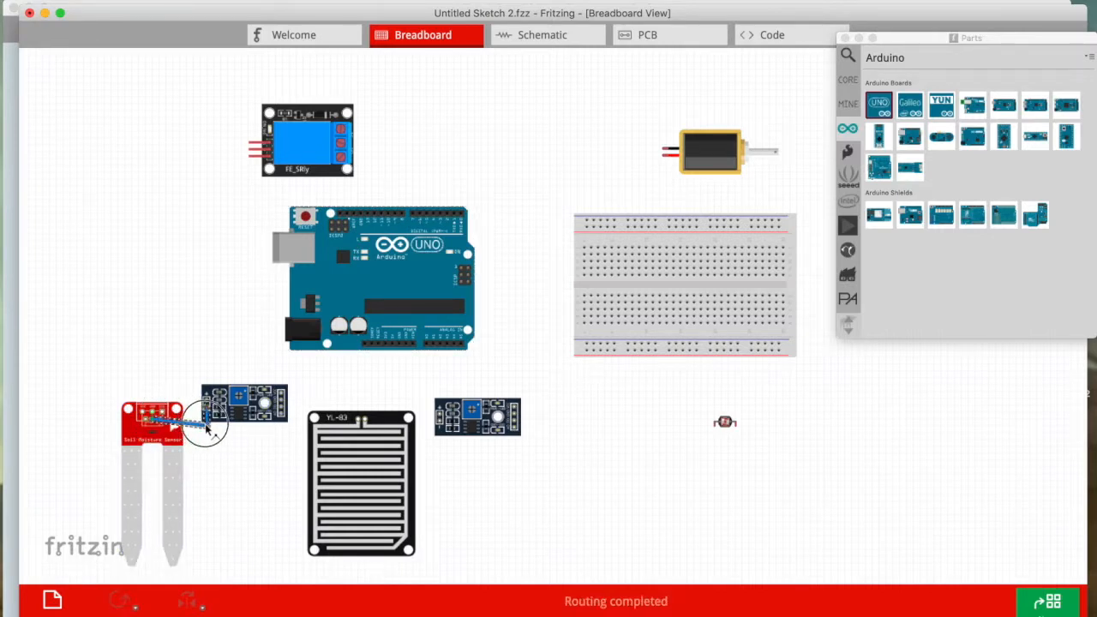
Recolour the soil and rain sensor wires to their control modules via Wire Color
right_click(204, 425)
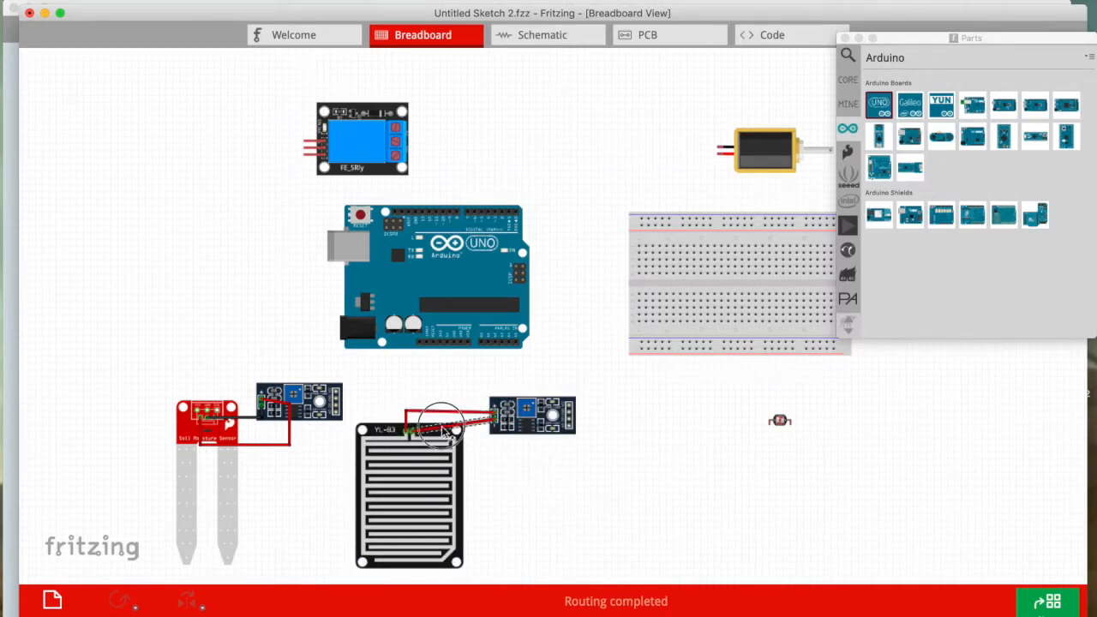
right_click(445, 428)
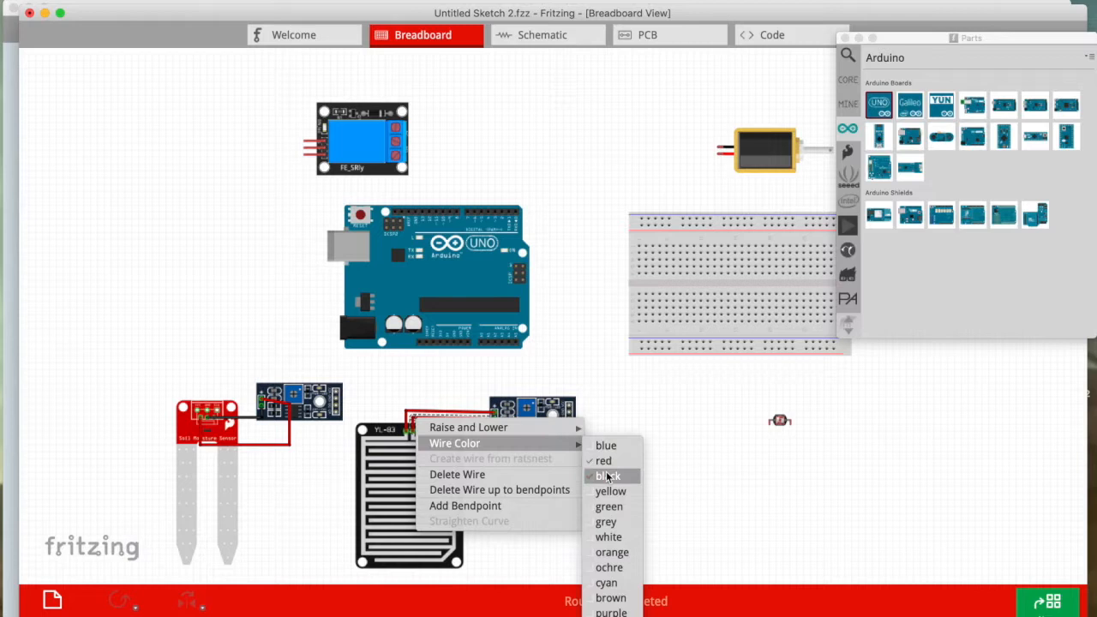
left_click(607, 477)
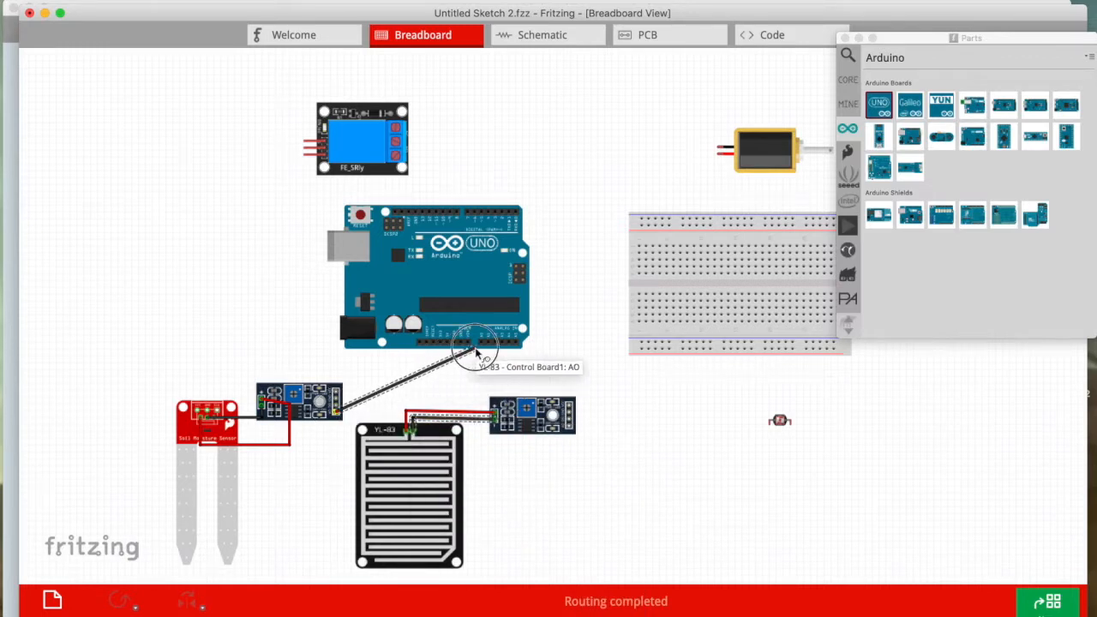
Wire both sensor modules to the Arduino (first to pin A0) with purple wires
left_click_drag(477, 346, 391, 408)
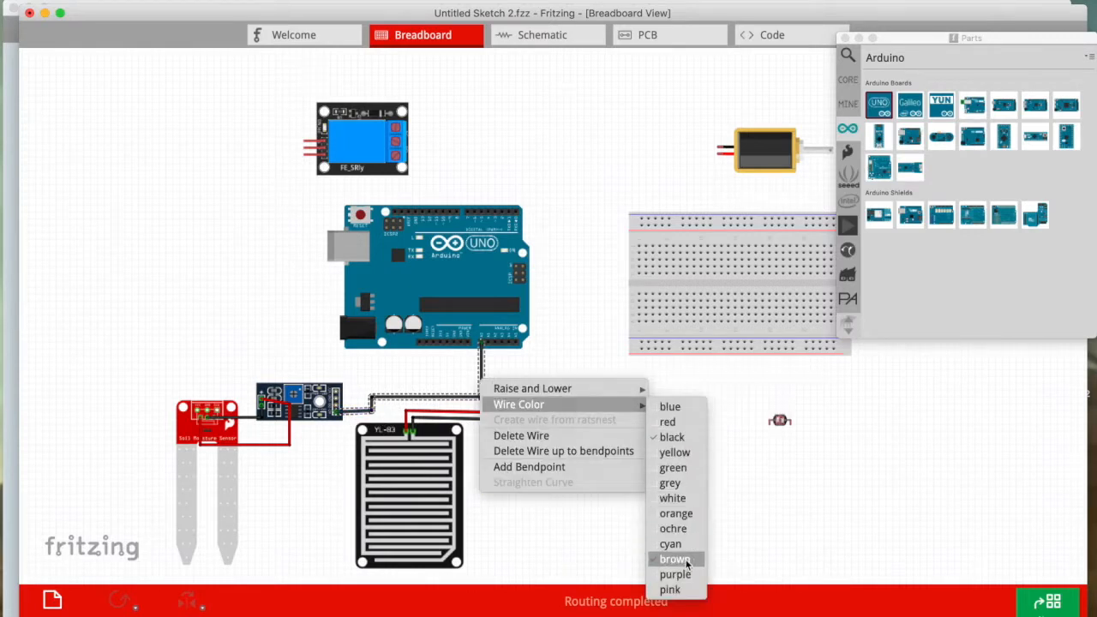
left_click(676, 574)
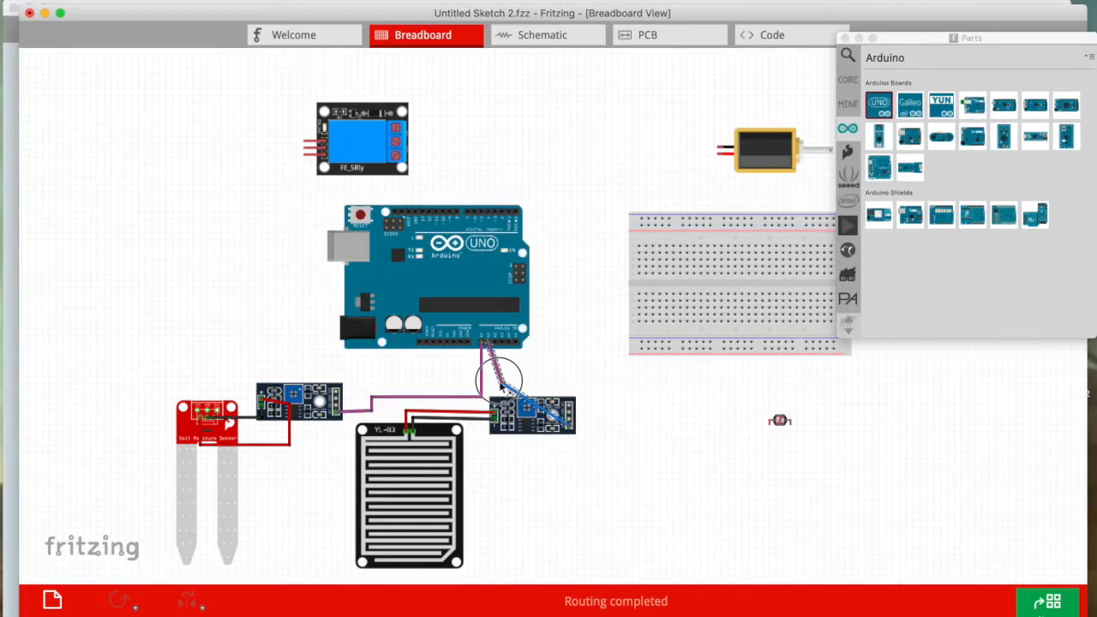
left_click_drag(500, 380, 600, 425)
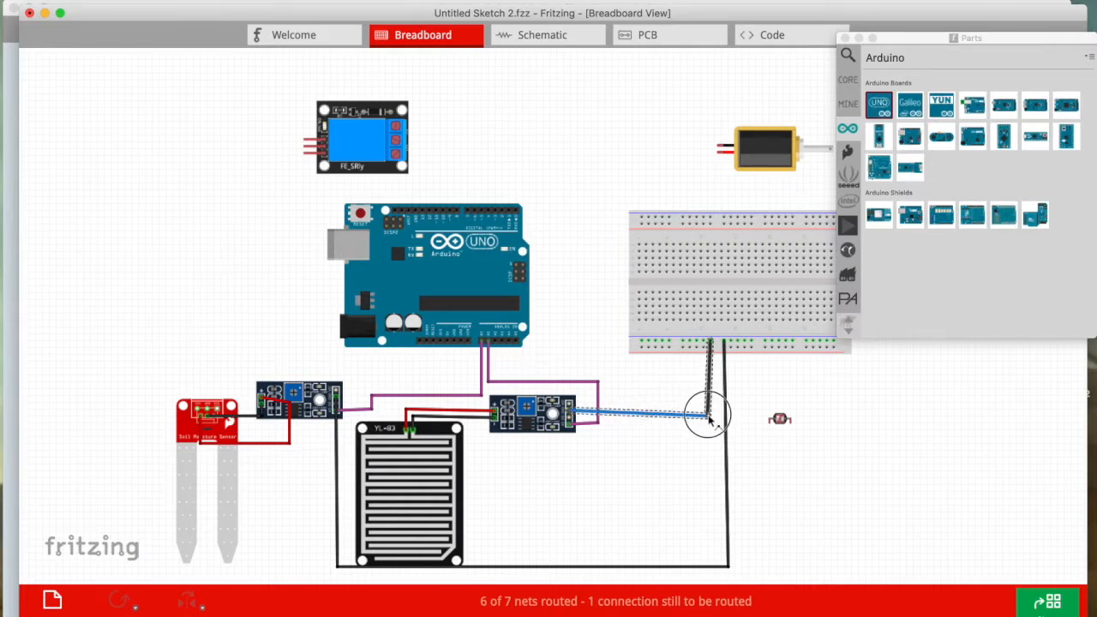
Wire the photocell into the breadboard with a red wire and search Parts for 'resistor'
left_click_drag(706, 420, 775, 420)
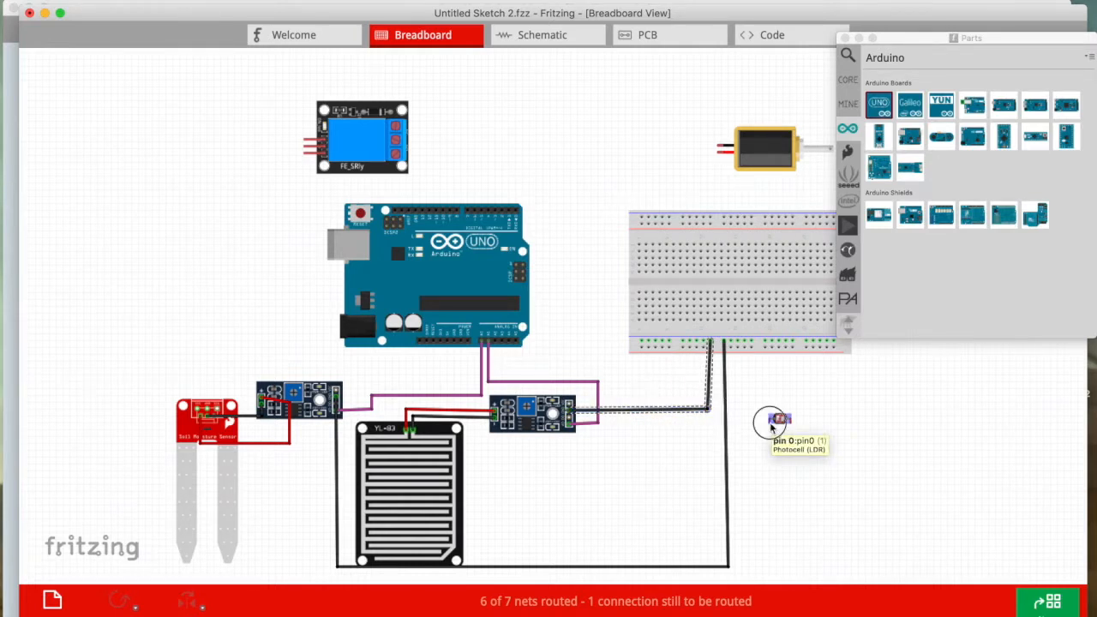
left_click_drag(729, 343, 775, 420)
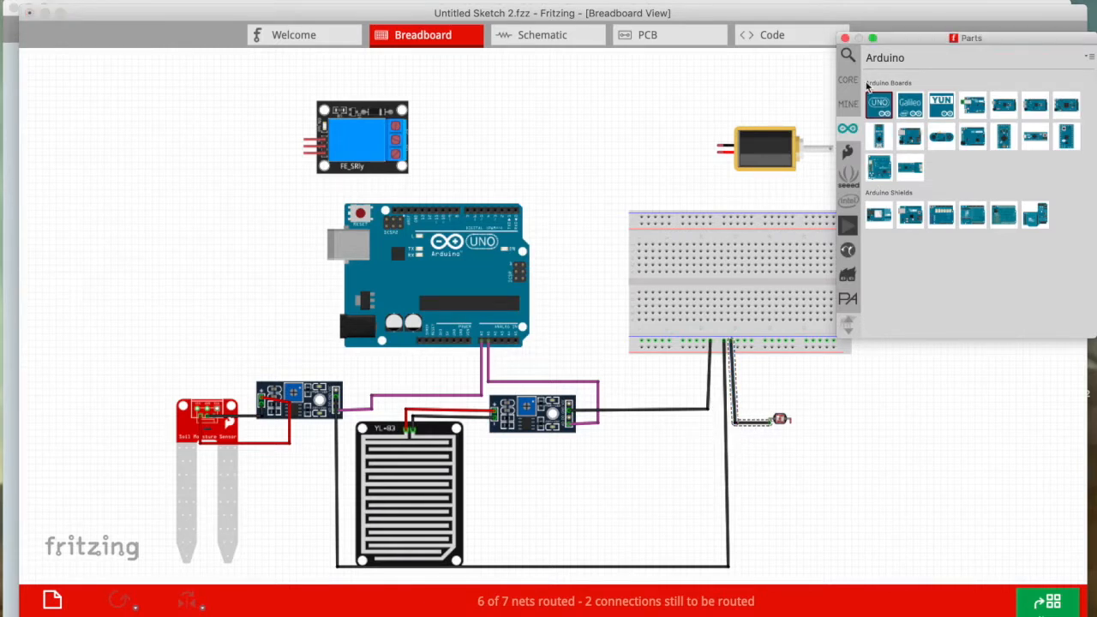
type("resistor")
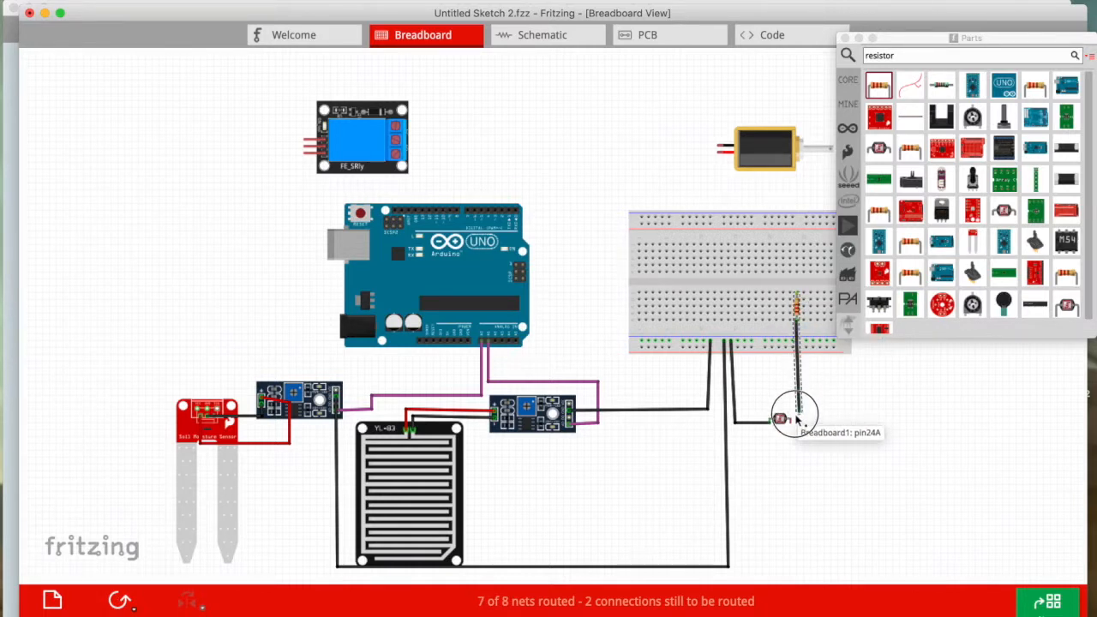
right_click(780, 418)
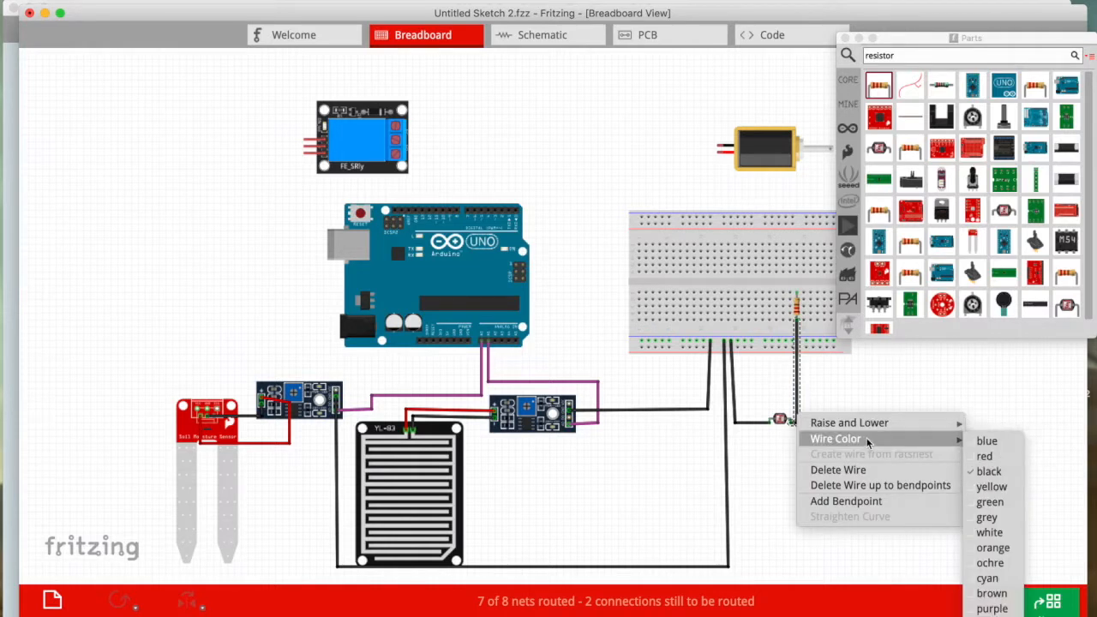
left_click(987, 441)
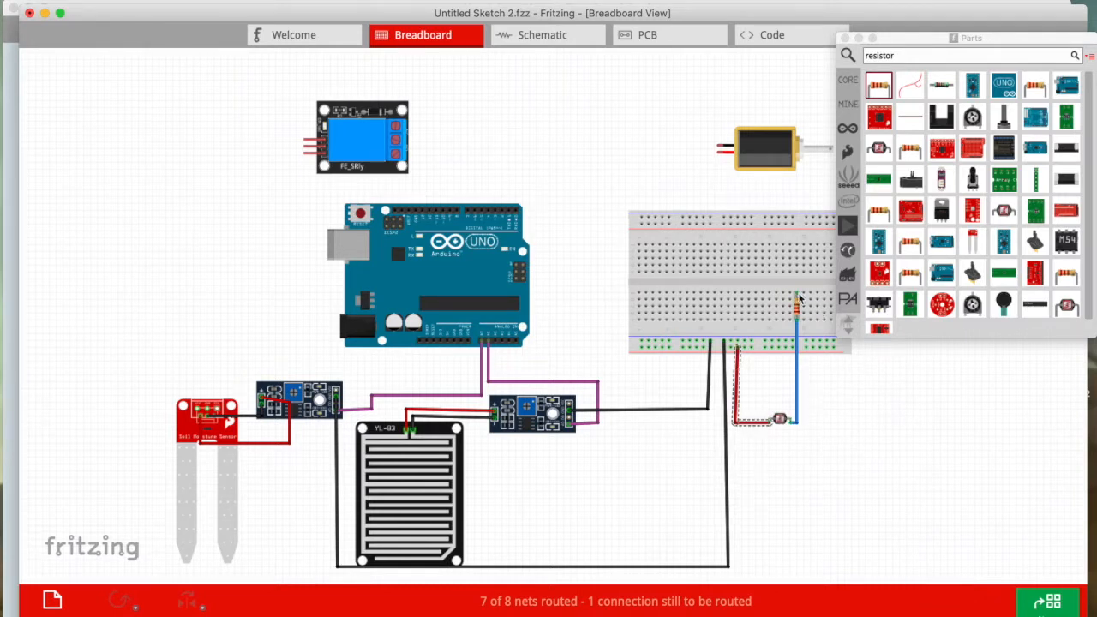
Run red power wires from the breadboard to the modules' VCC and connect the Arduino
left_click_drag(797, 305, 802, 326)
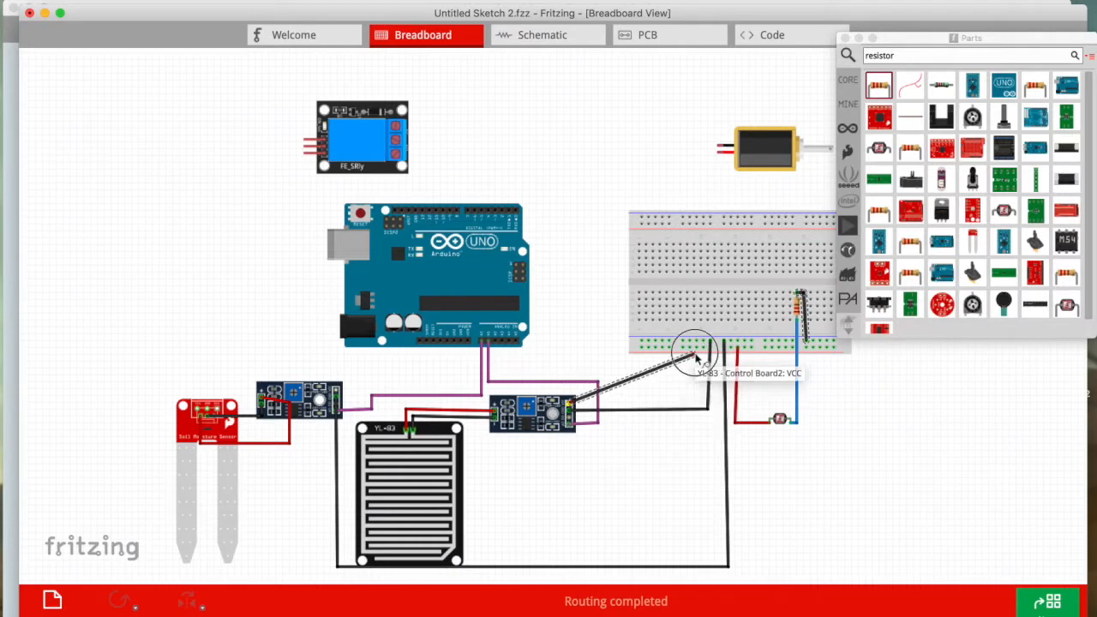
right_click(694, 355)
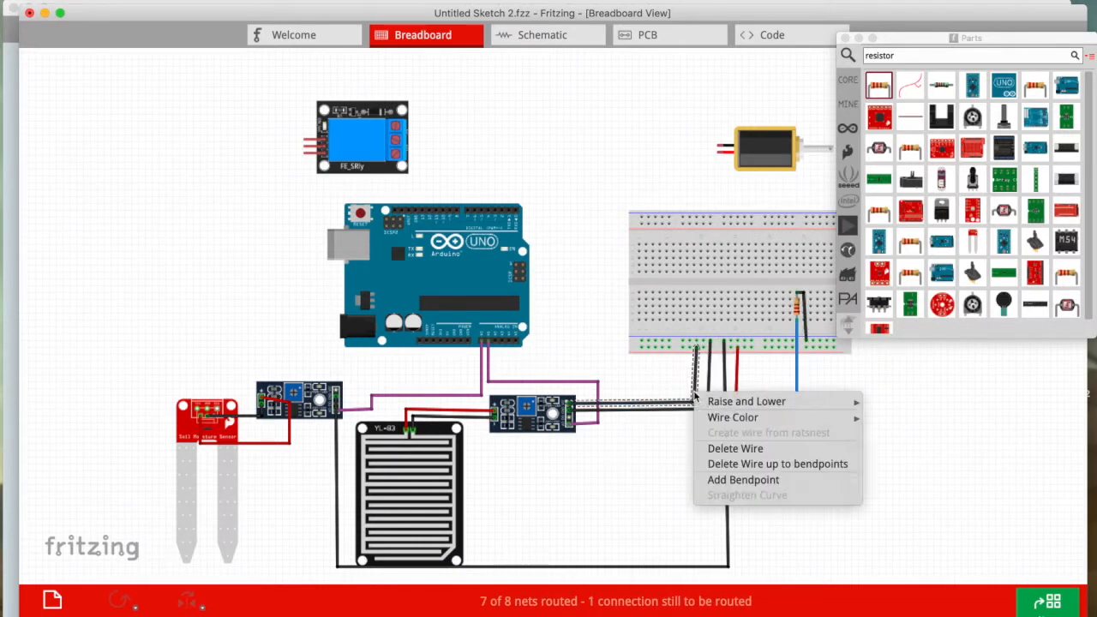
left_click(733, 449)
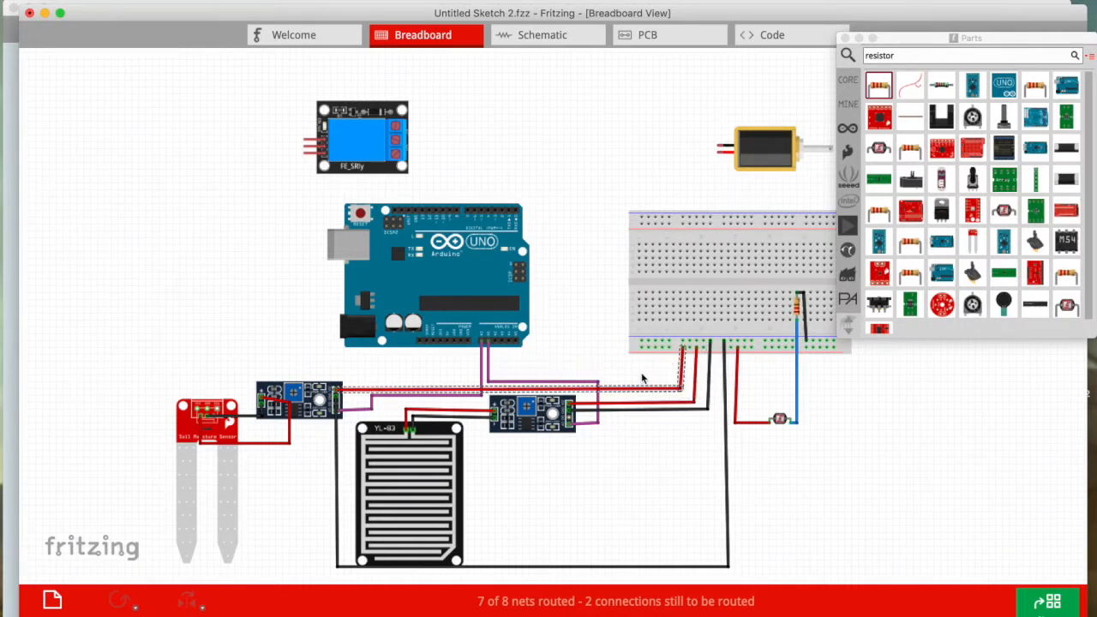
mouse_move(552, 346)
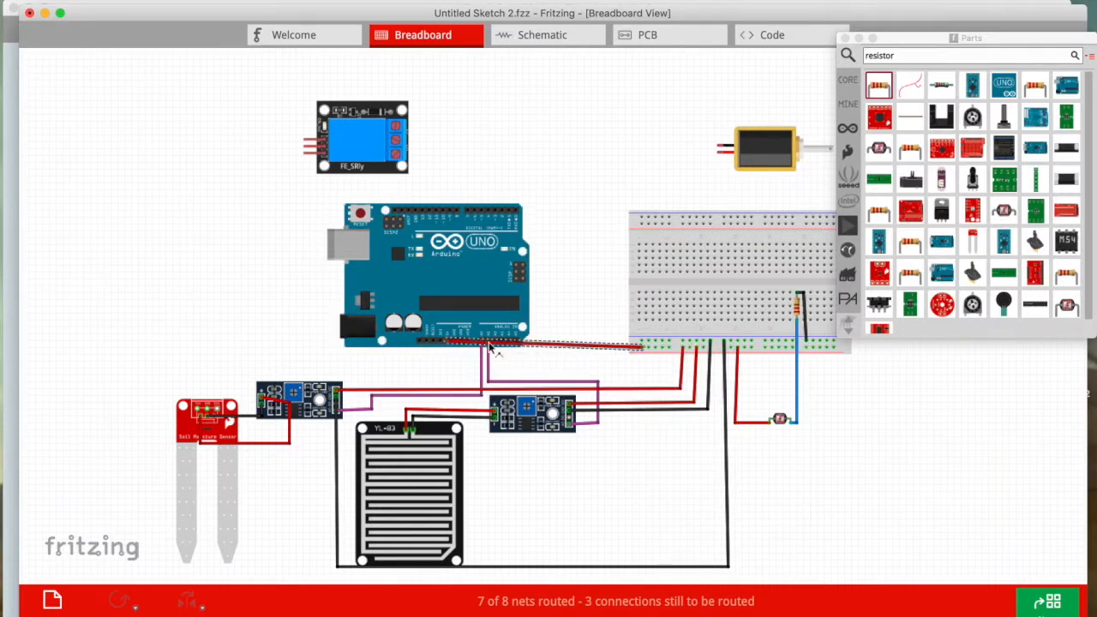
left_click(497, 346)
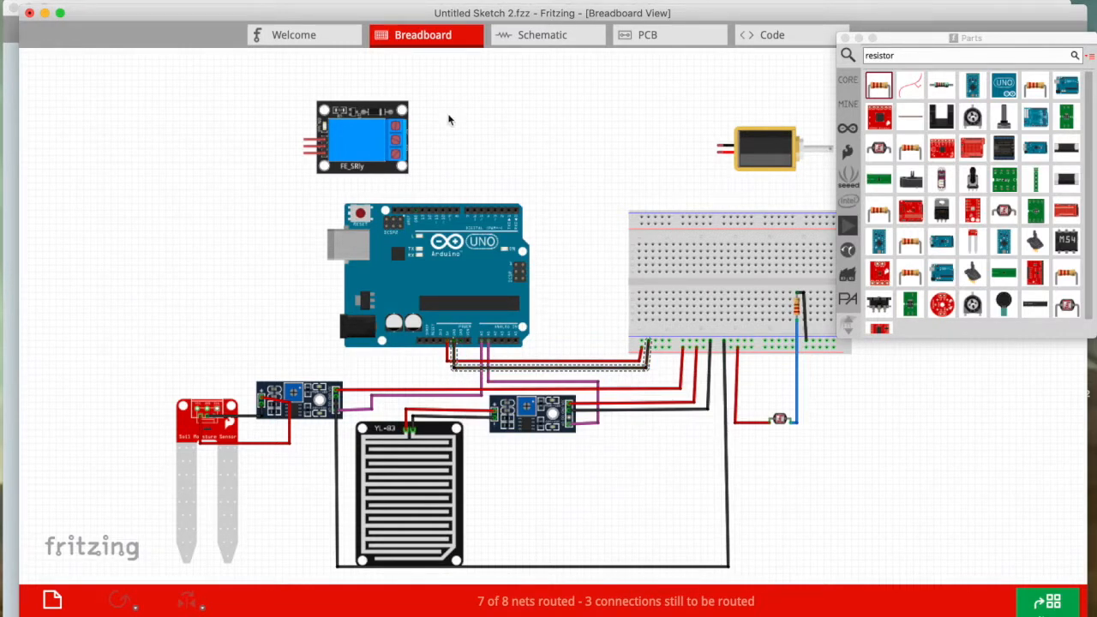
Place the relay above the breadboard and wire it to the breadboard, recolouring its wires
left_click_drag(360, 137, 552, 129)
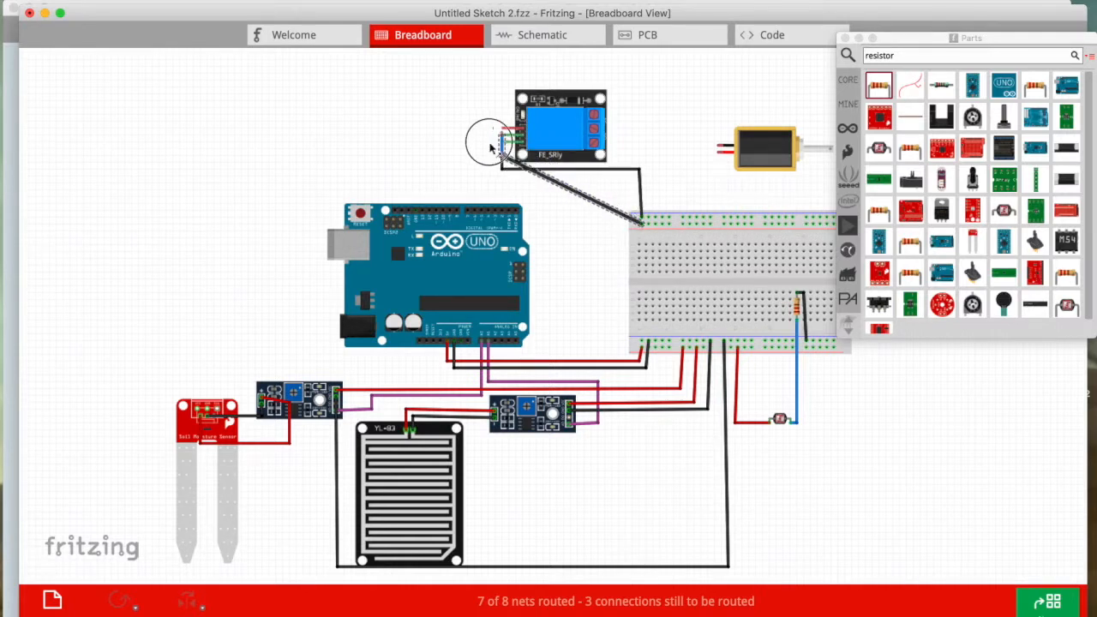
left_click_drag(493, 140, 621, 197)
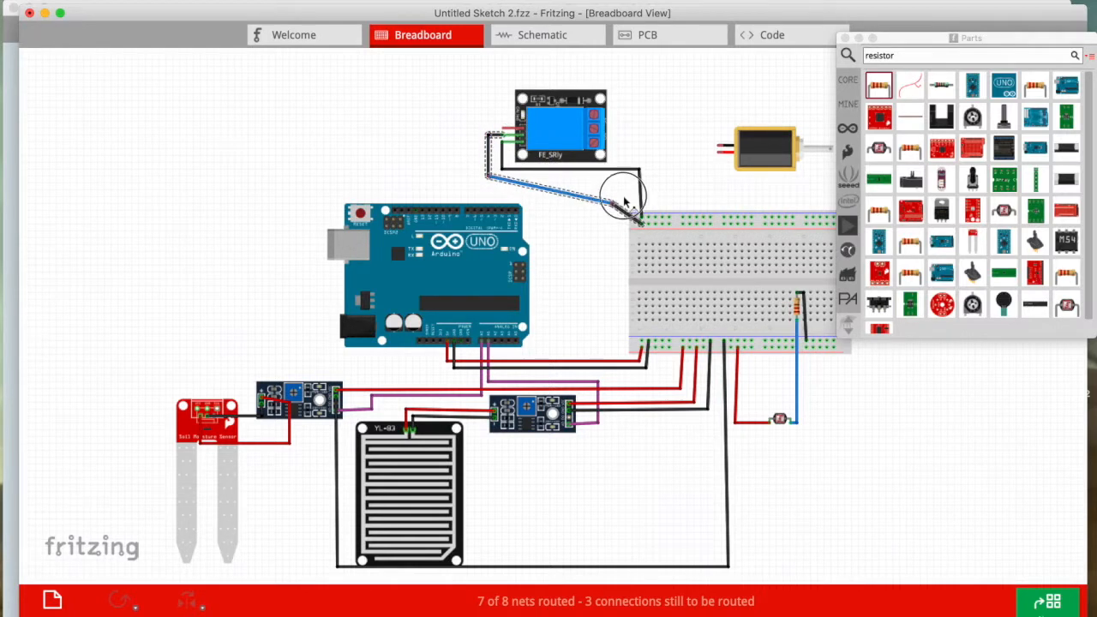
right_click(631, 206)
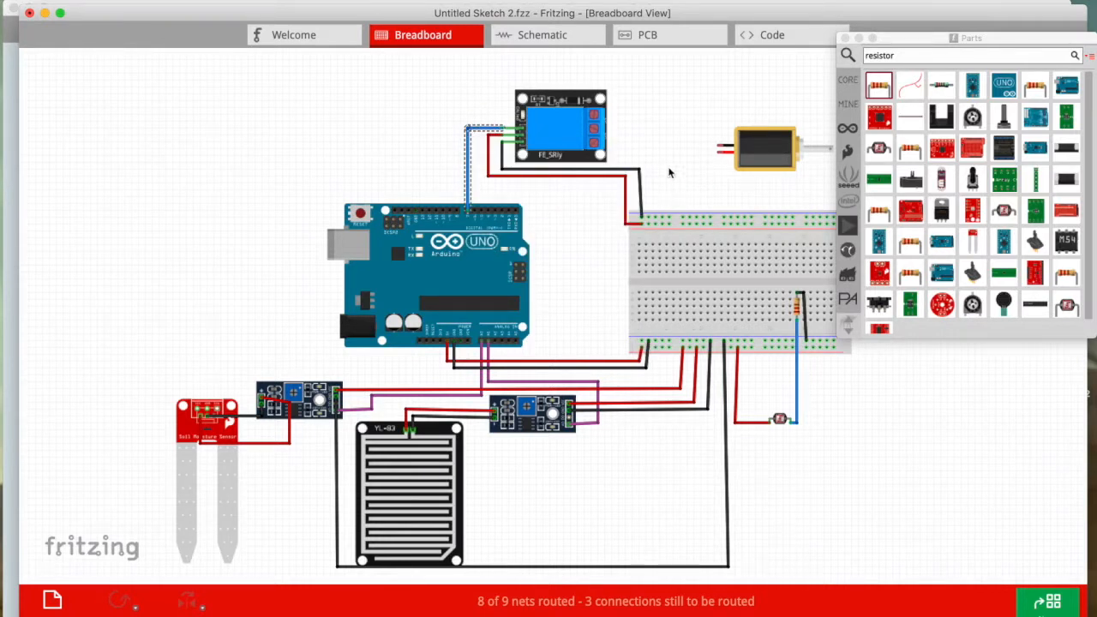
mouse_move(593, 144)
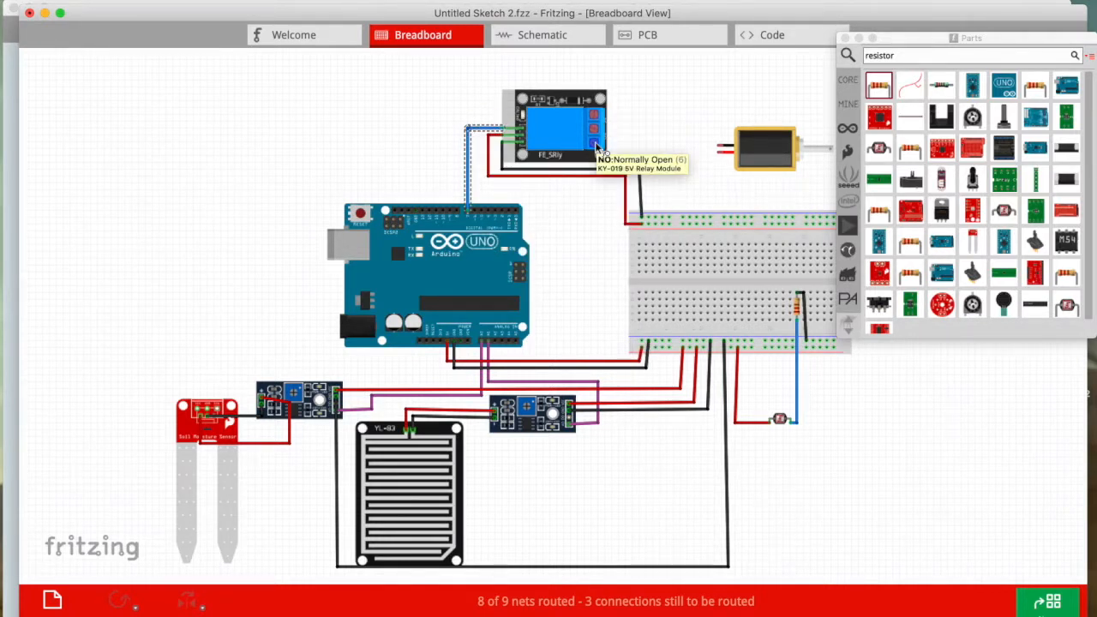
mouse_move(672, 145)
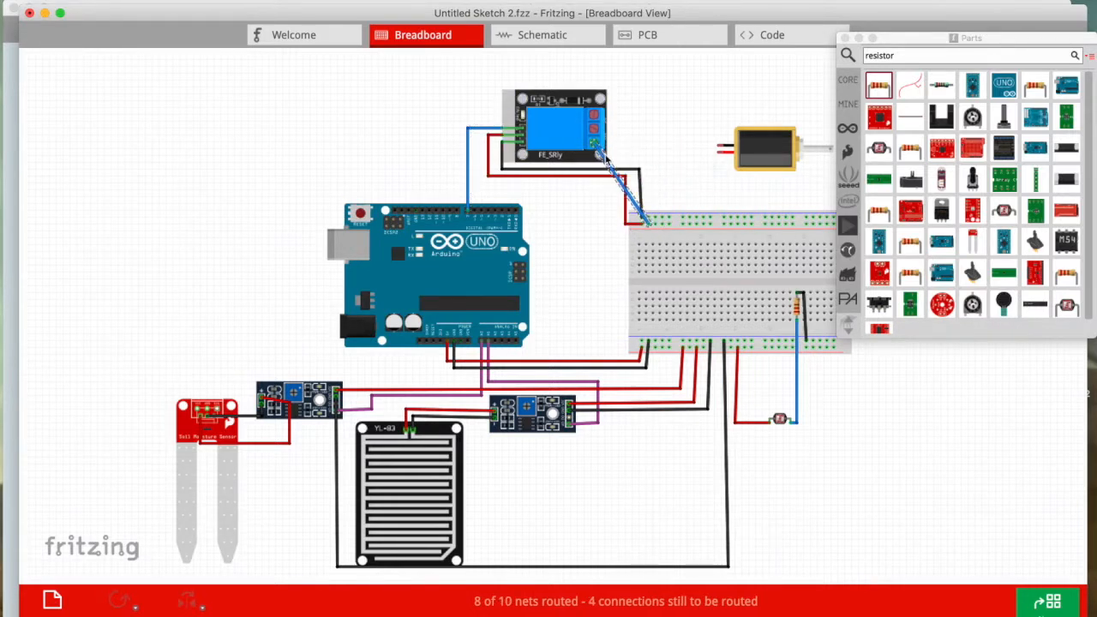
right_click(626, 163)
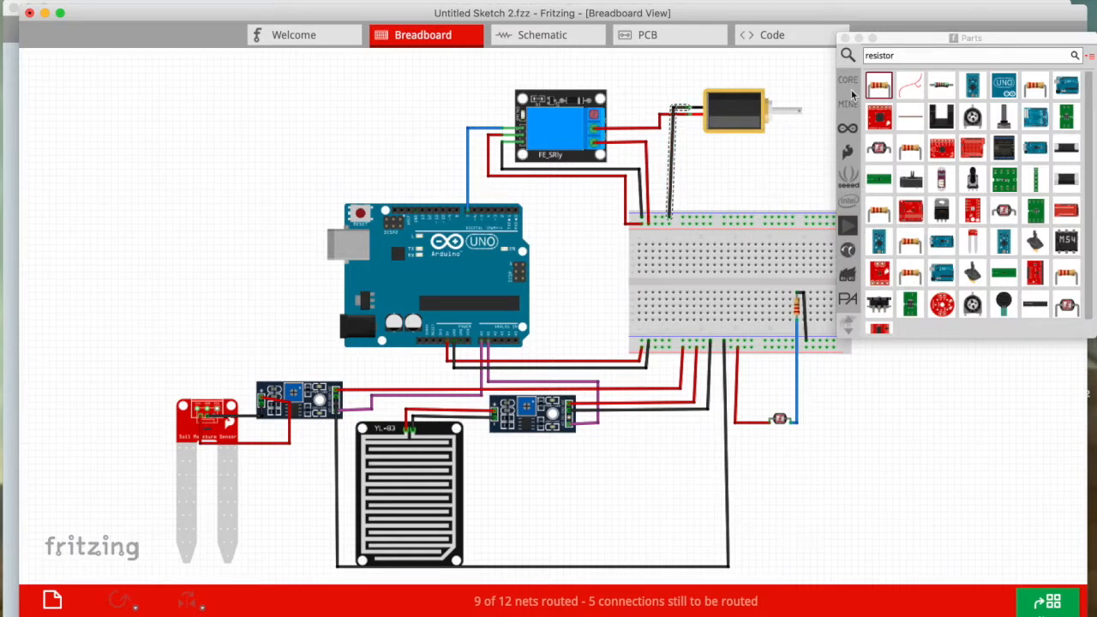
Search for a battery part, place it beside the Arduino and start wiring it to the breadboard
type("battery")
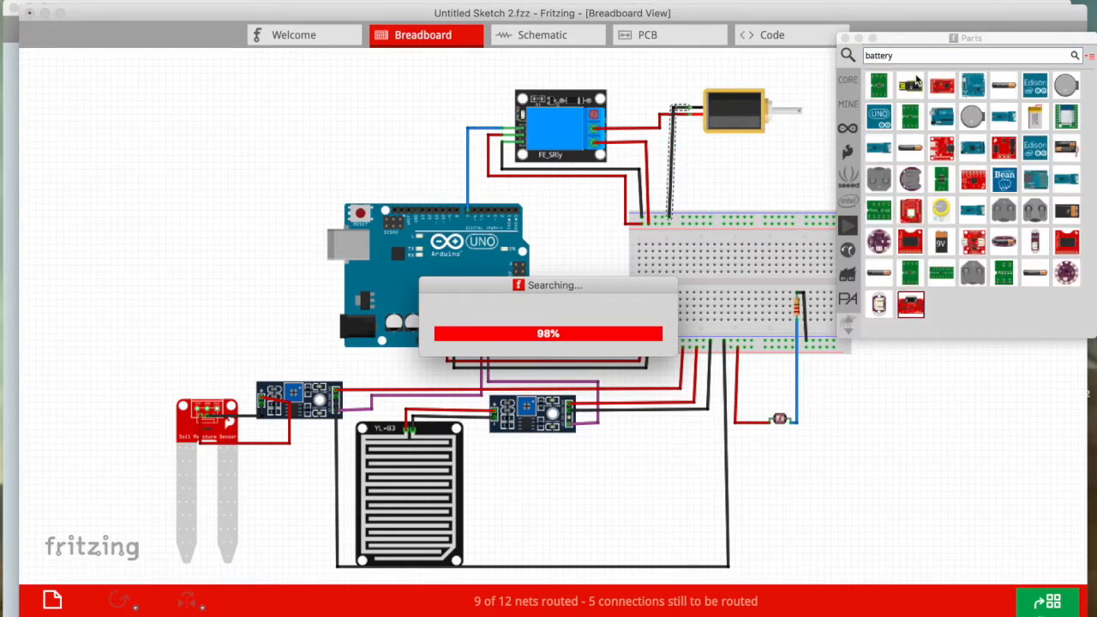
type("12v")
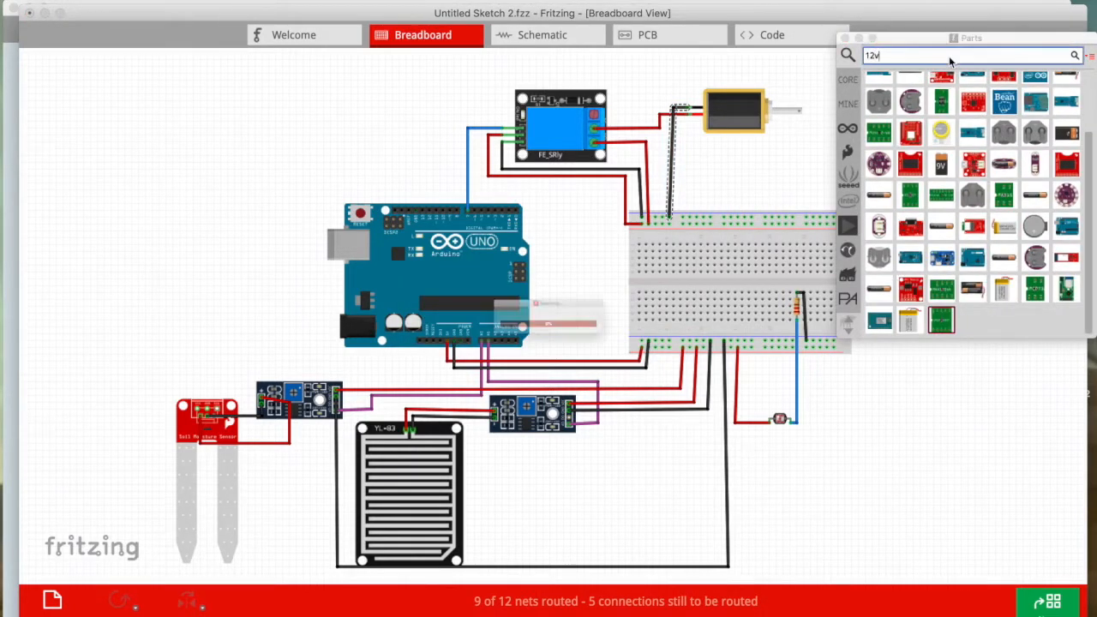
type("battery")
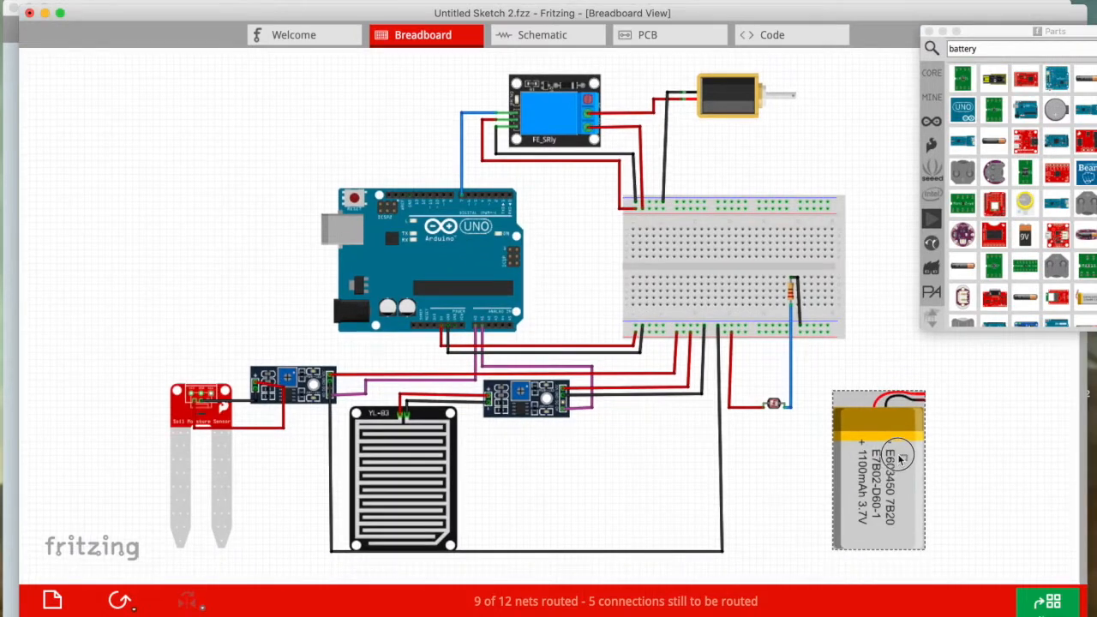
left_click_drag(877, 471, 205, 222)
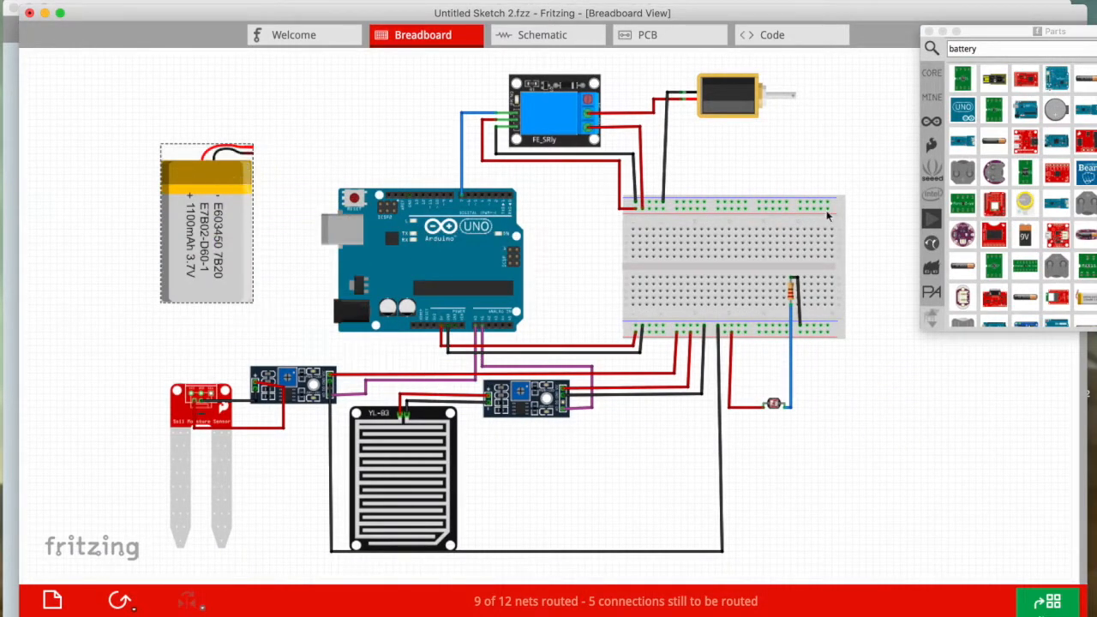
left_click_drag(249, 151, 826, 209)
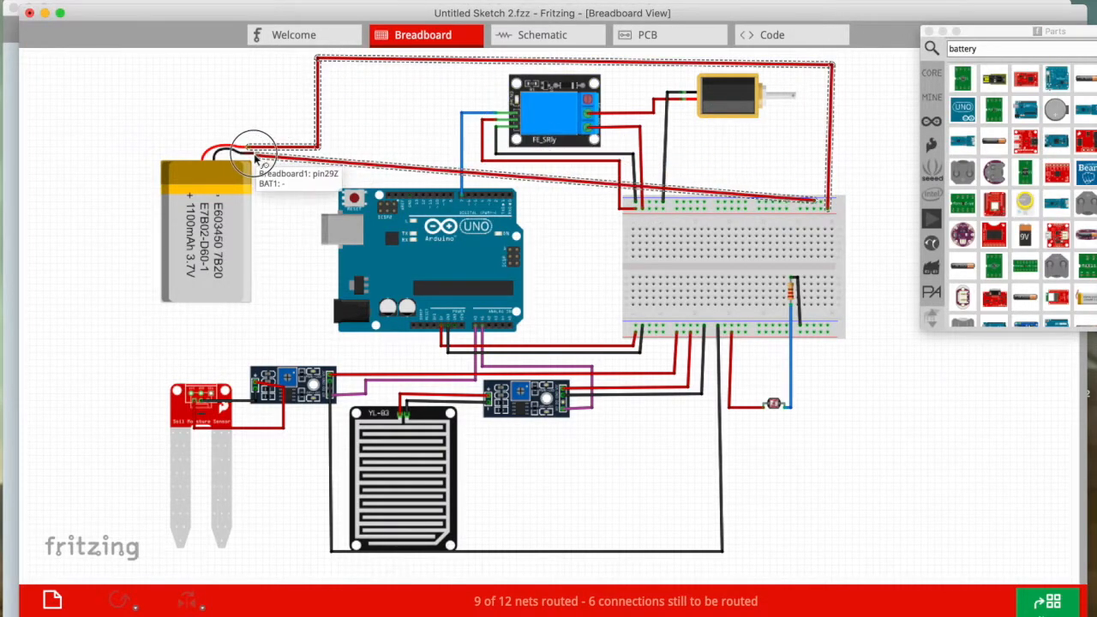
Finish the battery wire to the breadboard and connect the light sensor to the resistor
left_click_drag(257, 157, 357, 168)
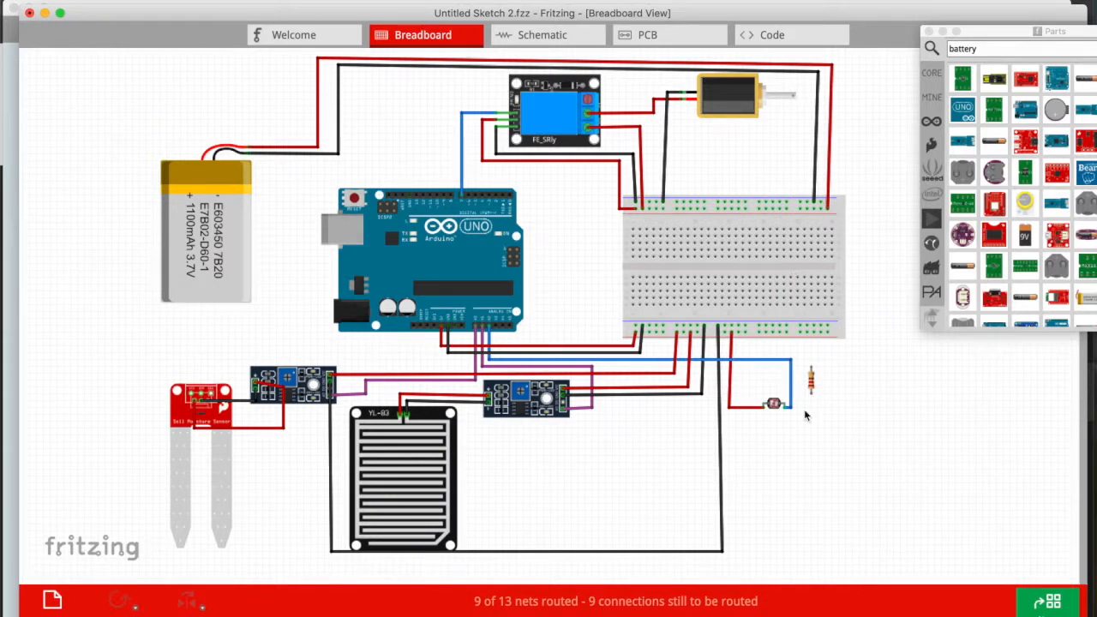
mouse_move(809, 334)
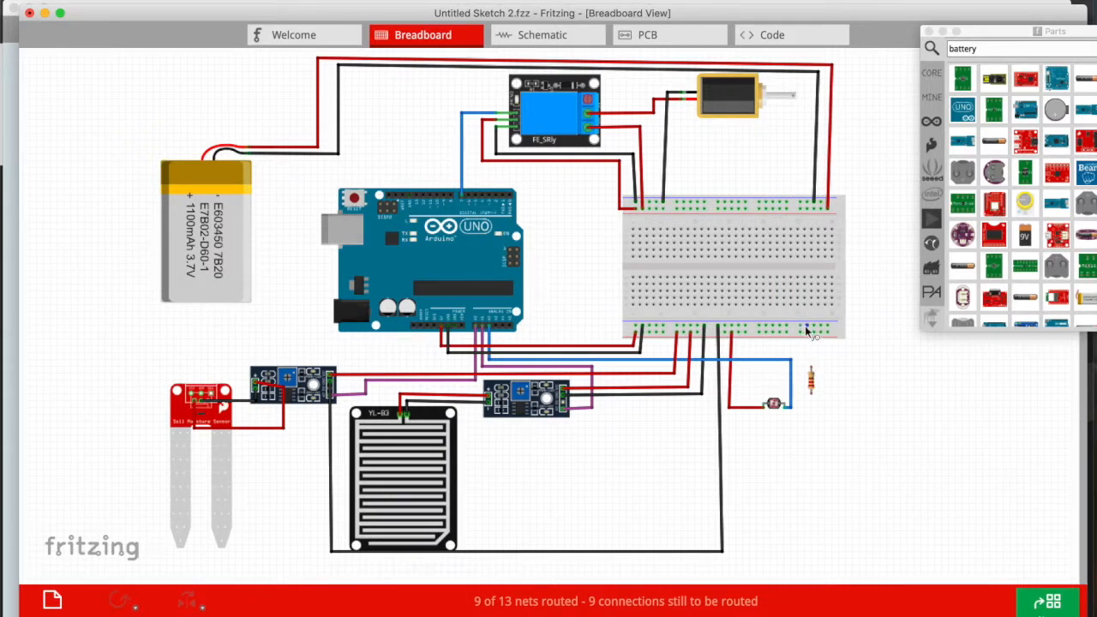
mouse_move(809, 360)
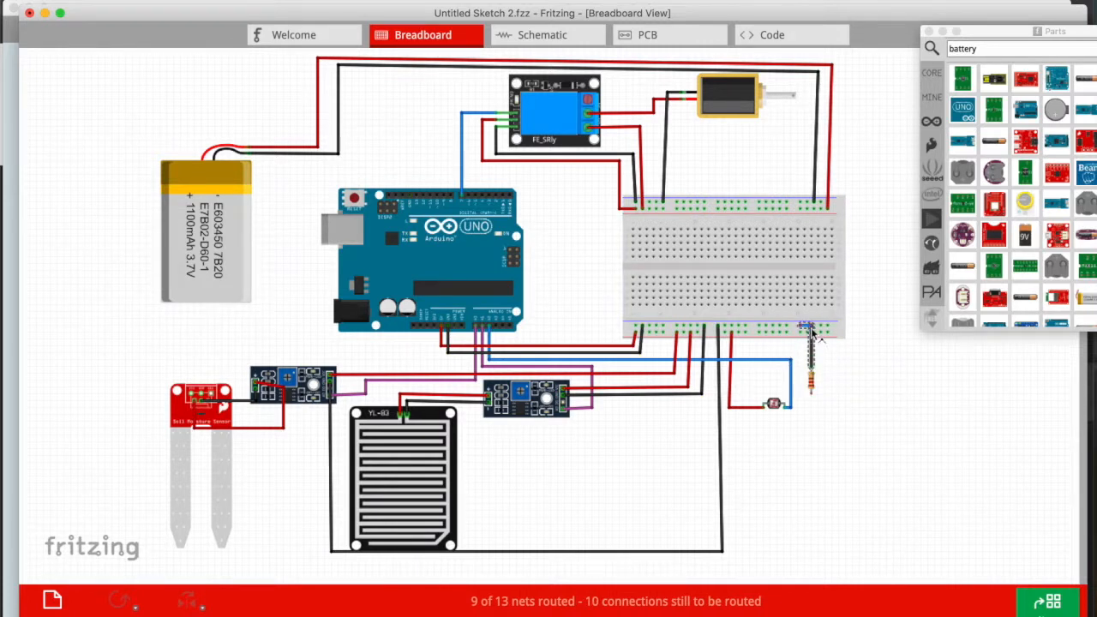
mouse_move(809, 377)
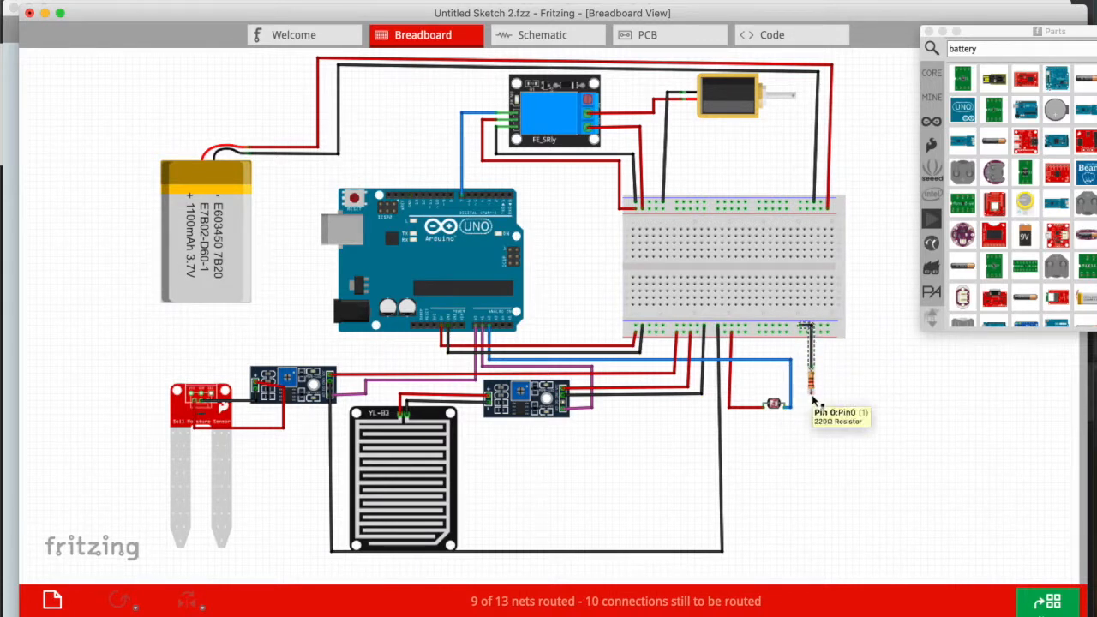
mouse_move(829, 329)
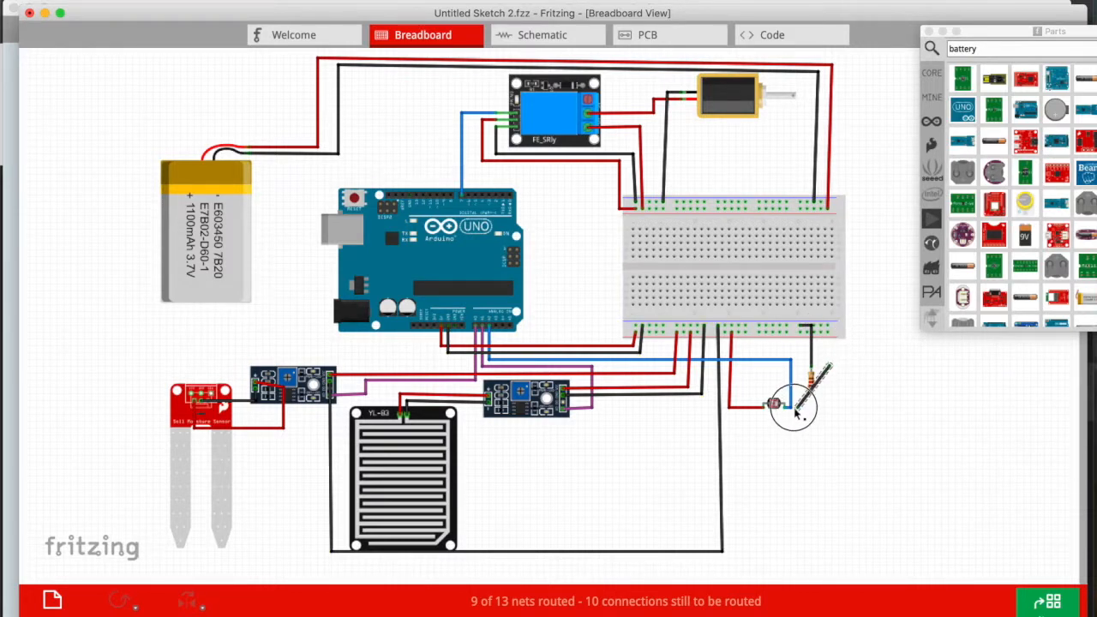
left_click_drag(788, 402, 826, 368)
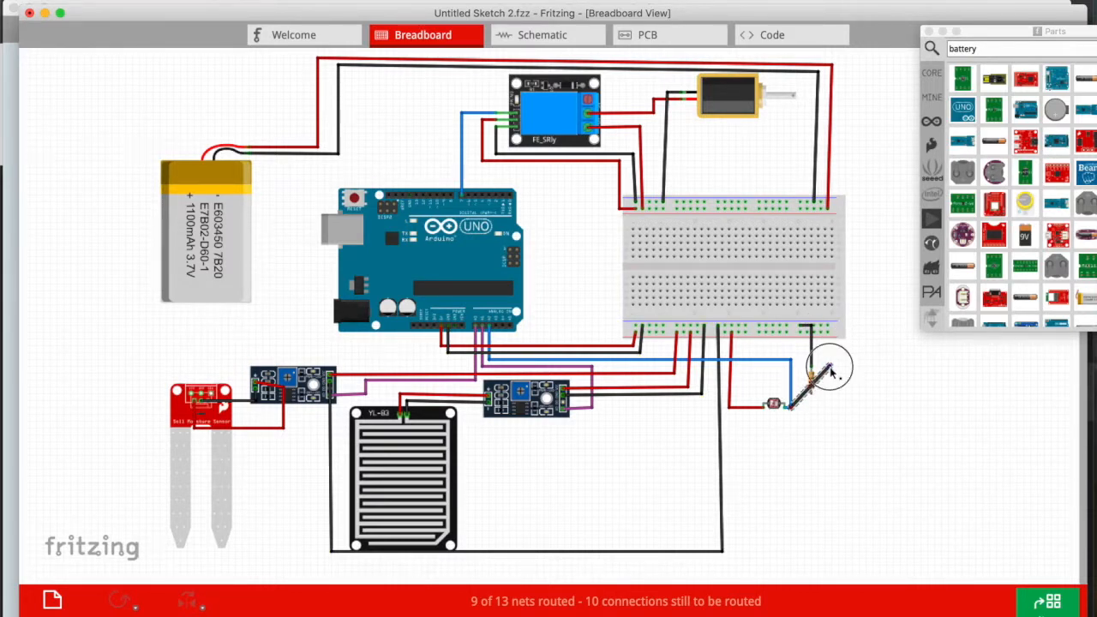
left_click_drag(826, 374, 806, 398)
type("Irrigation")
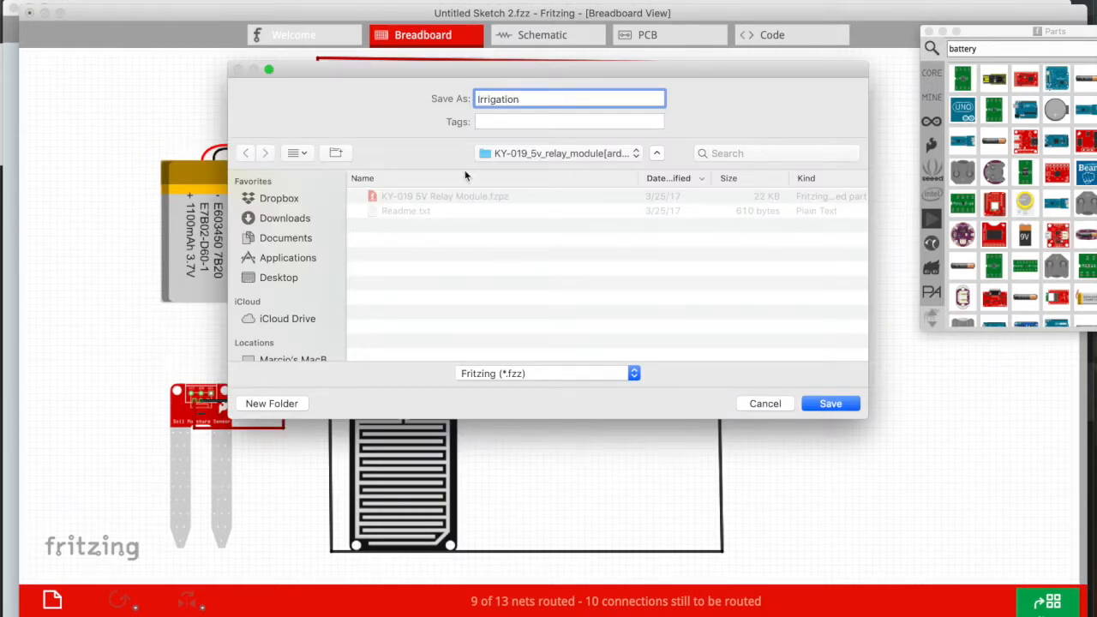
Save the sketch as Irrigation in the Fritzing folder, then view the schematic and PCB layouts
left_click(557, 153)
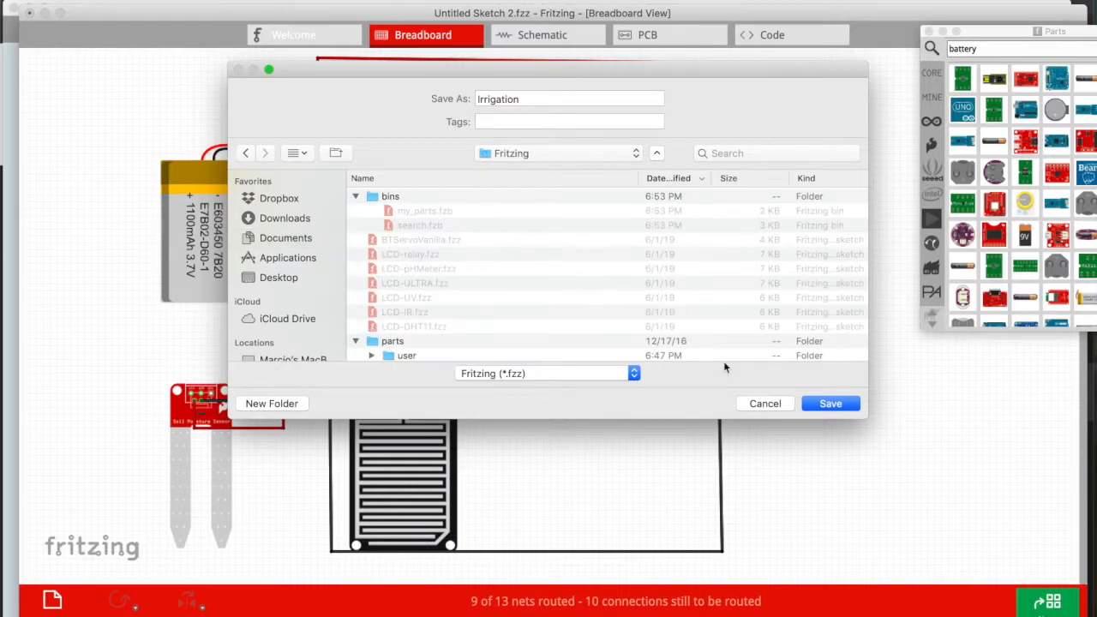
left_click(830, 402)
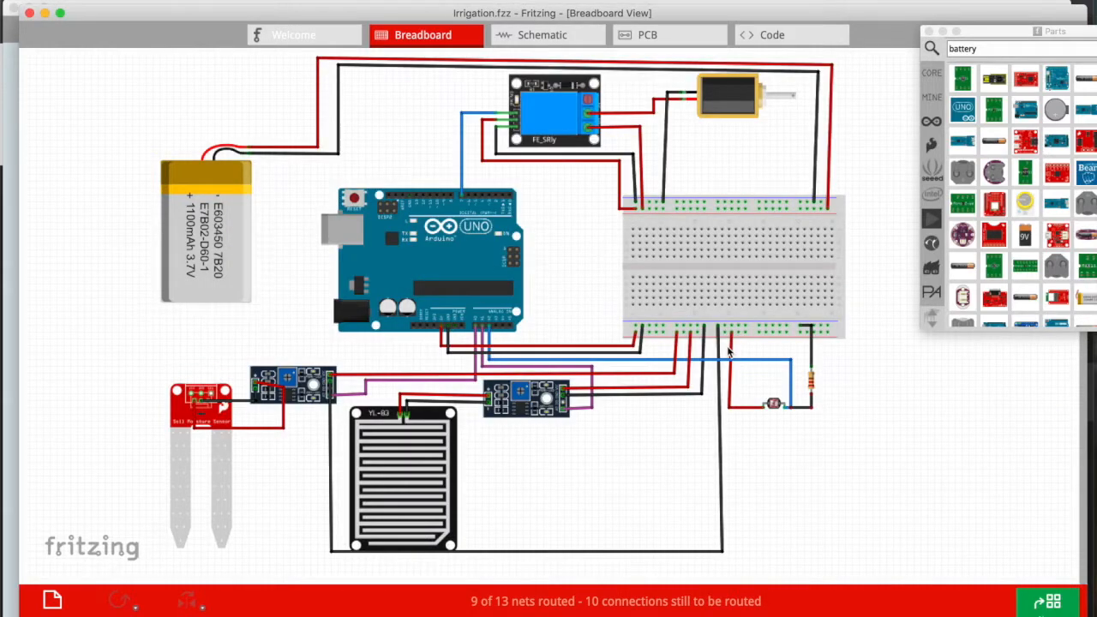
mouse_move(754, 35)
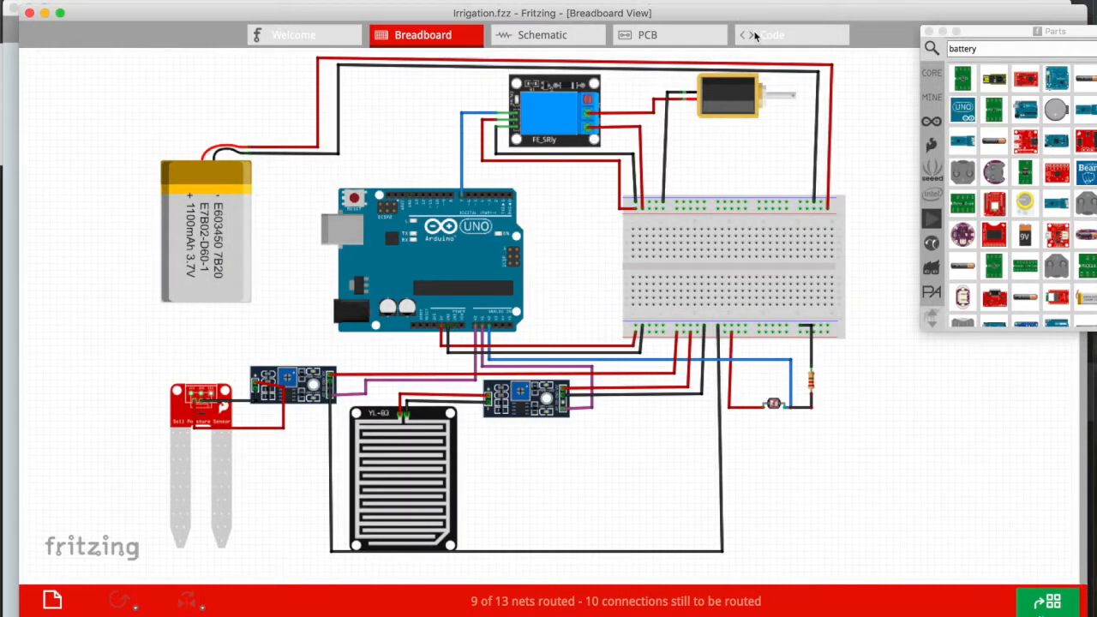
left_click(542, 34)
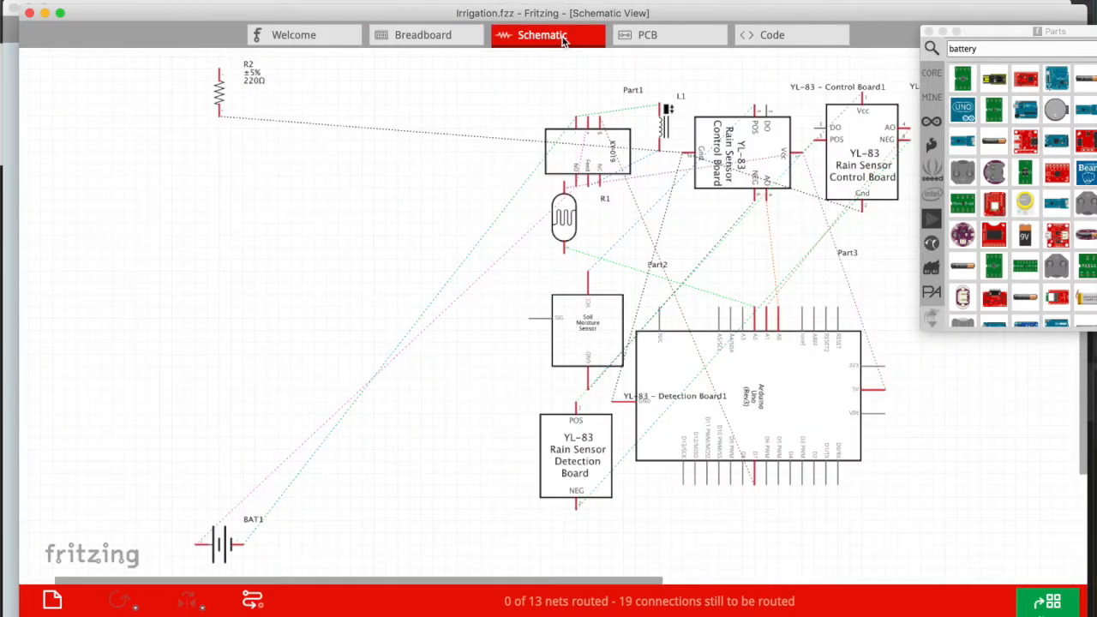
left_click(668, 34)
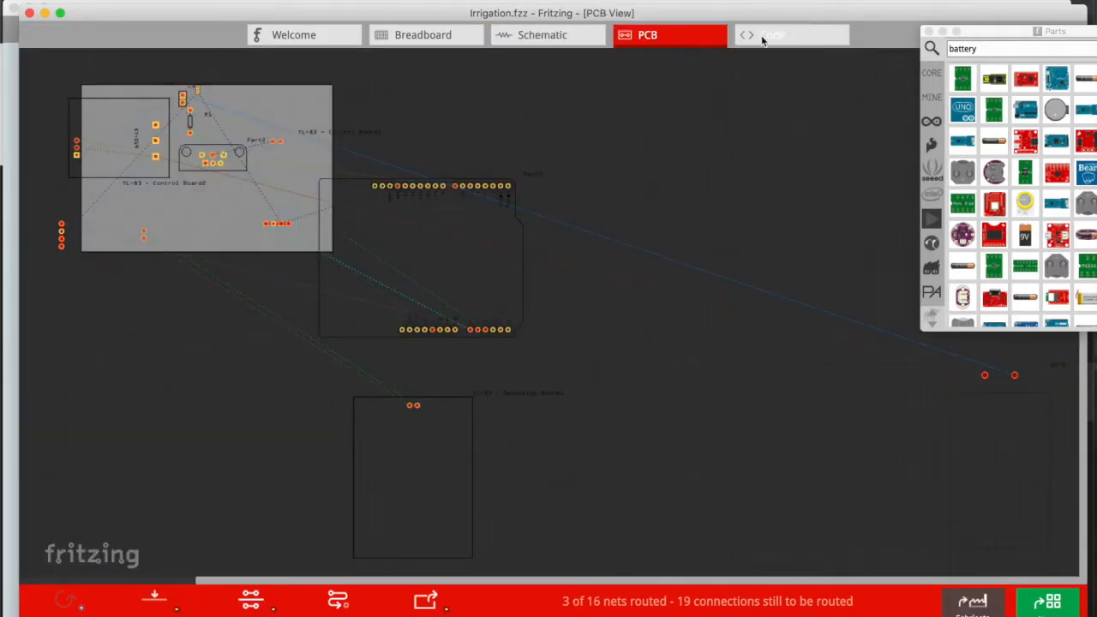
In the Code tab, write //pin for comments for soil moisture, pdr and relay with pin Ax
left_click(772, 35)
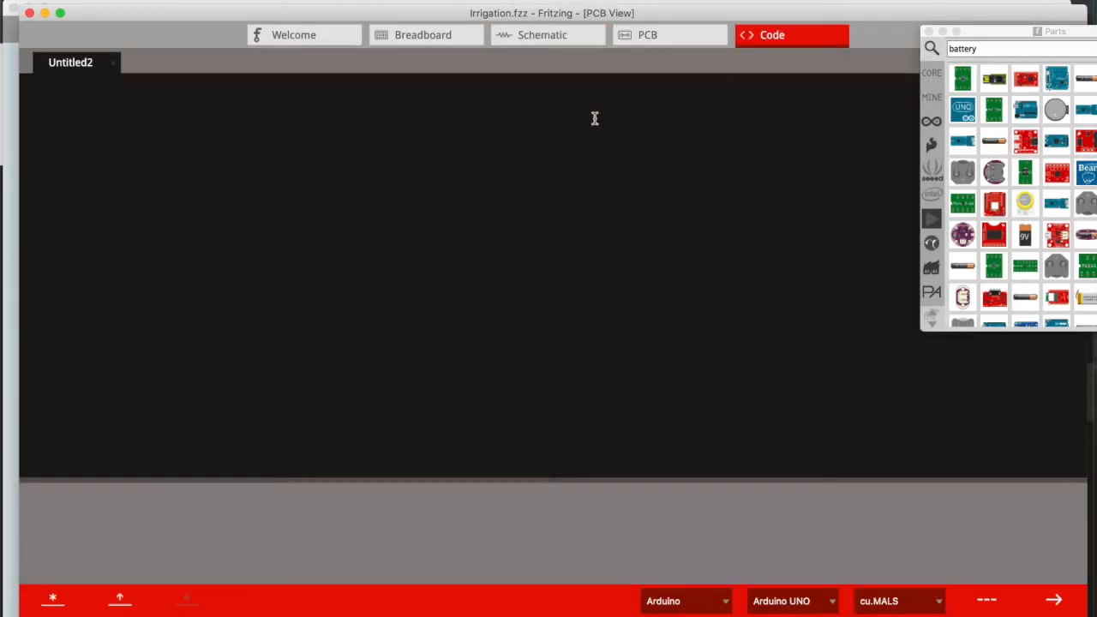
type("//pin for")
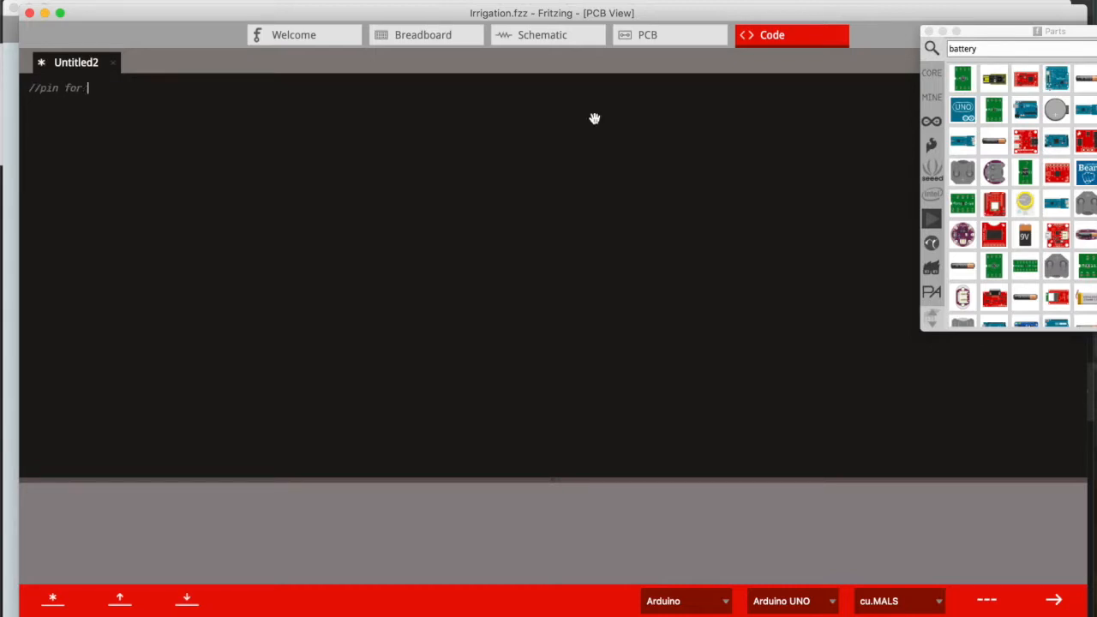
type("soil moisture")
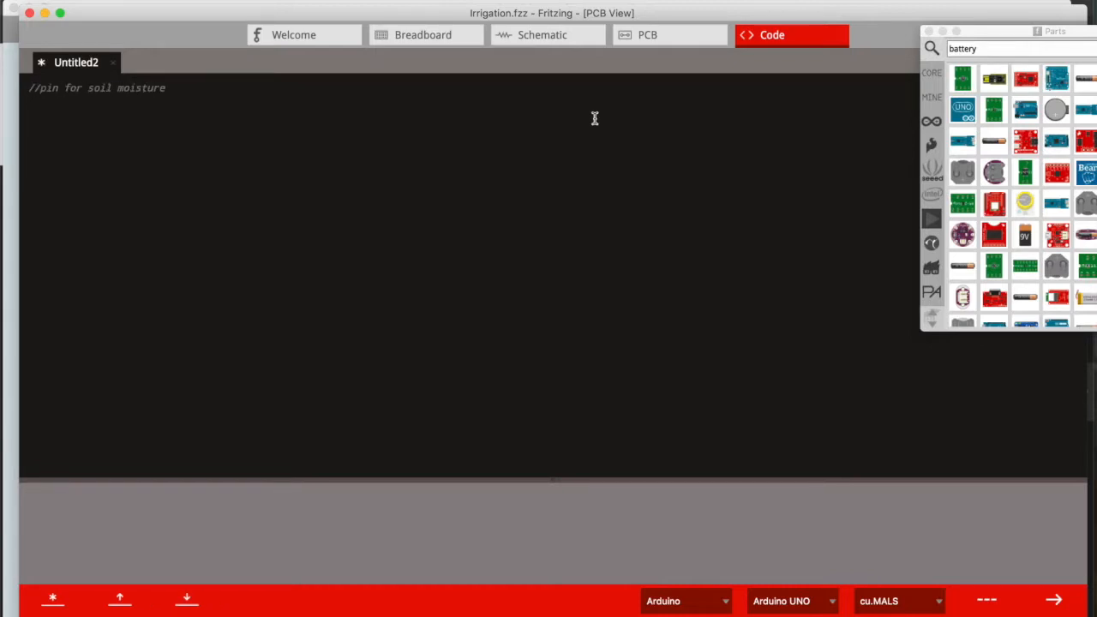
type("//pin for")
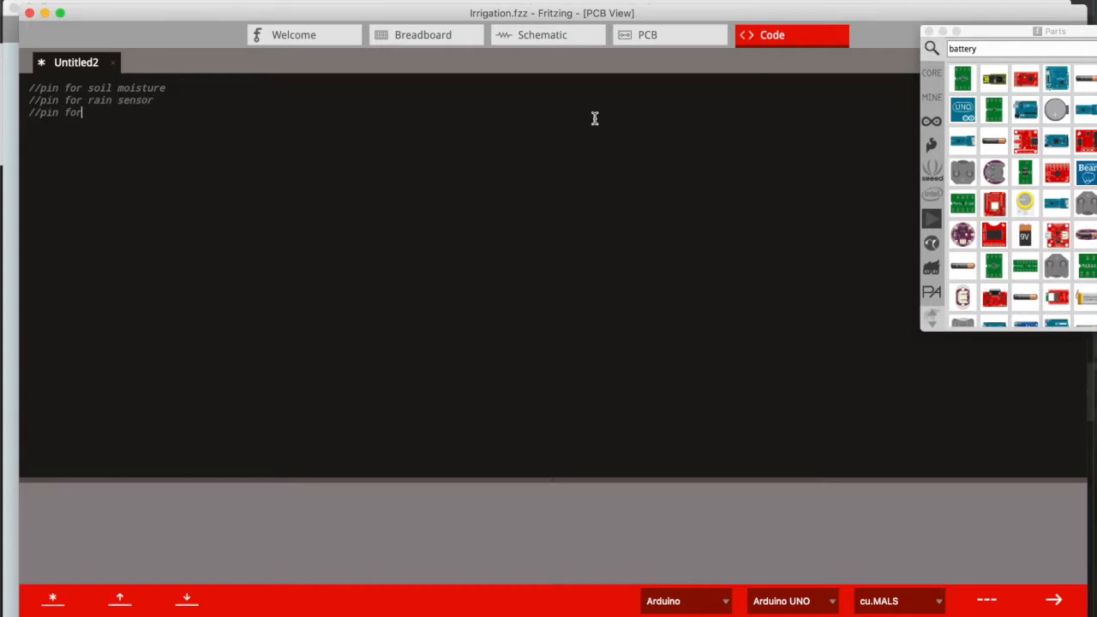
type("pdr")
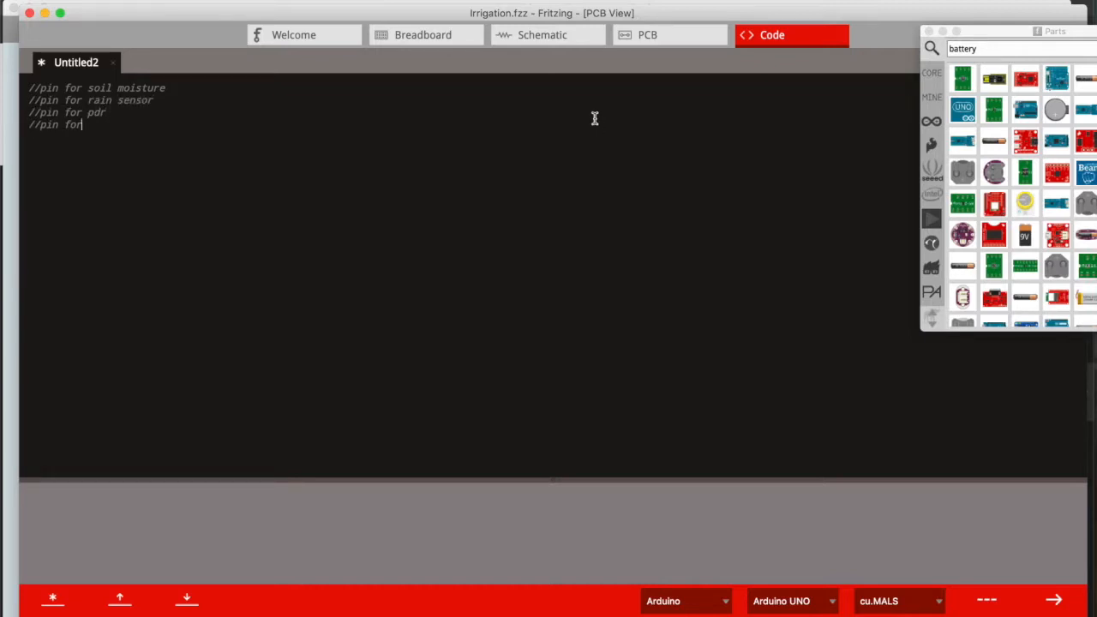
type("relay")
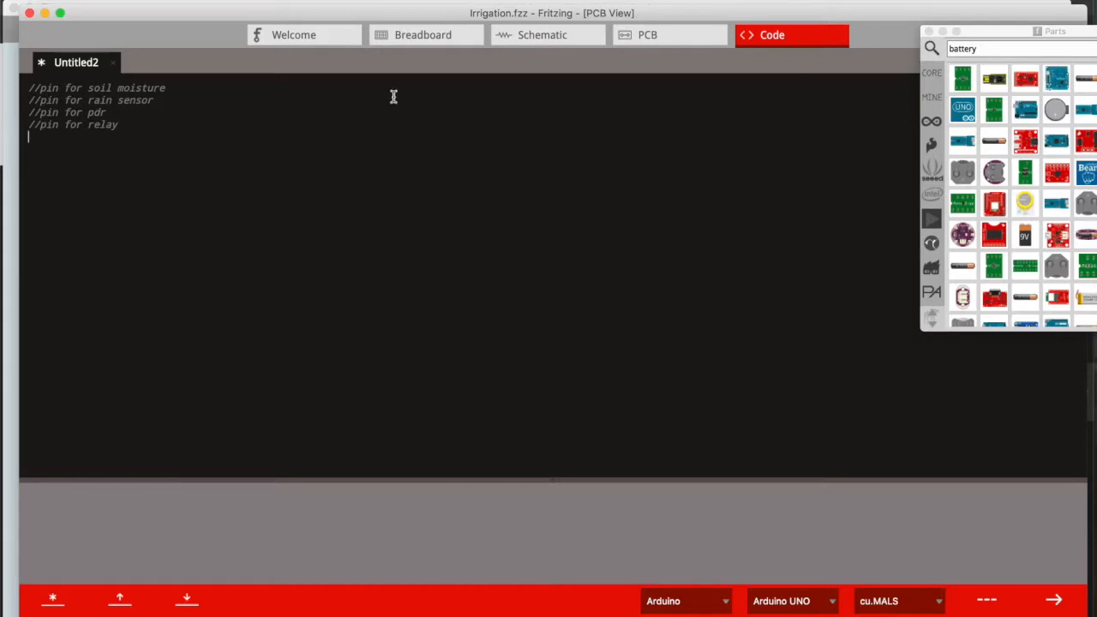
type("A")
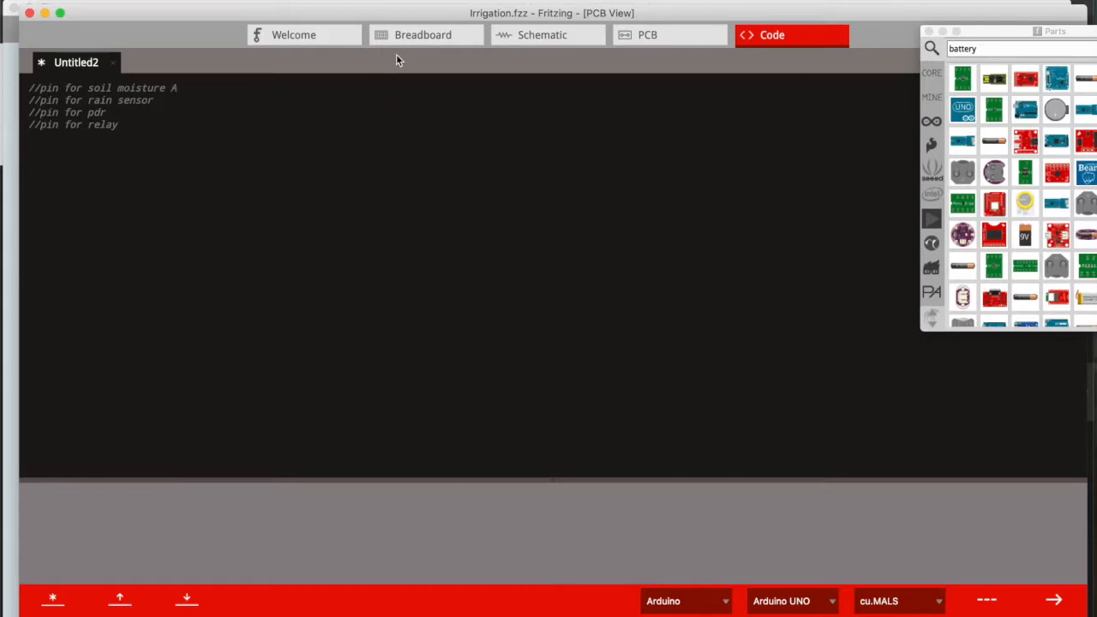
type("x")
type(" D7")
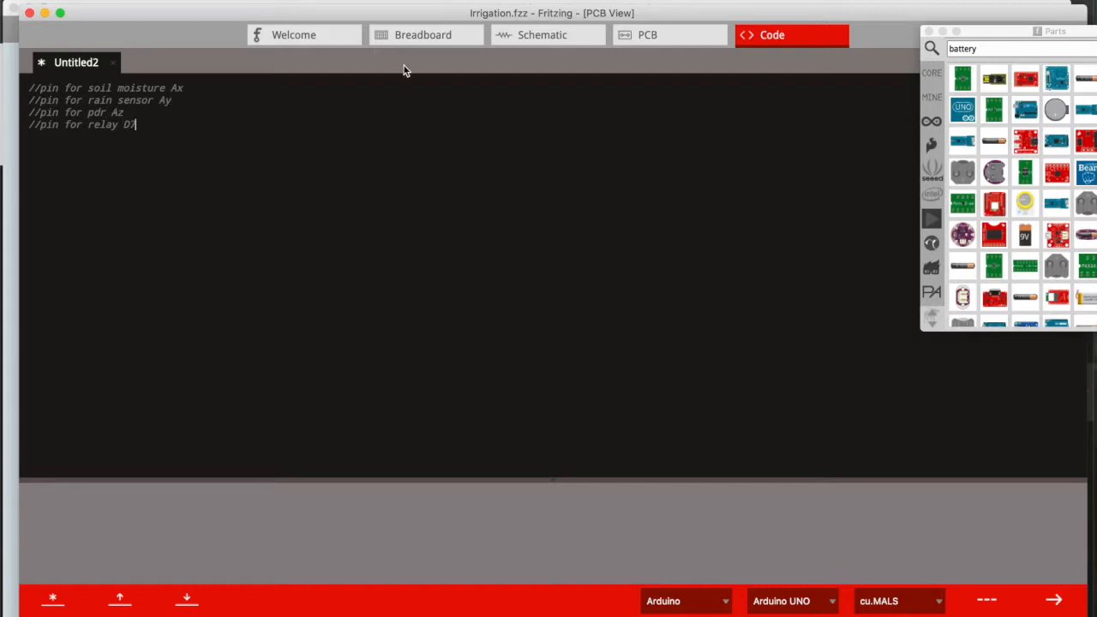
Write setup() calling Serial.begin(9600) and begin a // comment in loop()
type("setup(")
type("void l")
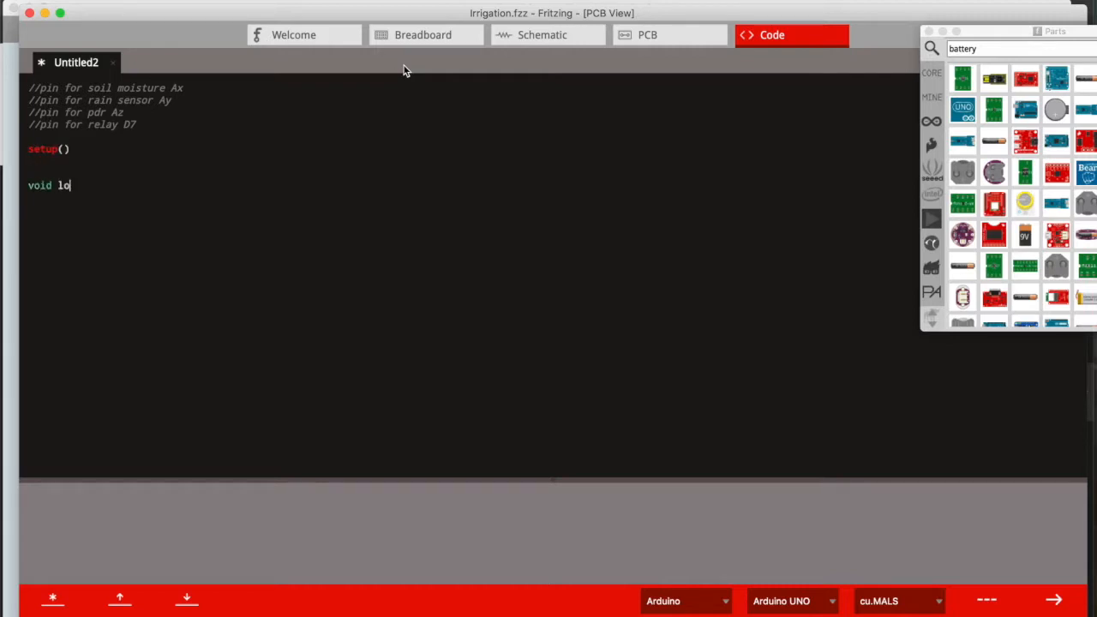
type("op()")
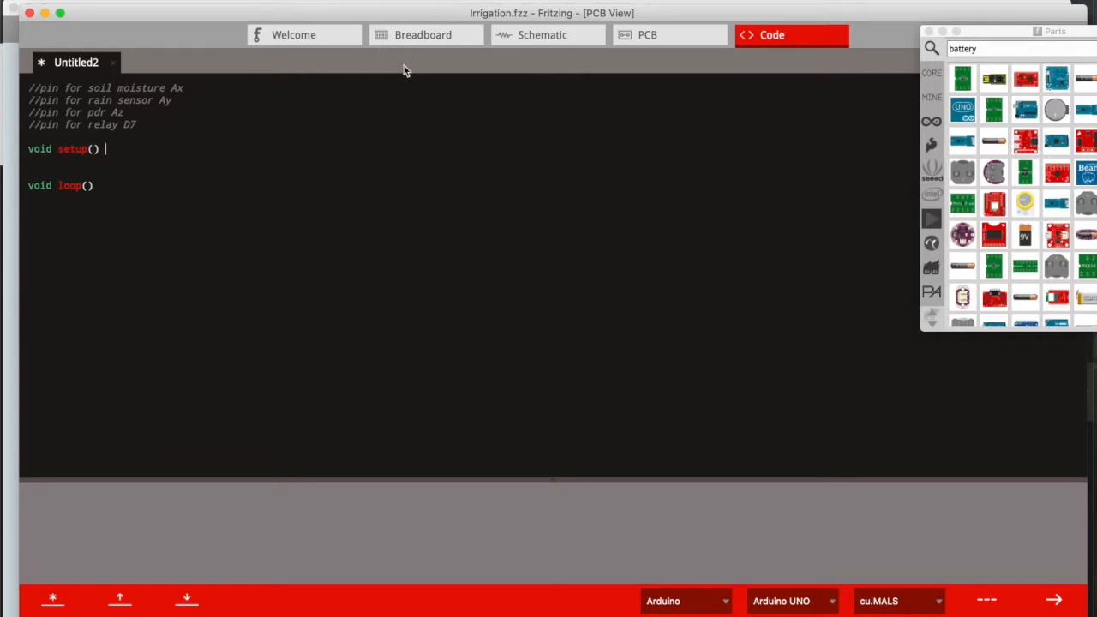
type("{")
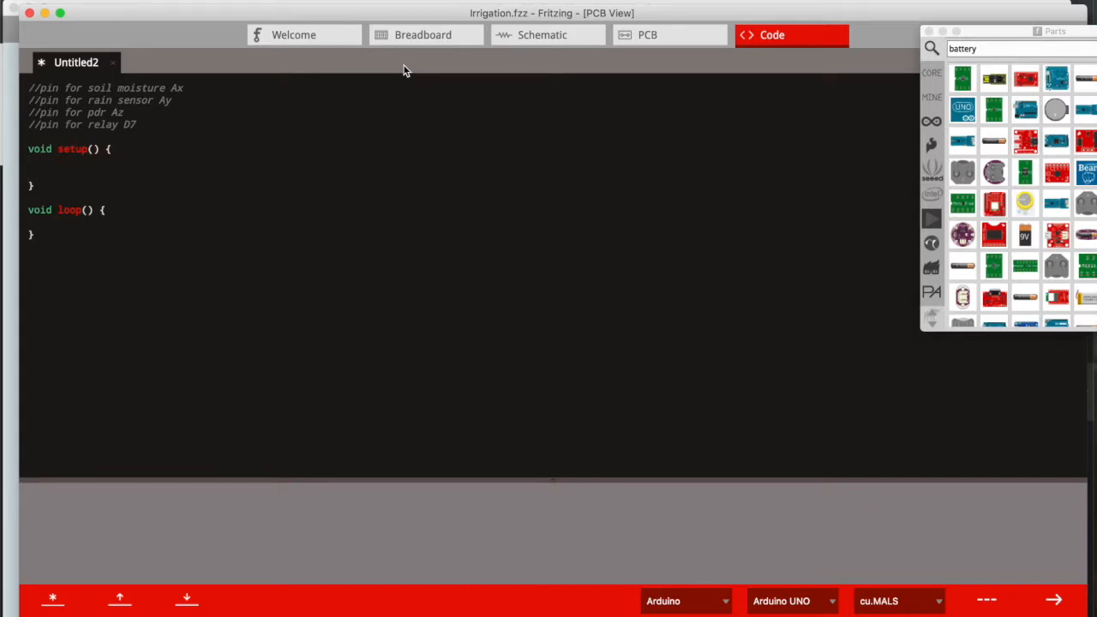
type("Serial.begin(")
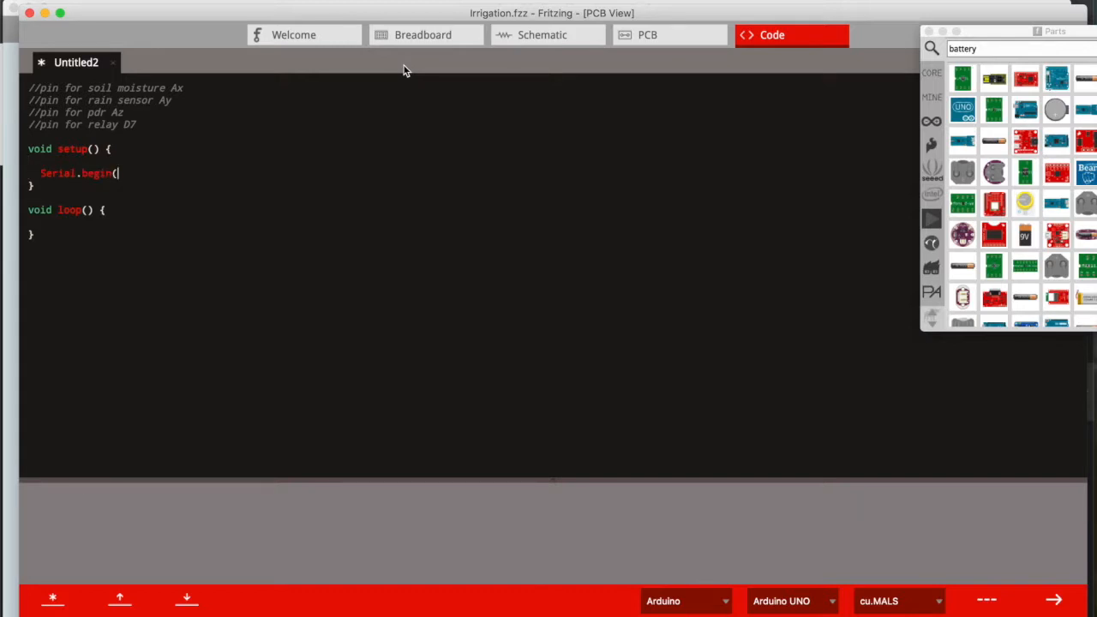
type("9600);")
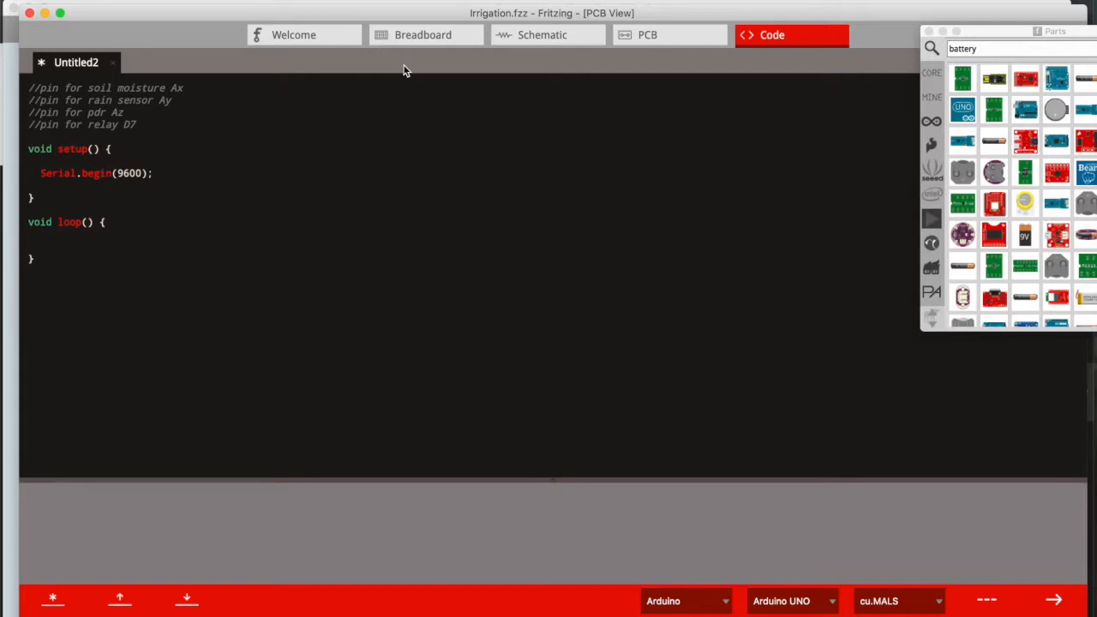
type("//read")
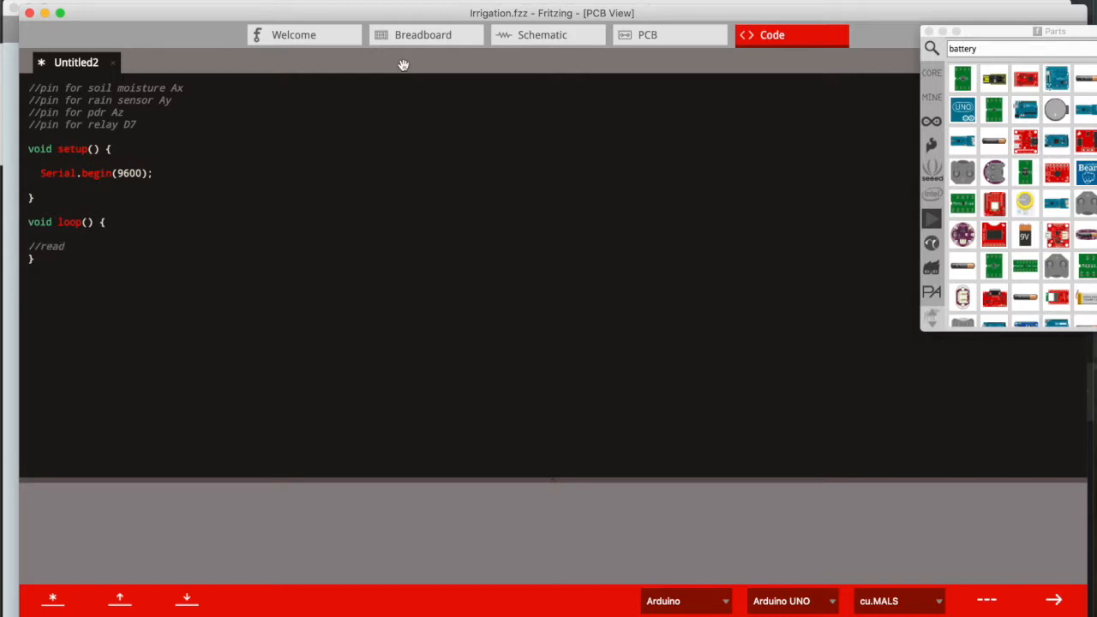
Write loop comments: read LDR data, soil moisture data for irrigation need, rain sensor data to determine if it's raining
type("LDR data to see if its daytime or nighttime")
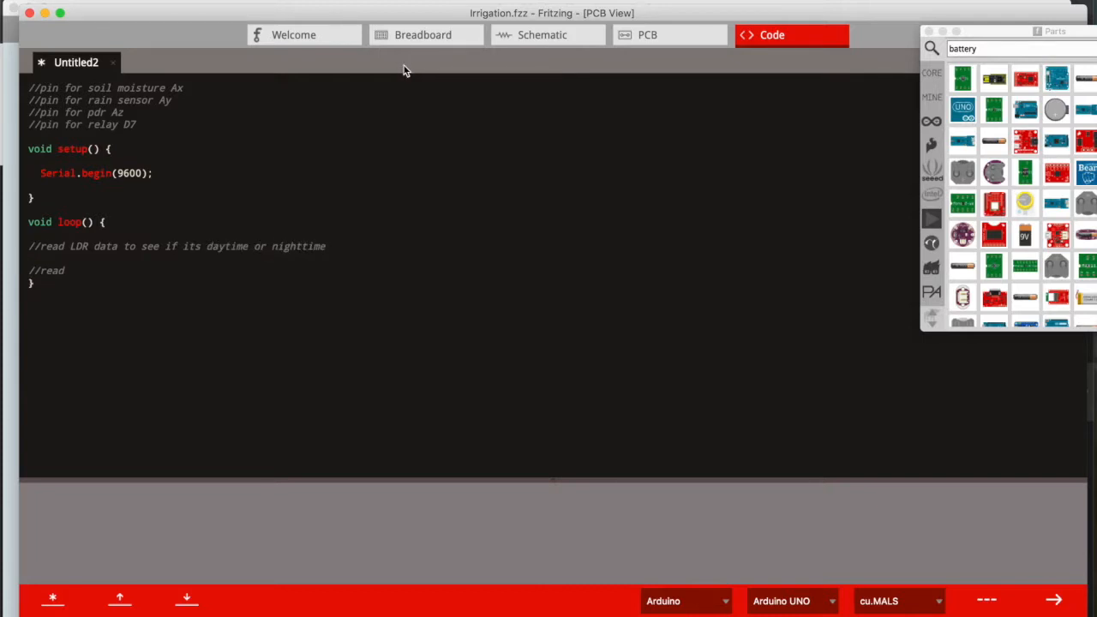
type("soil moisture sensor data to determine if waterin")
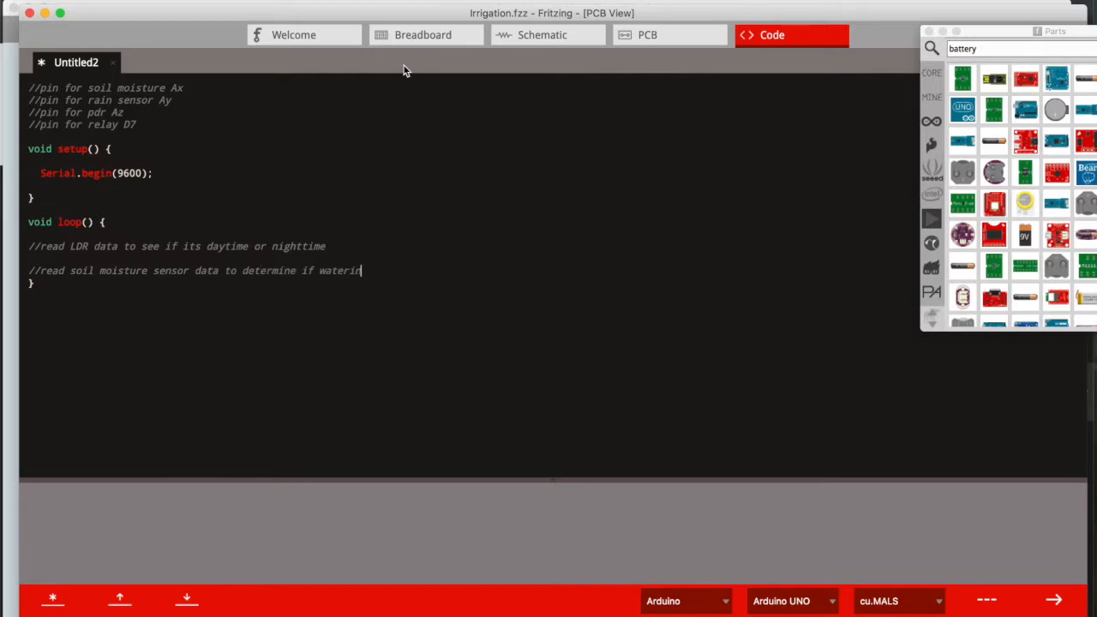
type("irrigation is")
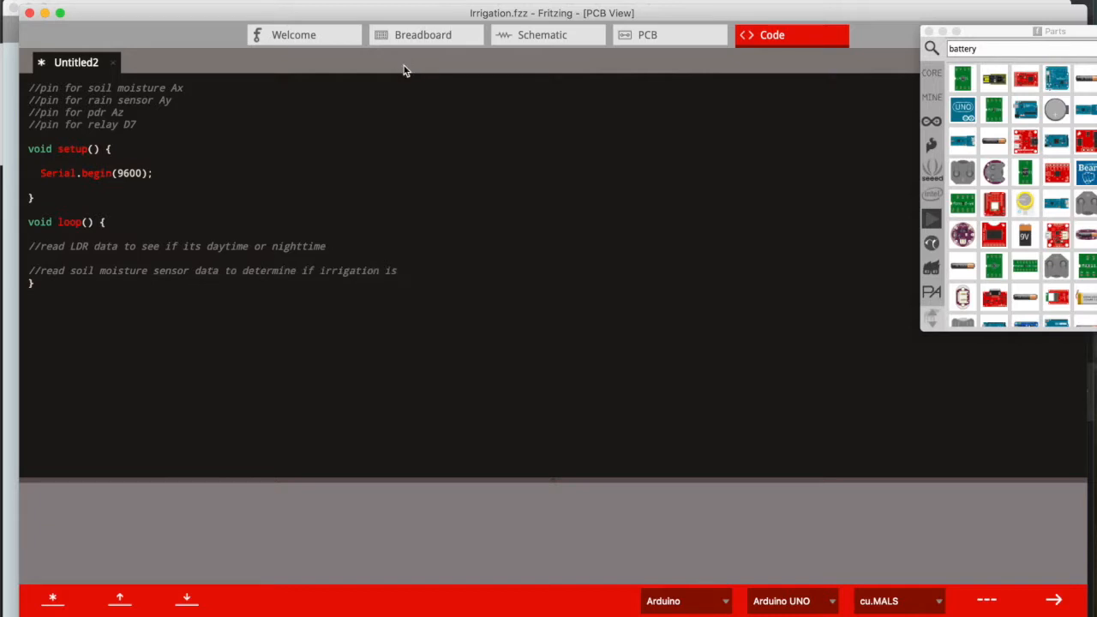
type("required")
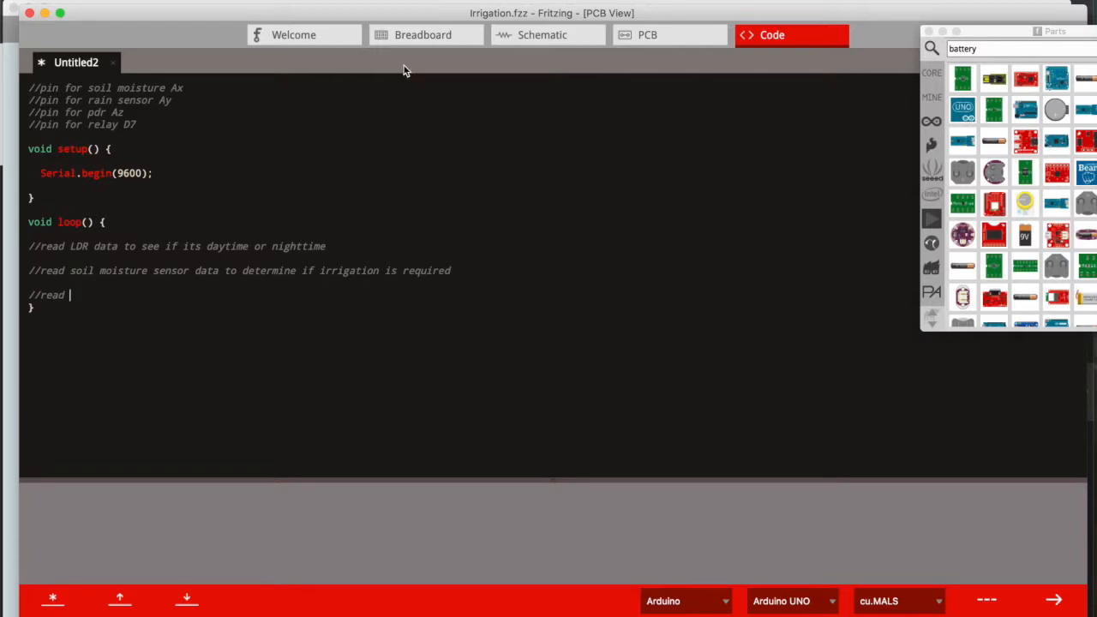
type("rain sensor data to de")
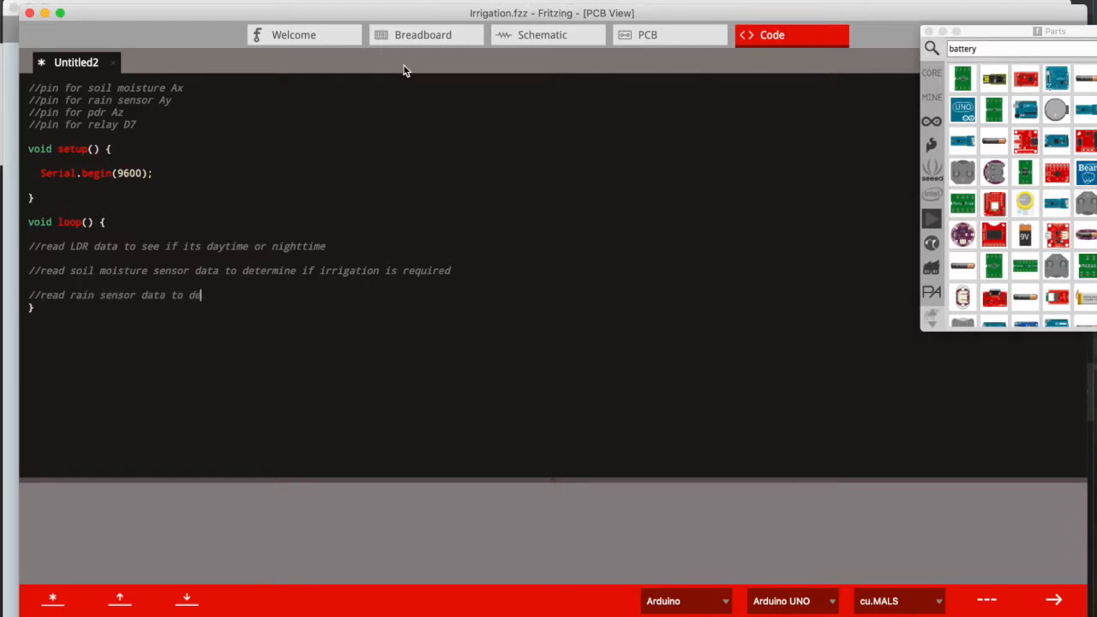
type("termine if its raining")
type("\\")
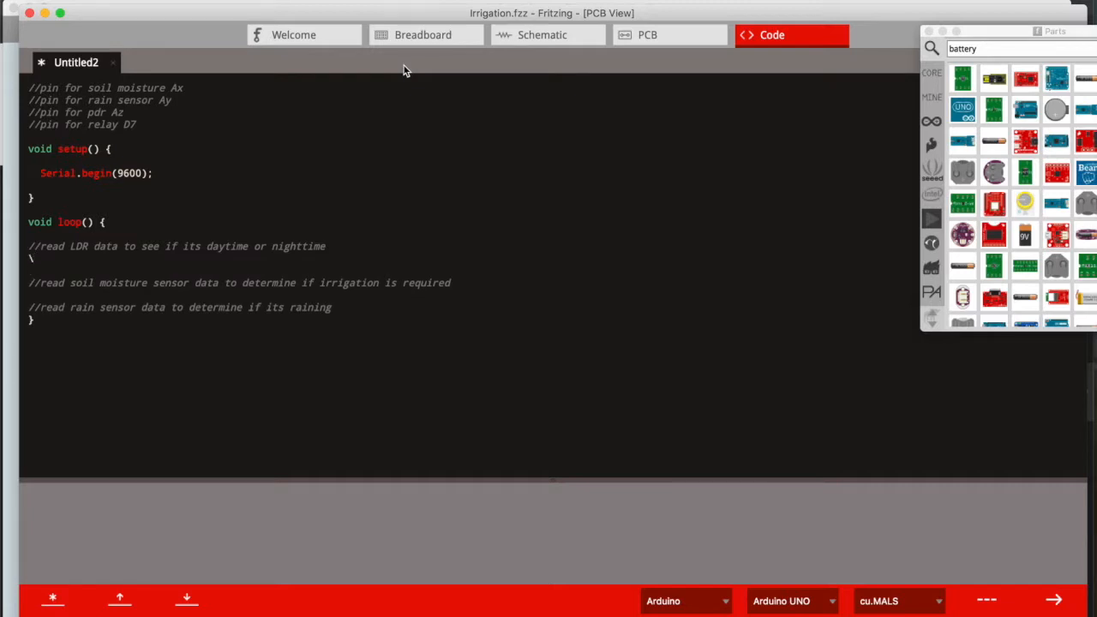
Add pseudocode: If (rain is true) then set the rainingIsTrue variable, plus an isRaining variable comment
type("// IF")
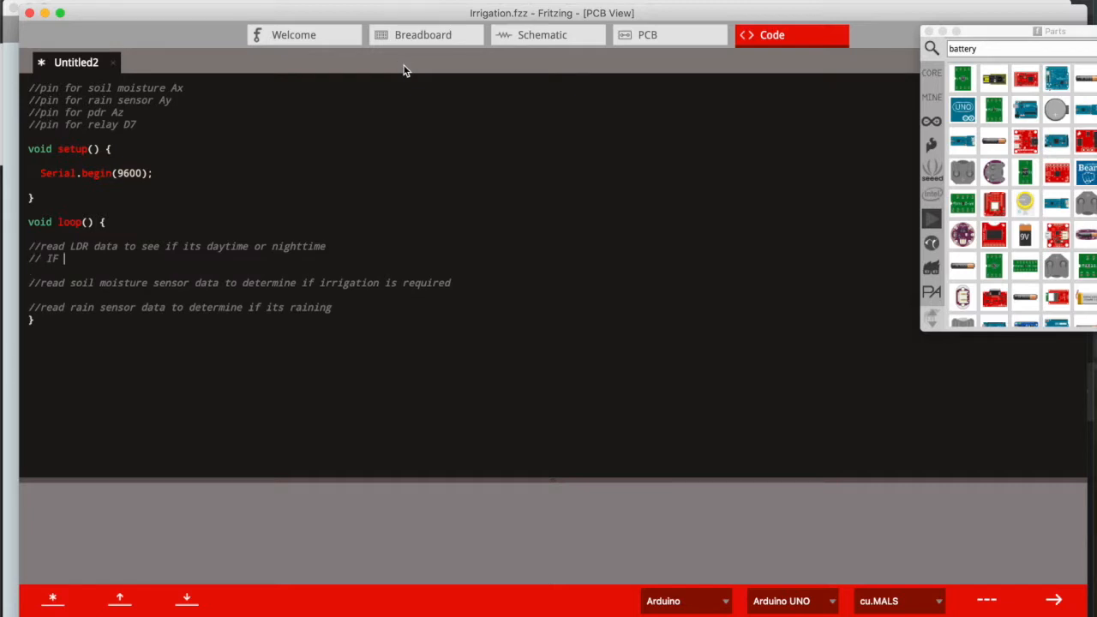
type("f (rain is true) then set a vr")
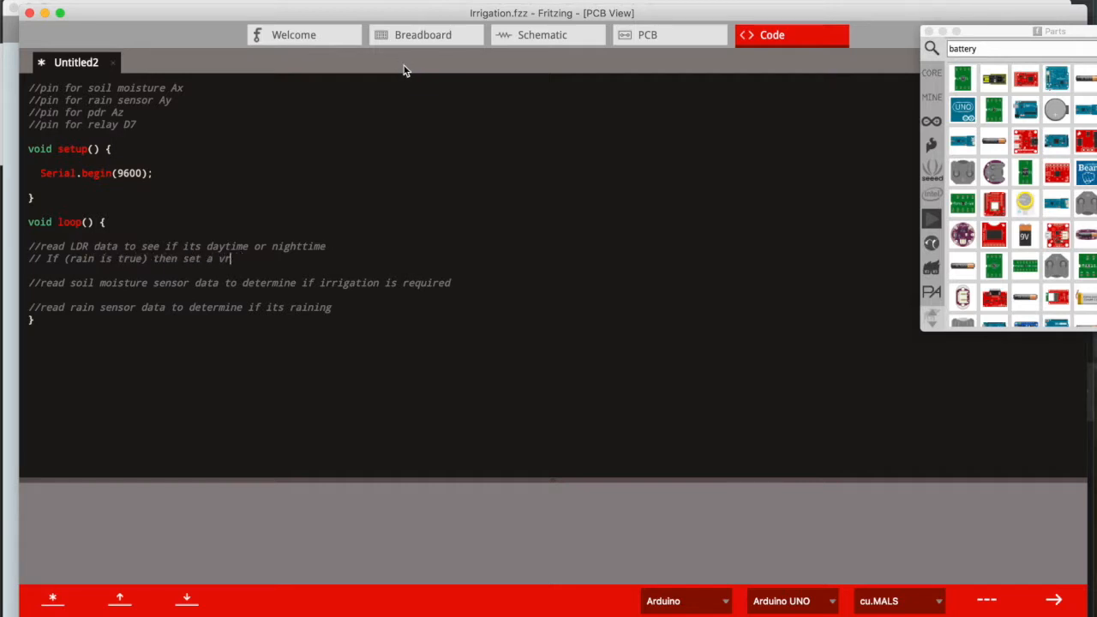
type("ariable to")
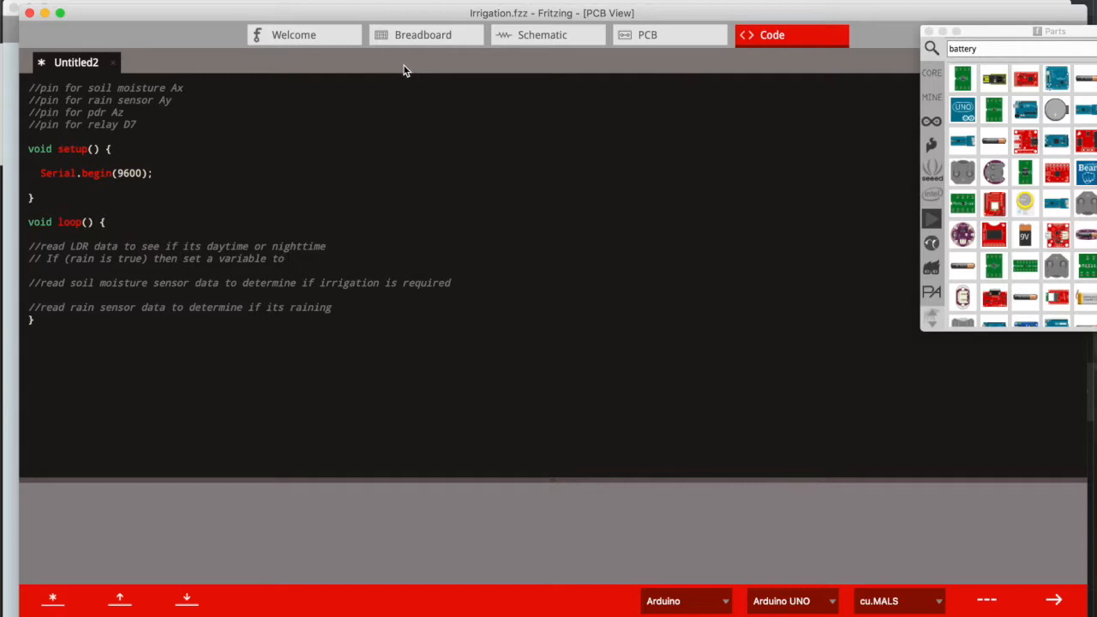
type("rainingIsTure")
type("//isR")
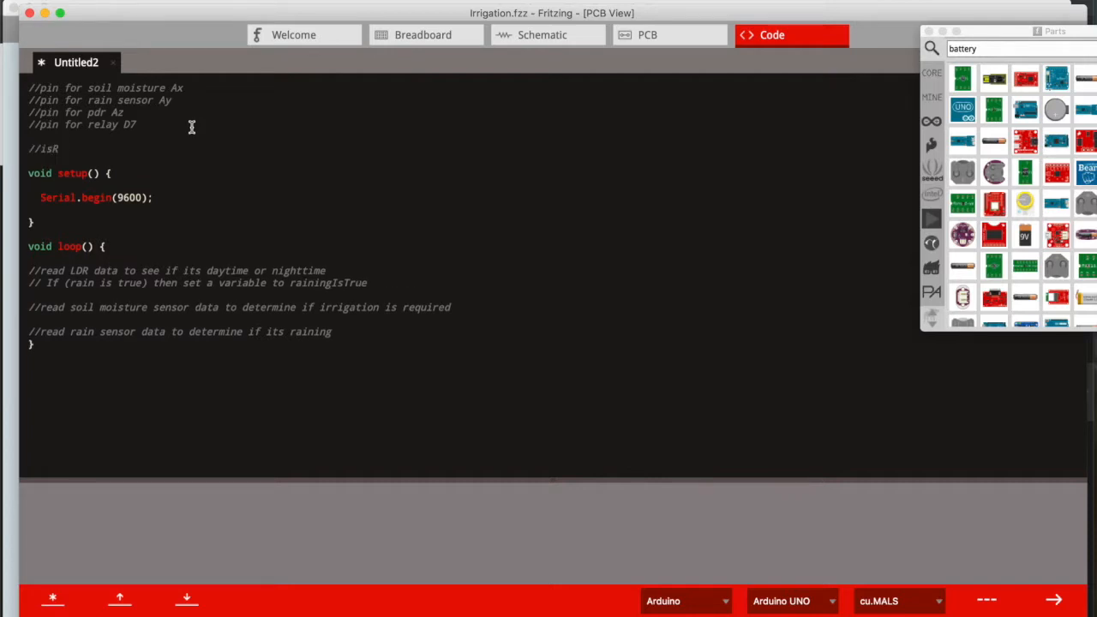
type("aining variable")
type("//")
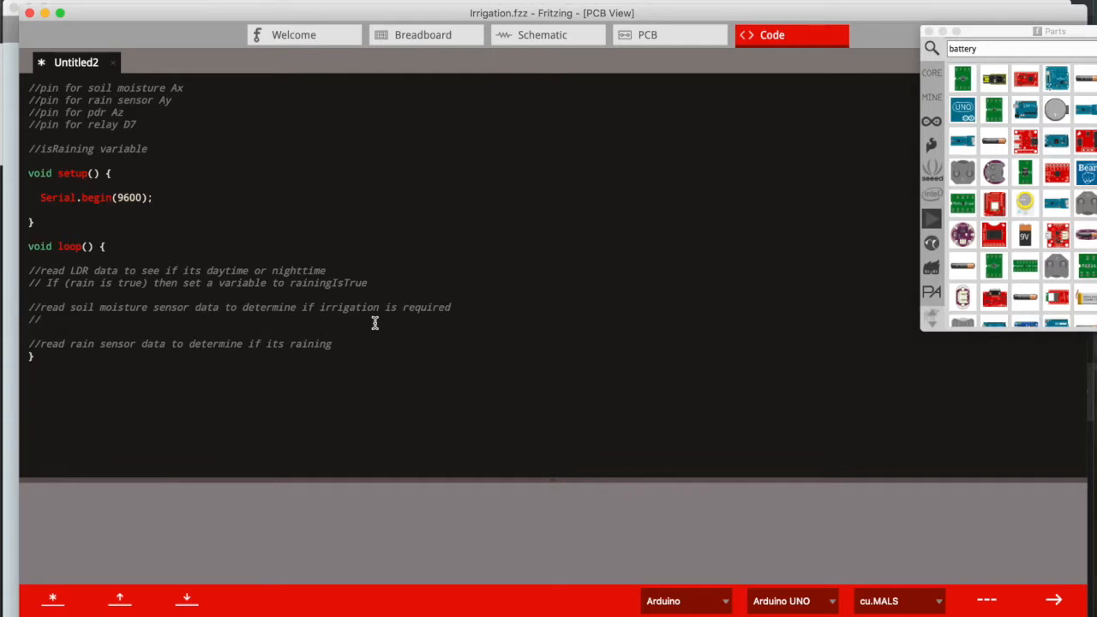
Add pseudocode: If (soilWet is true) then set soilIsWet, plus a //soilIsWet variable comment
type("If (soil")
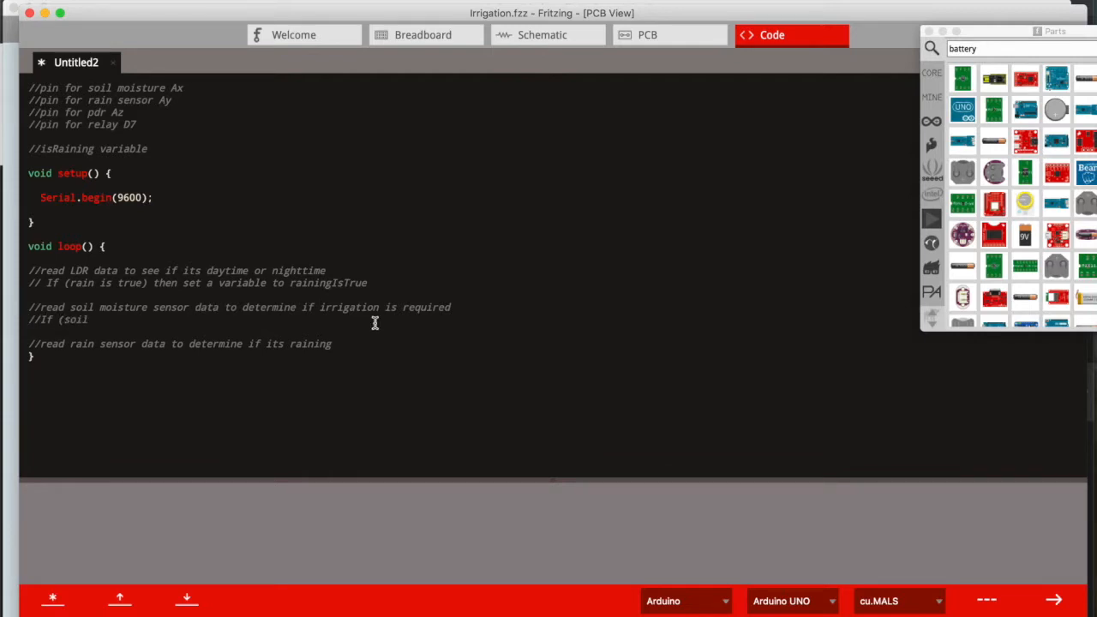
type("Wet")
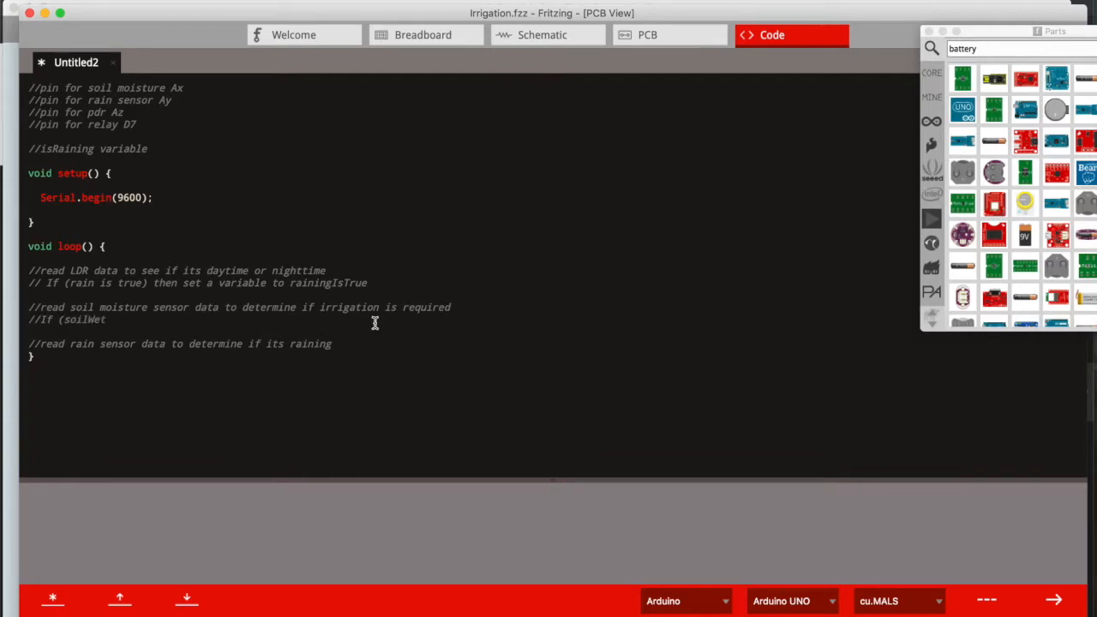
type("is true) then set a variable to")
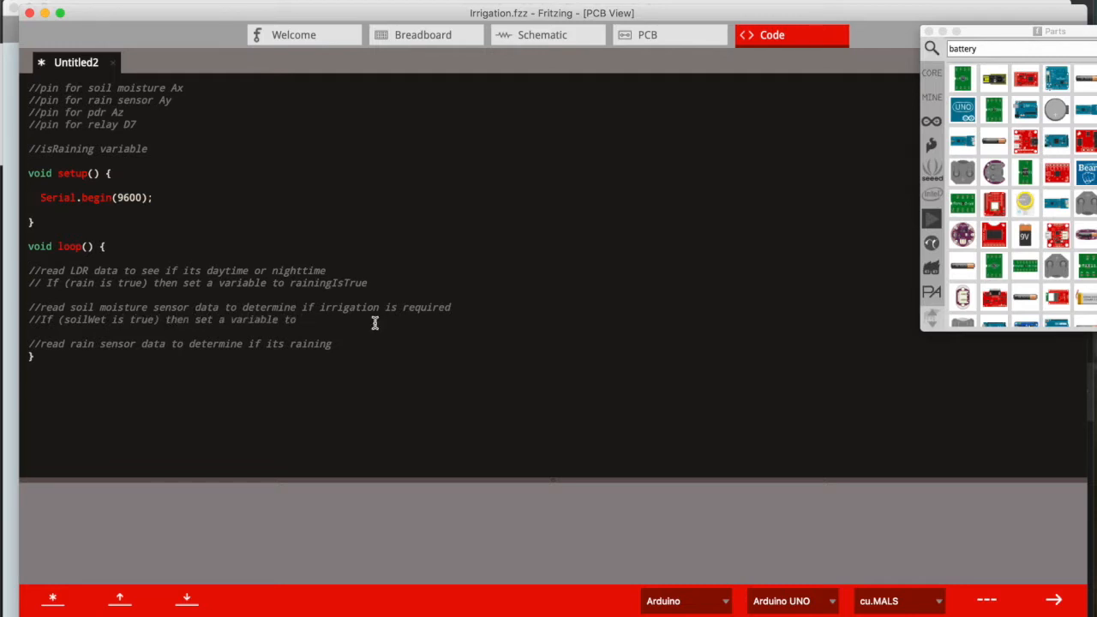
type("soilIsWet")
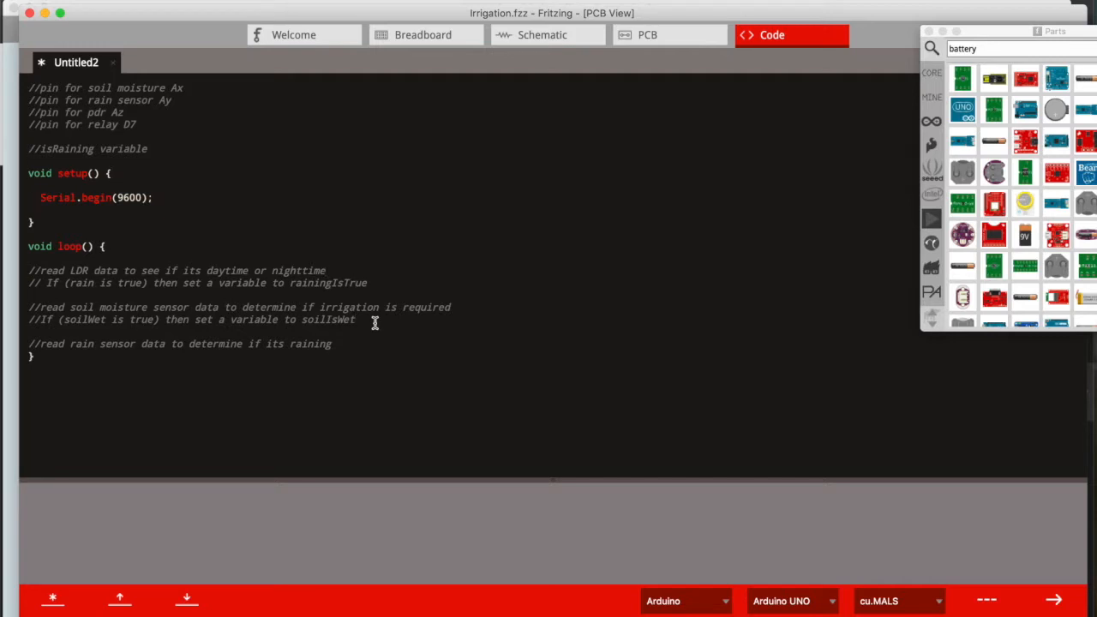
type("//soilIsWet variable")
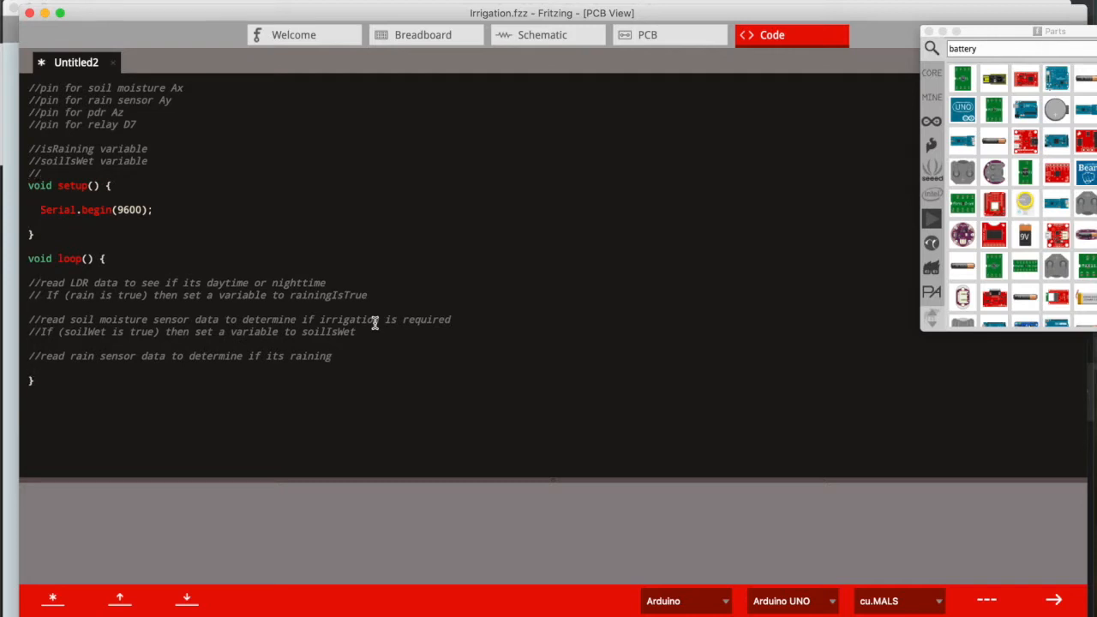
Add pseudocode: If (ldr is true) then time = daytime, and list an ldrDay variable comment
type("//If (")
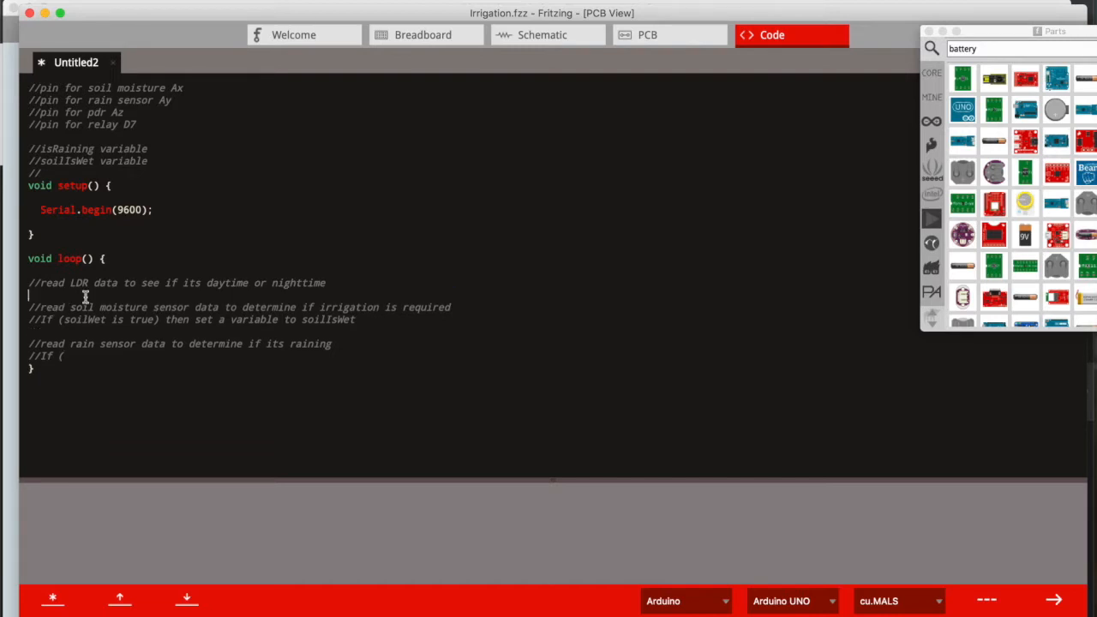
type("//If")
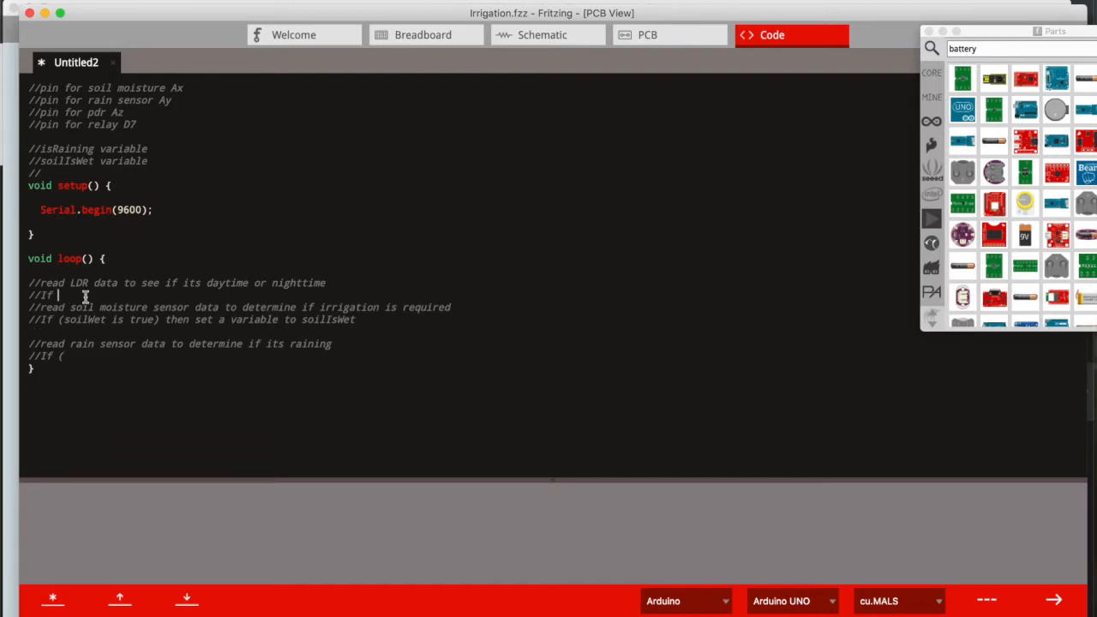
type("(ldr is")
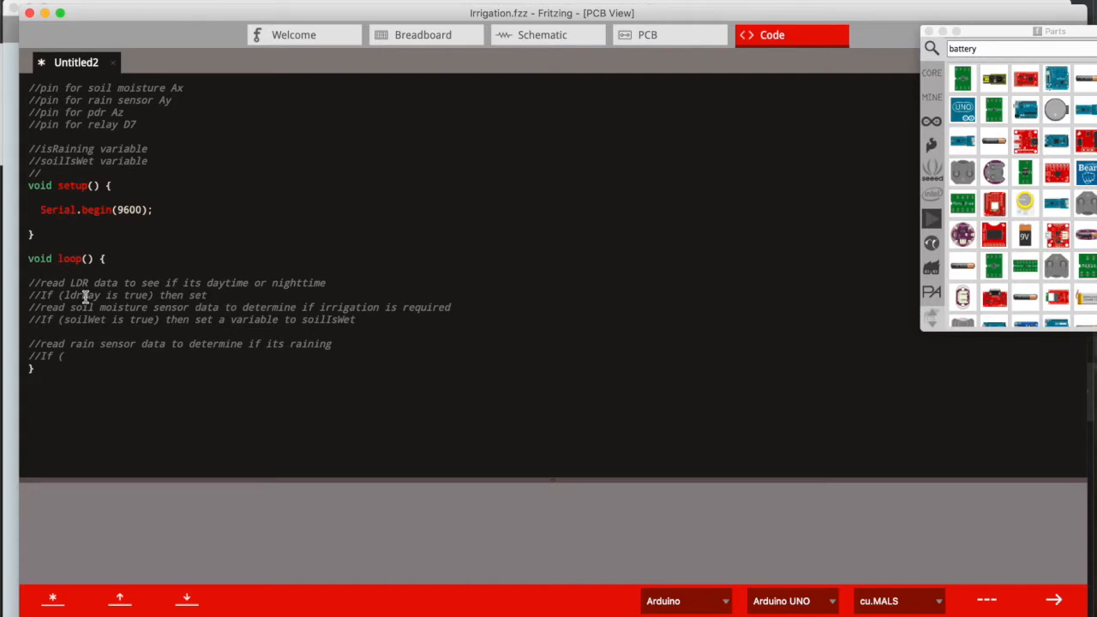
type("time = daytime")
type("rain is true) then set a variable to rainingIsTrue")
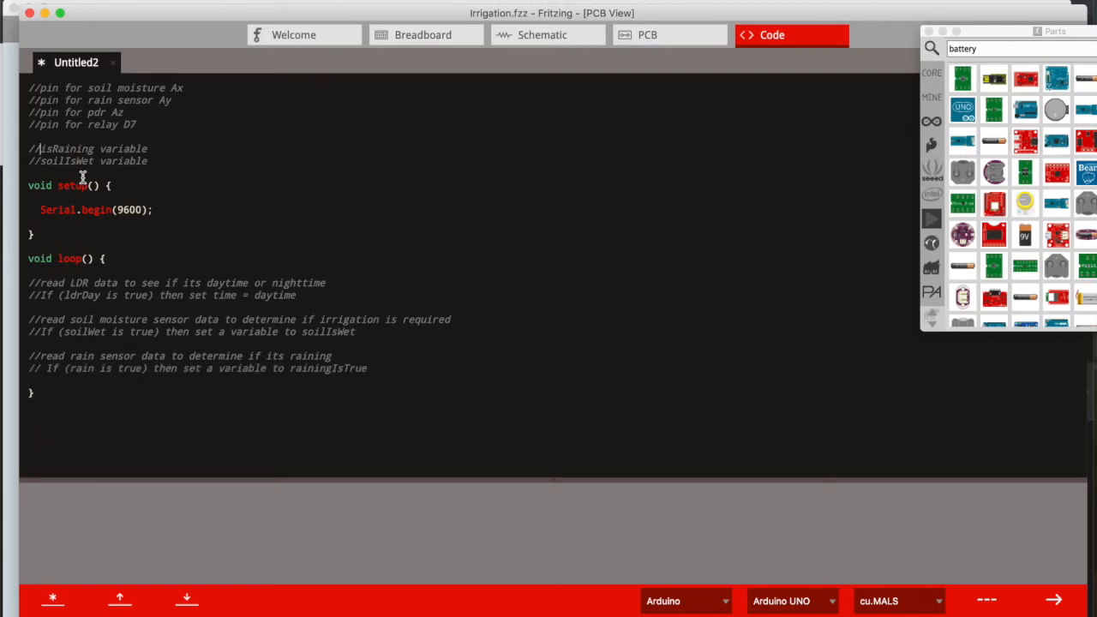
type("ldrDay")
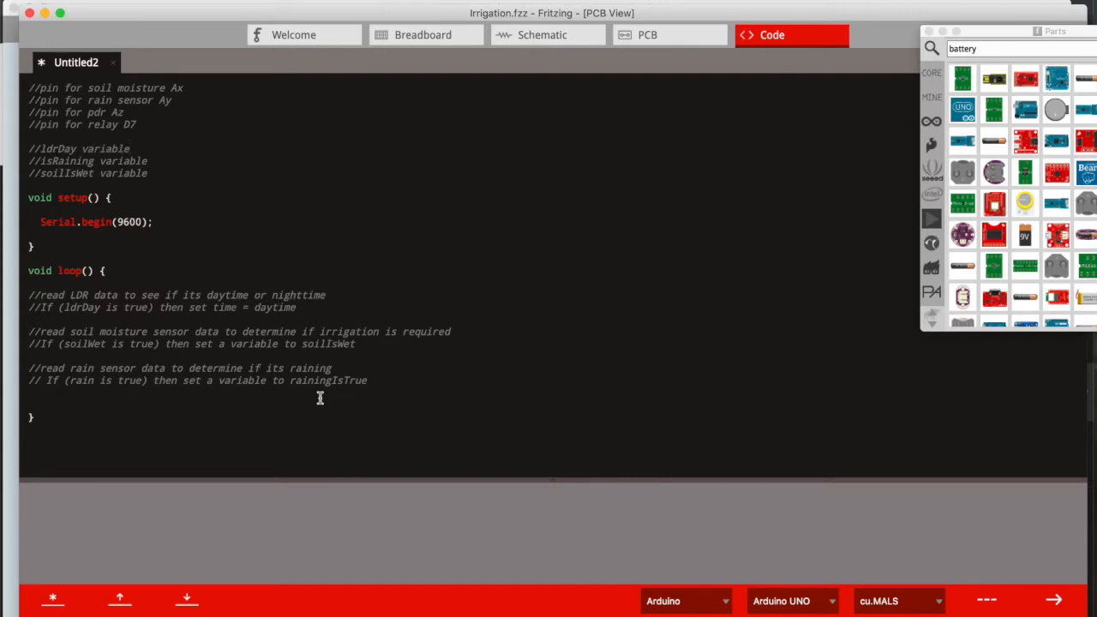
Add a //LOGIC block: If daytime and soil is NOT wet and NOT raining then Open Solenoid
type("//LOGIC")
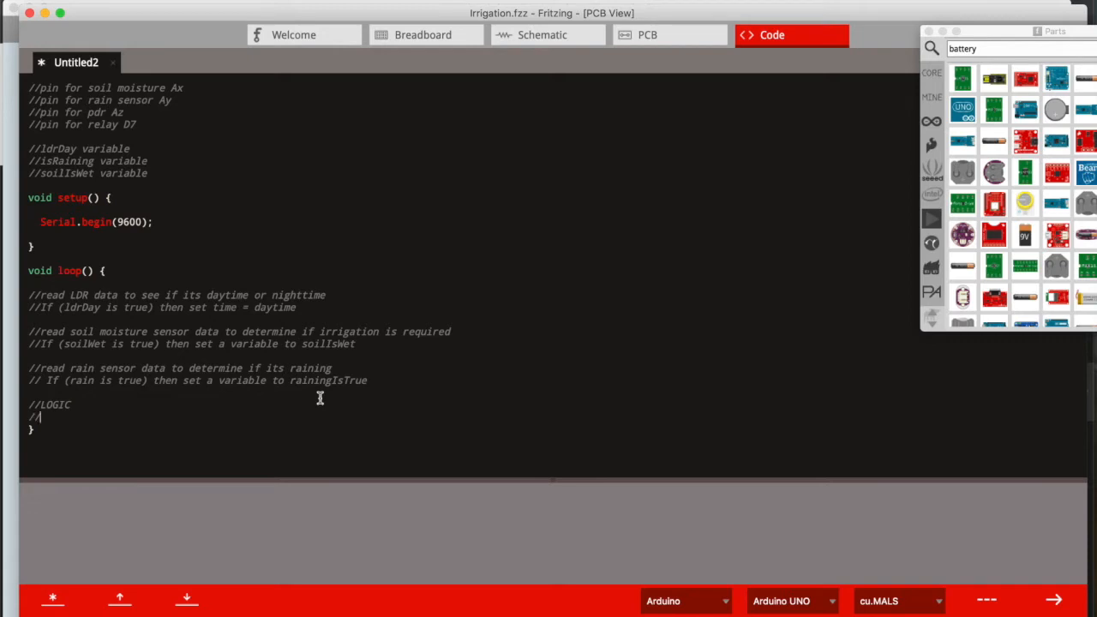
type("If it is daytime and soil i")
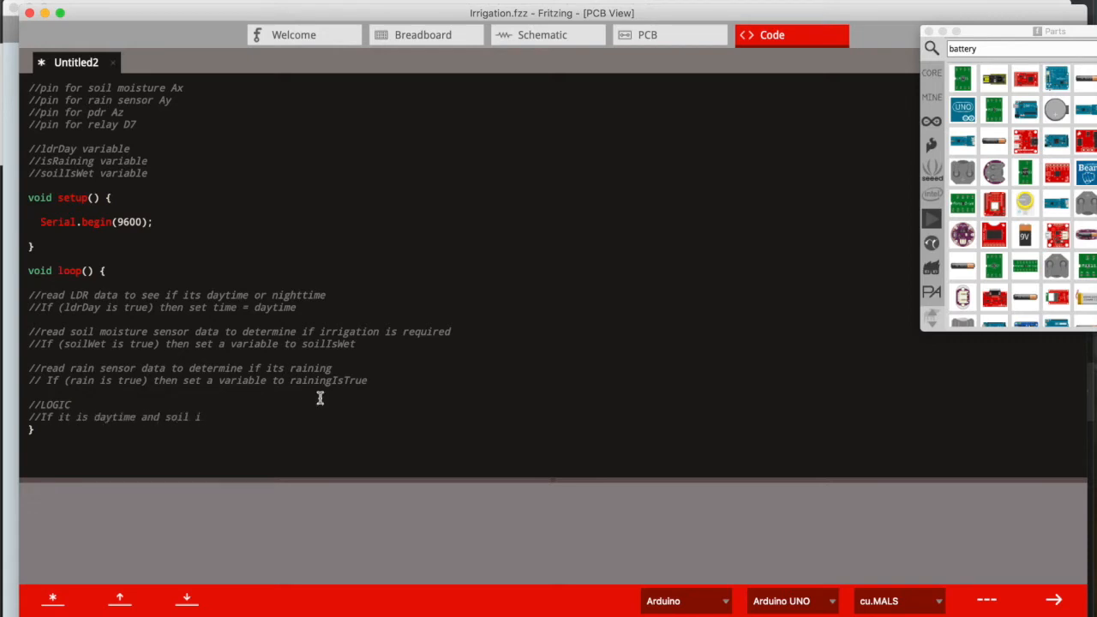
type("sNOT wet and")
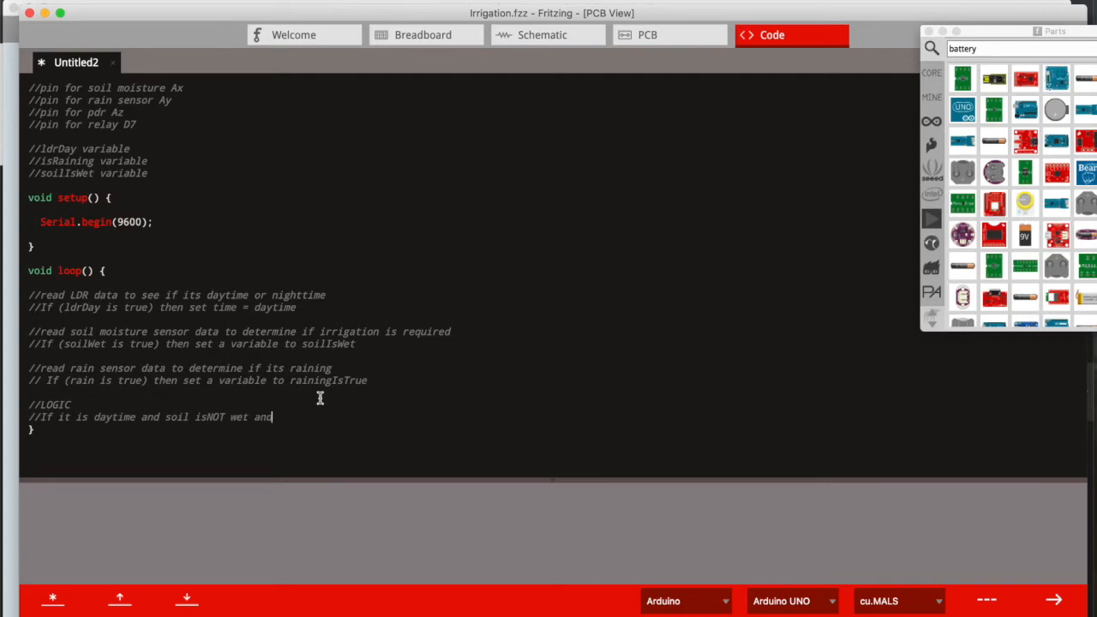
mouse_move(326, 418)
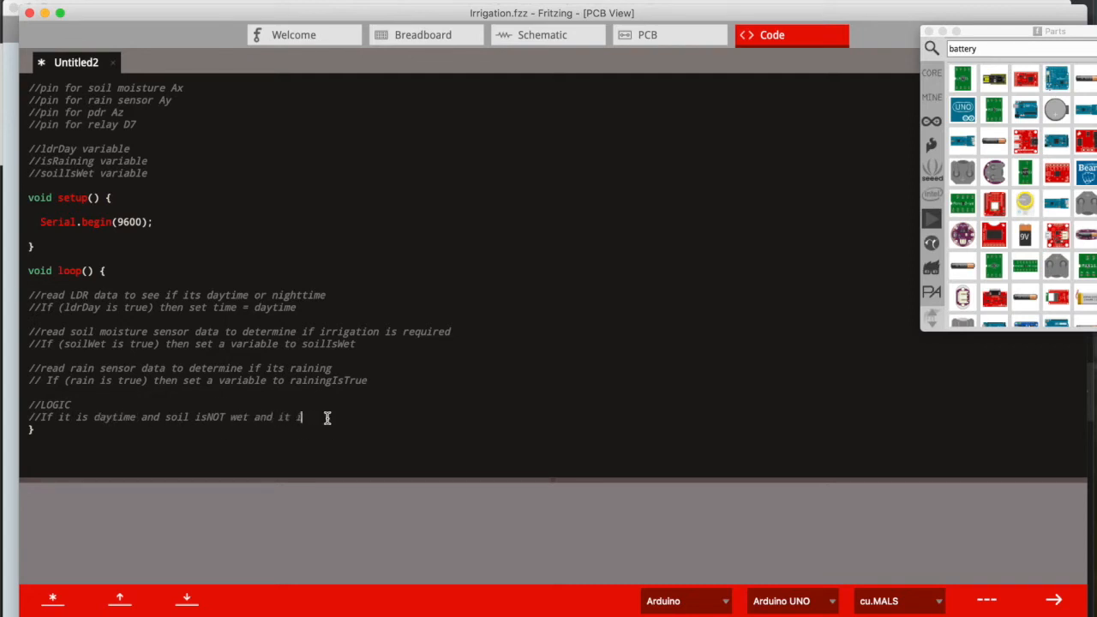
type("s NOT rai")
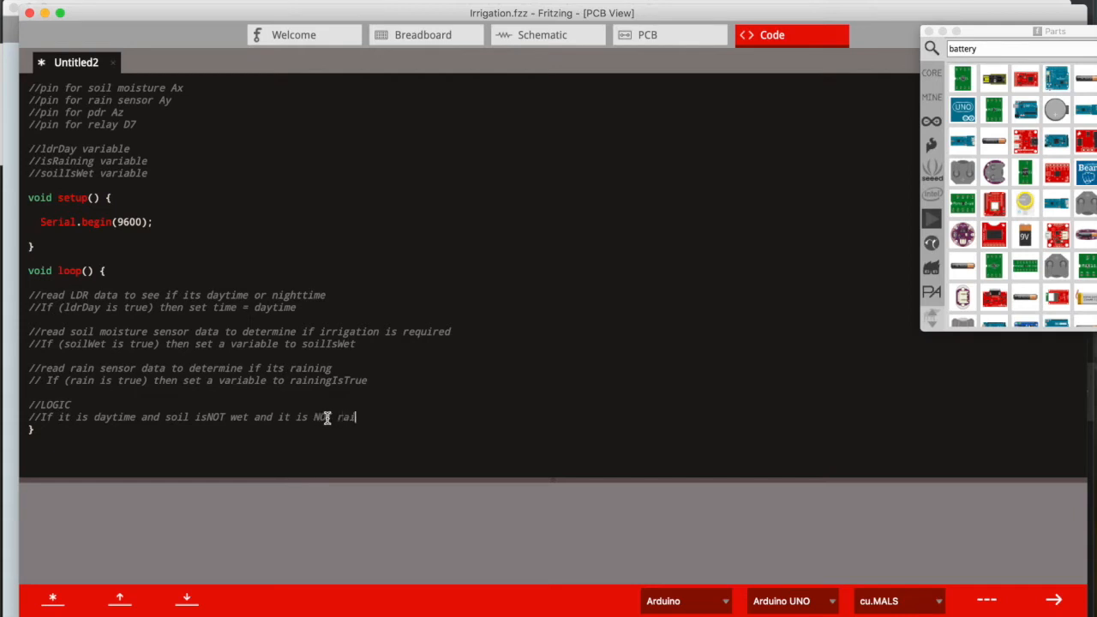
type("ning then = Open Solenoid")
type("//else if its nig")
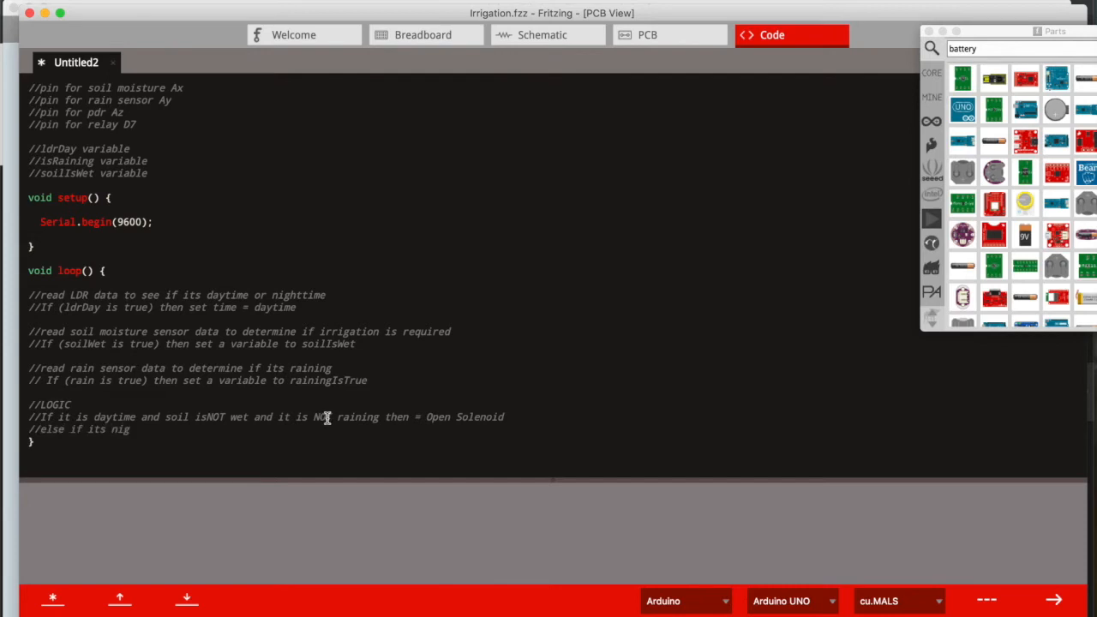
Begin the else condition for nighttime OR soil is wet
type("httime or")
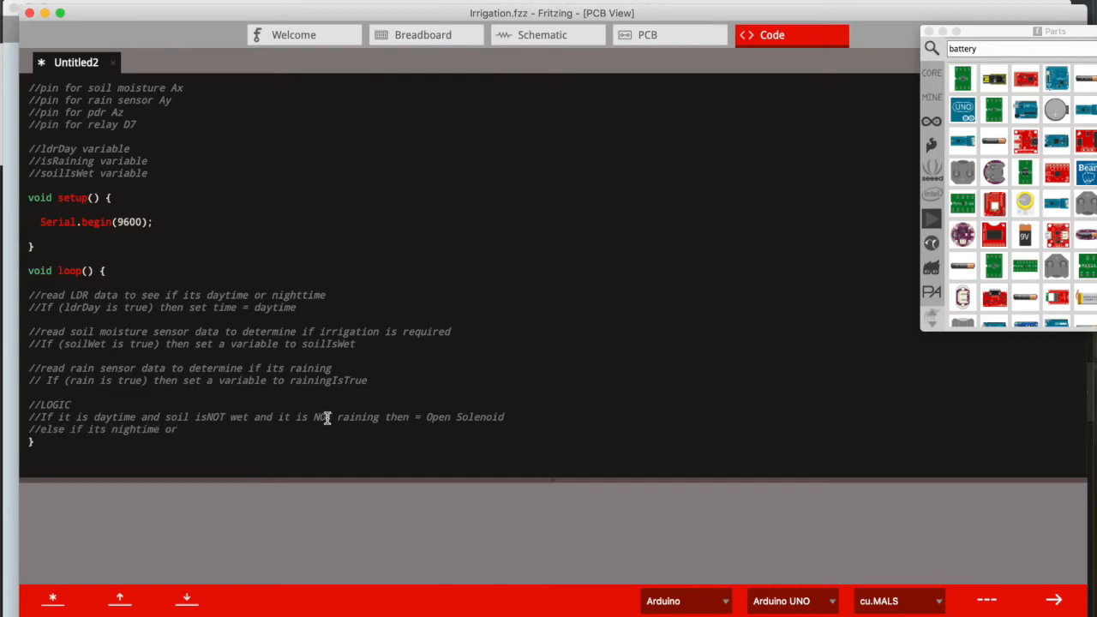
type("OR soil is")
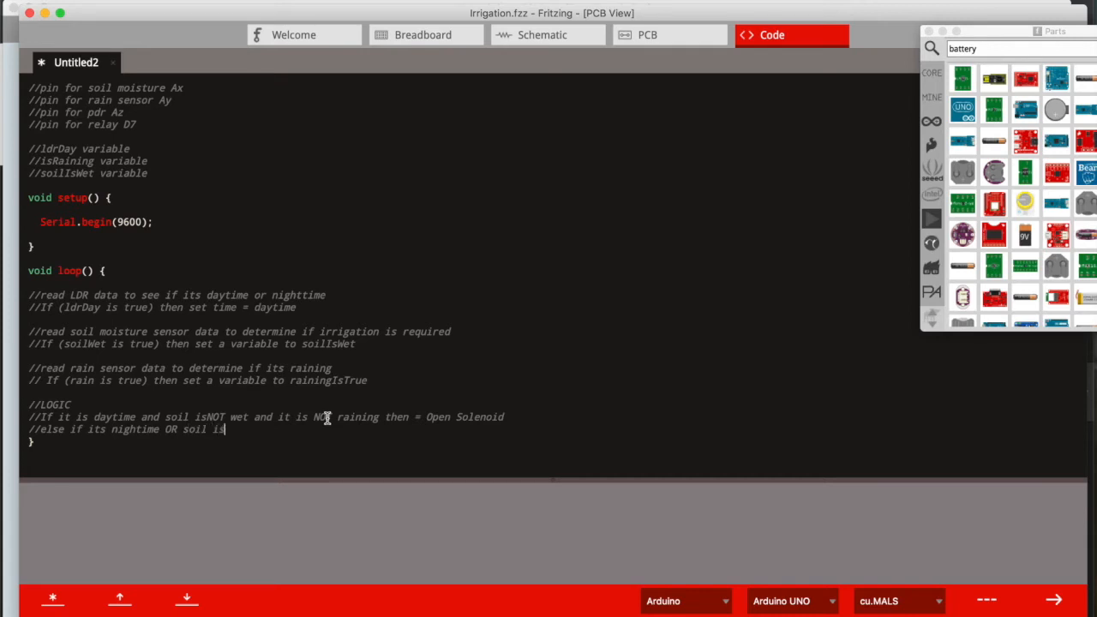
type("wet (")
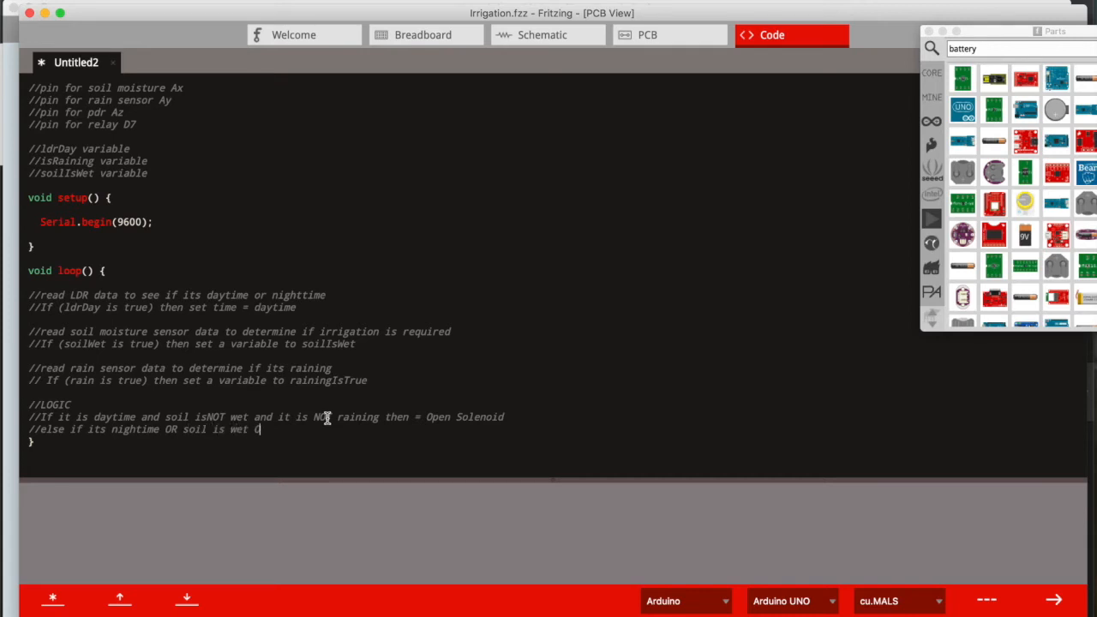